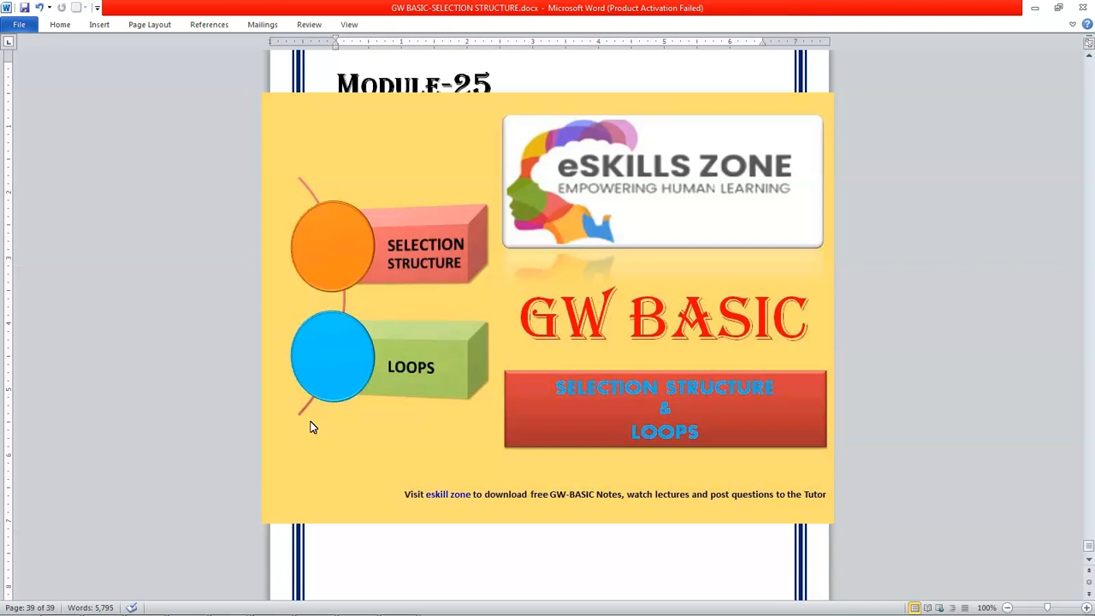
Scroll past the cover page to the Module-25 Multiple Choice Questions page
scroll("down", 3)
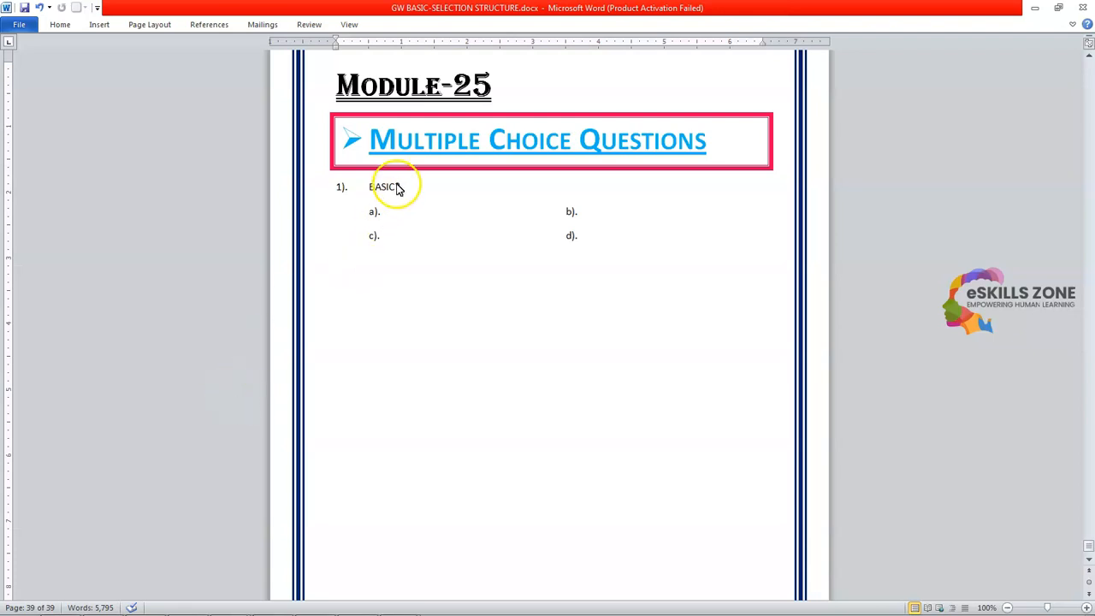
Finish question 1 'BASIC stands for?' and option a) Basic All Purpose Symbolic Instruction Code
type("?")
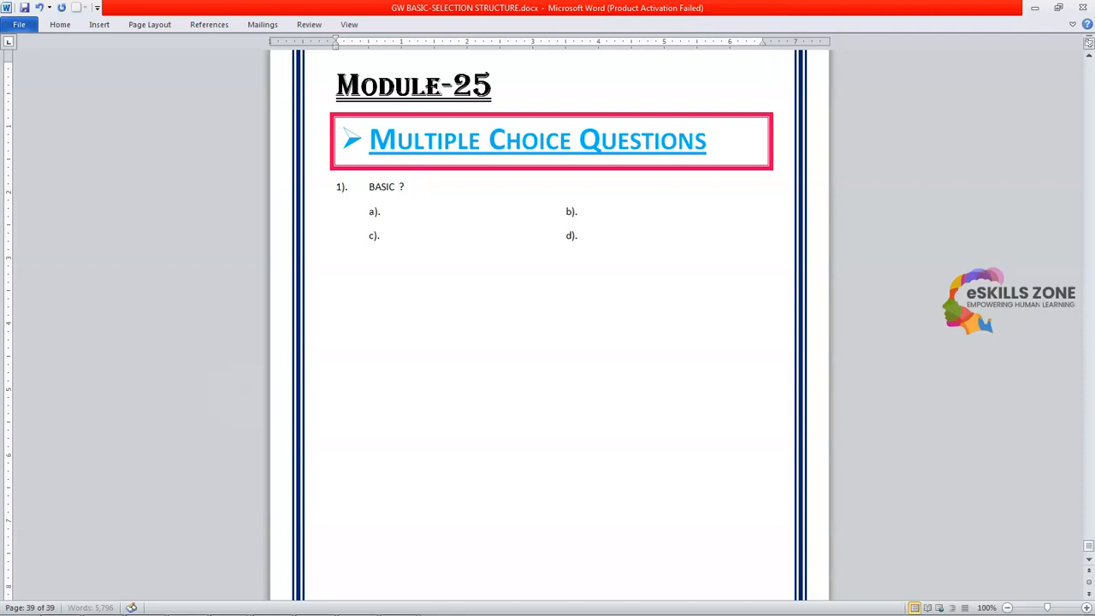
type("stands for")
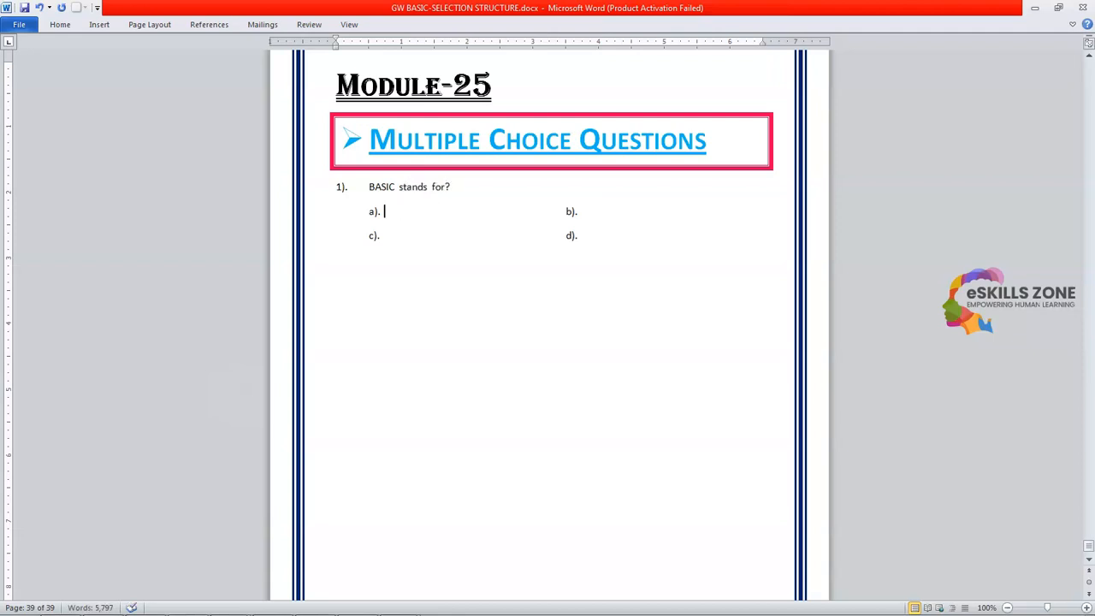
type("Basic All Purpose S")
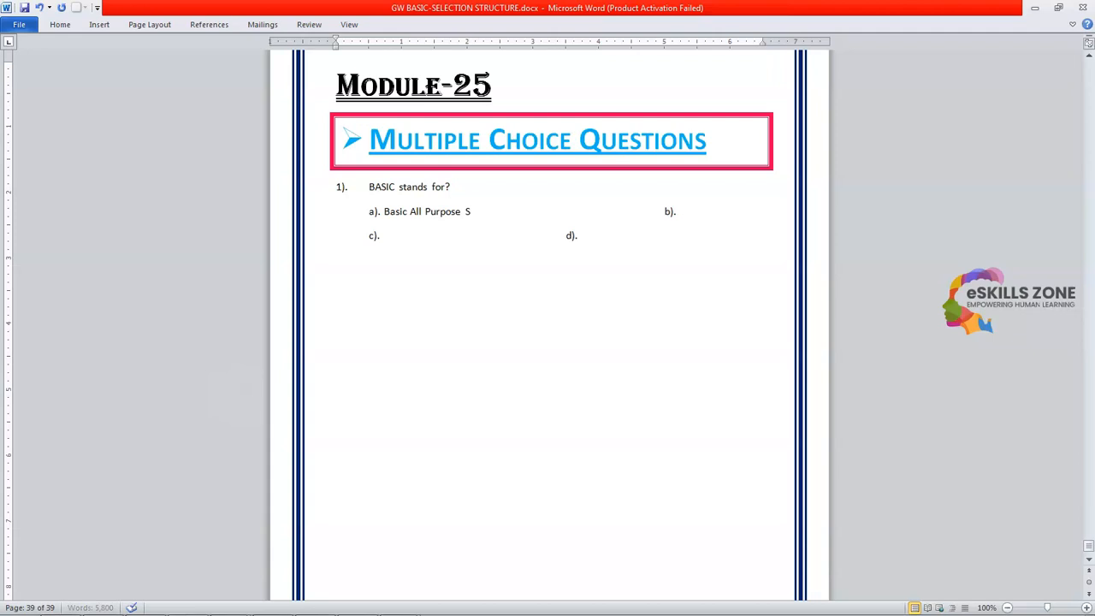
type("ymbolic")
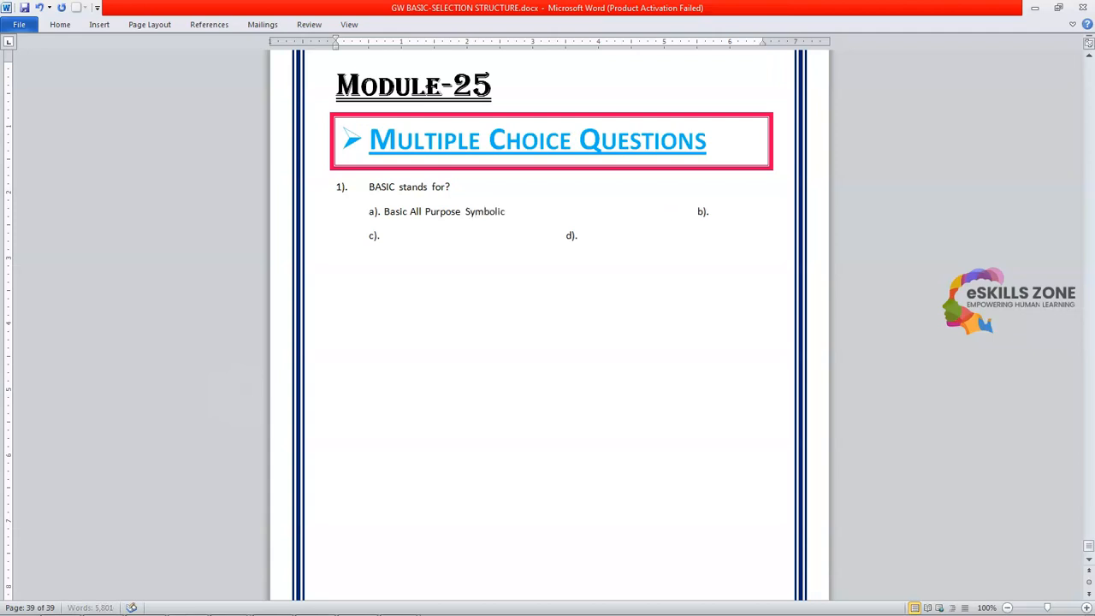
type("Instruction")
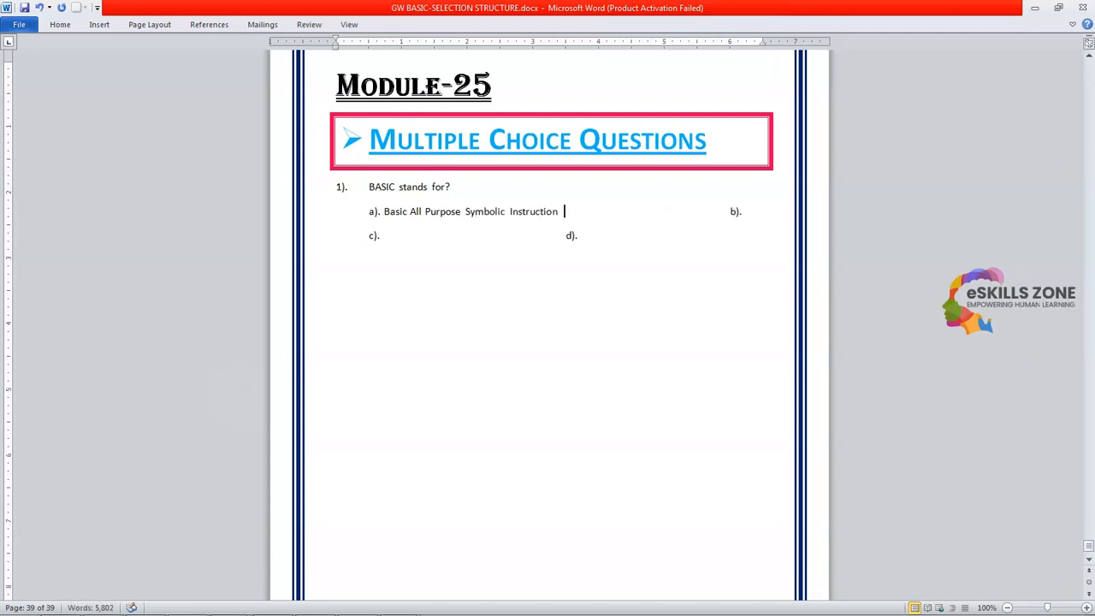
type("Code")
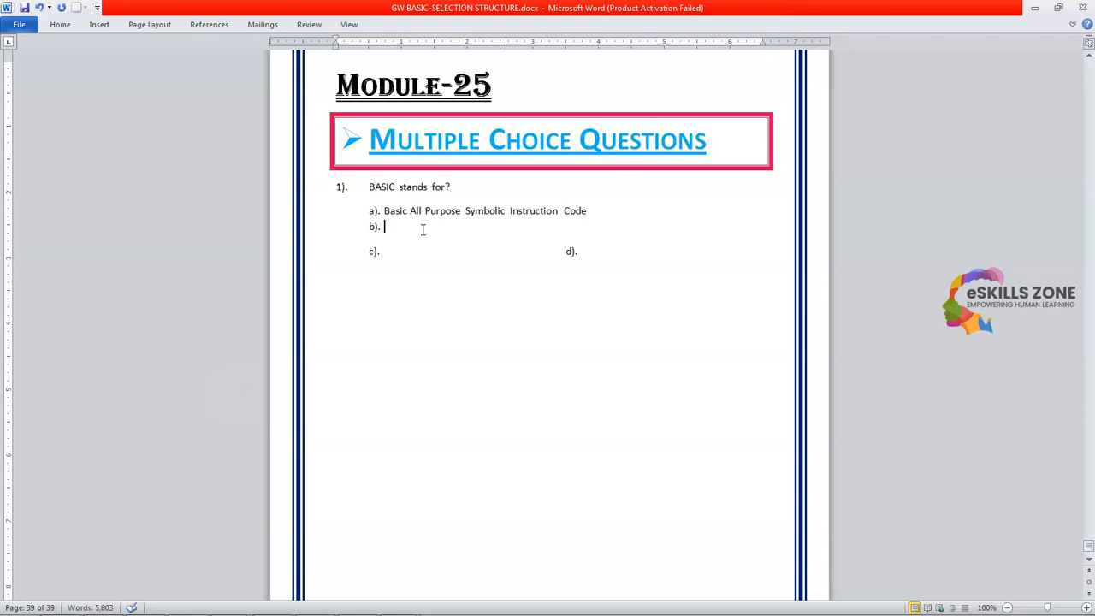
Begin option b) with Beginners Active Purpose Systeme wording
type("Beginners")
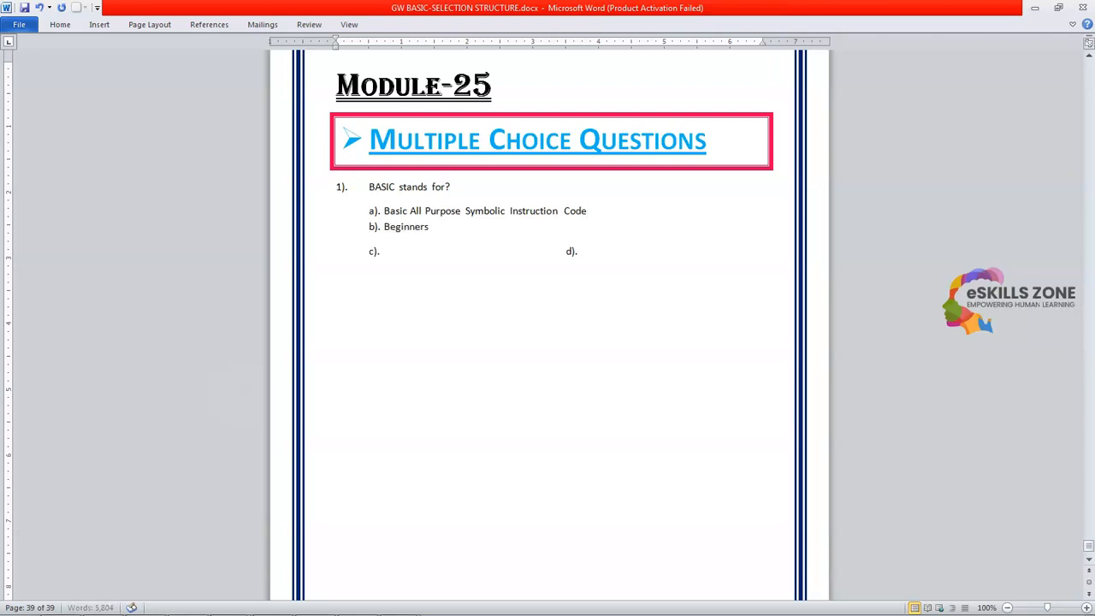
type("ctive")
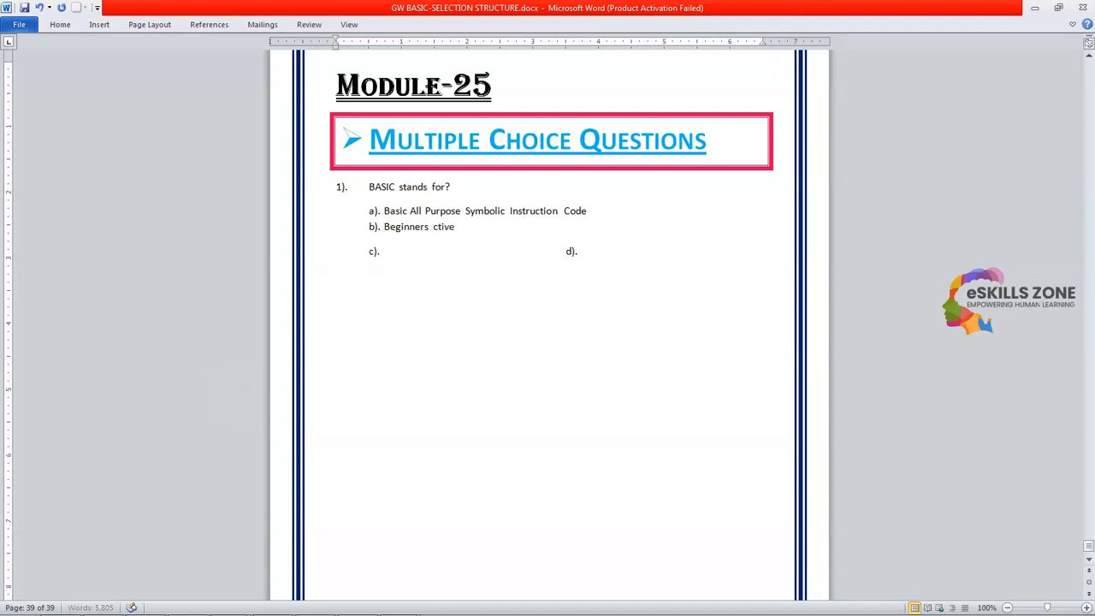
type("Active")
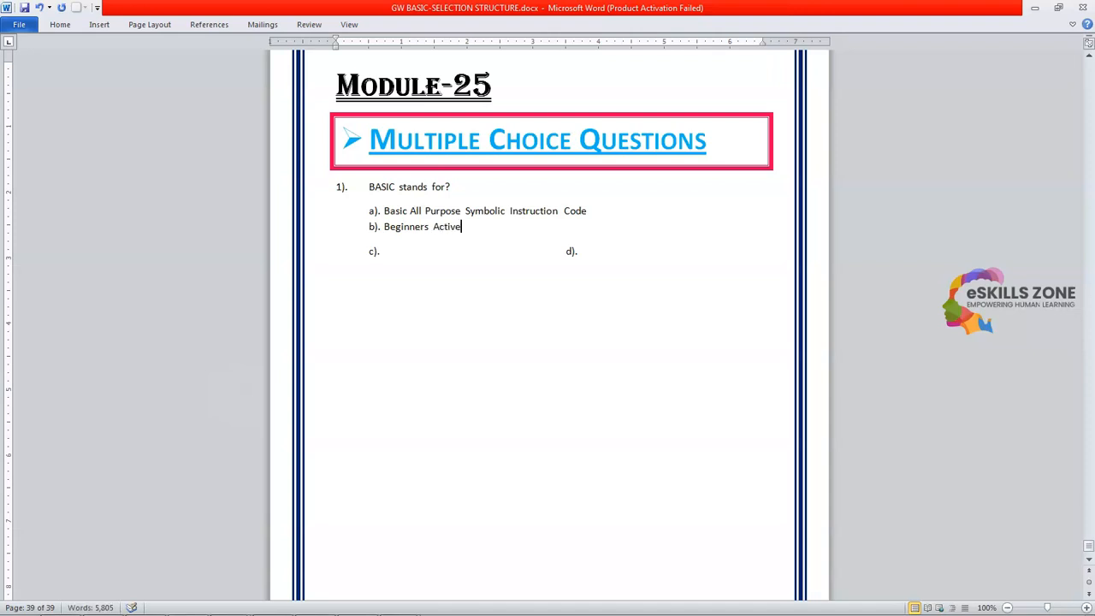
type("Purpose")
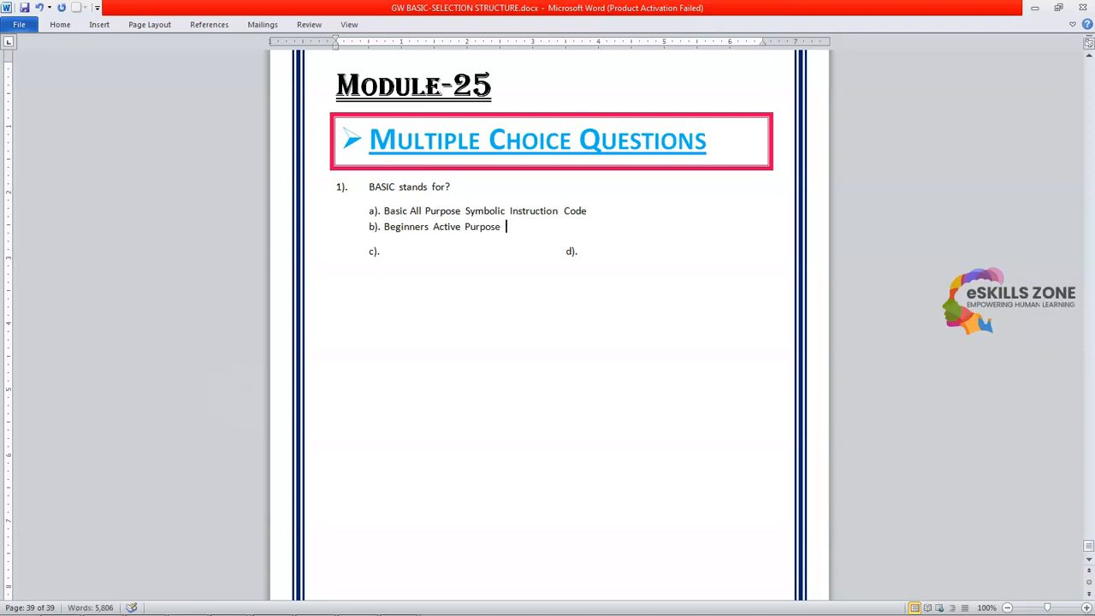
type("Systeme")
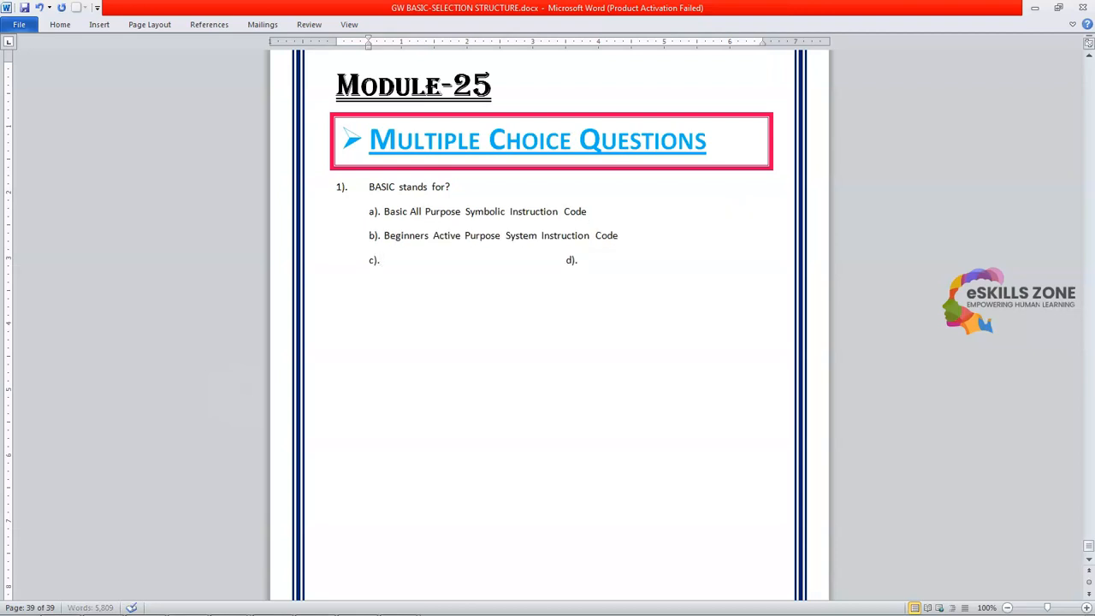
Finish option b) and write option c) Beginners All Purpose Symbolic Instruction Code
type("Beginners All Purpos")
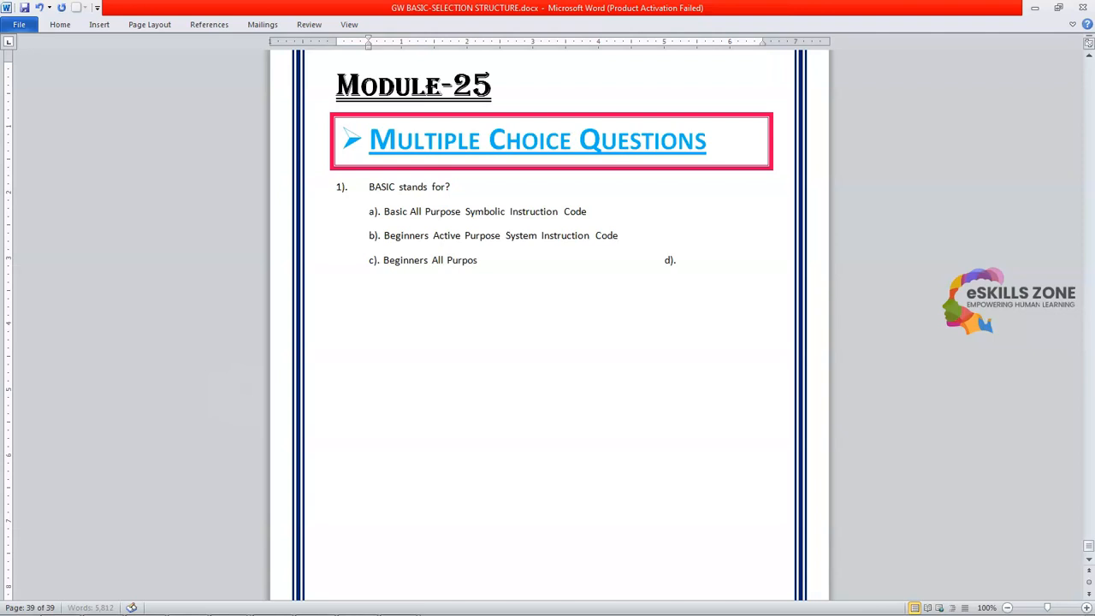
type("Symbolic")
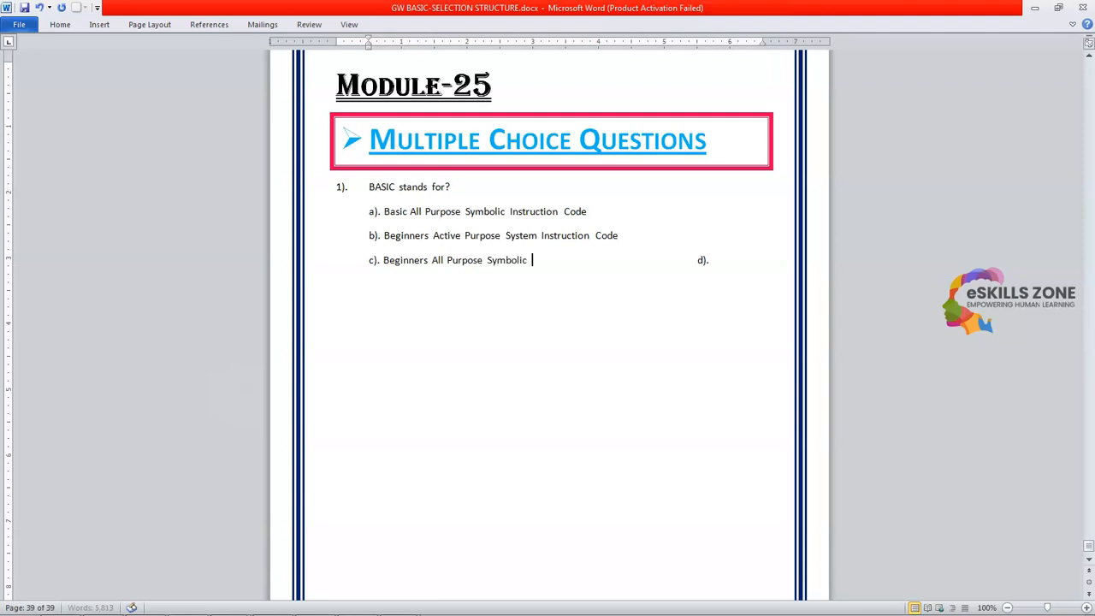
type("Instruction Code")
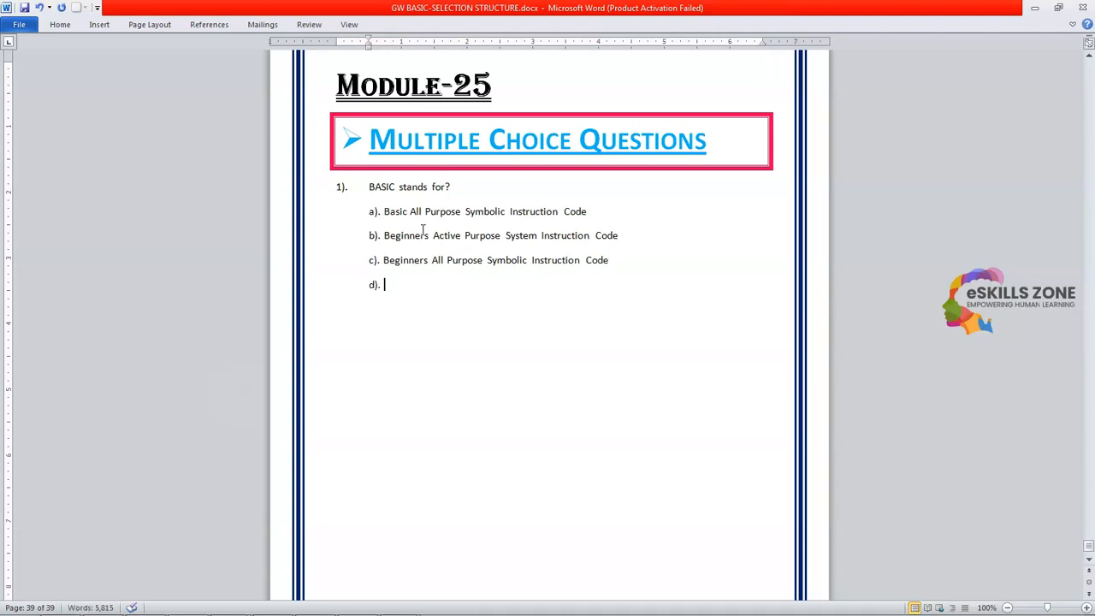
Write option d) Beginners All Purpose Symbolic Instruction Coding on its own line
type("Beginners All")
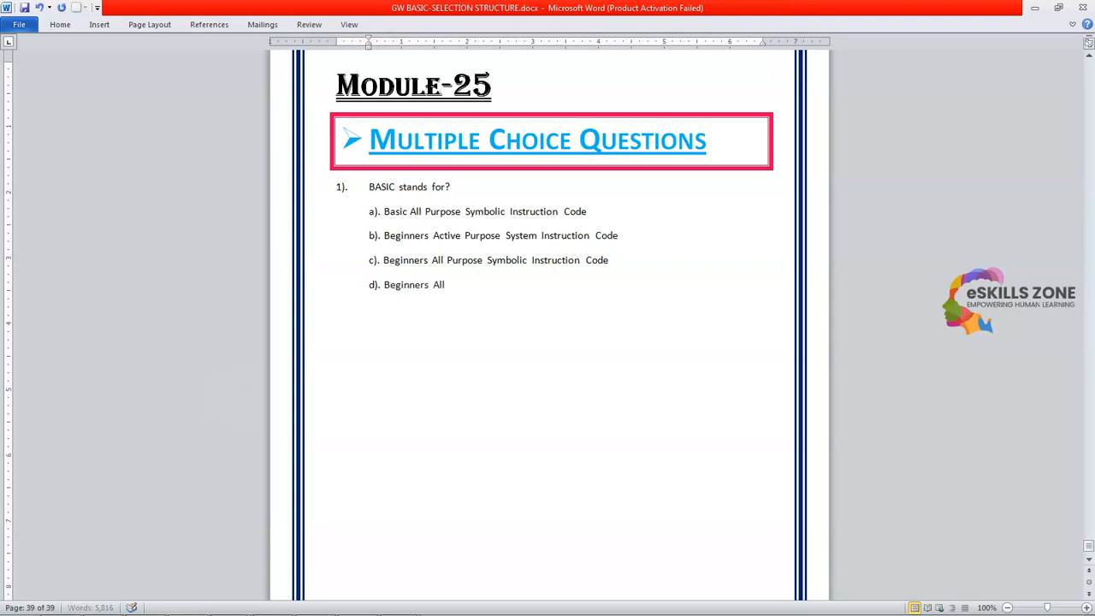
type("Purpose")
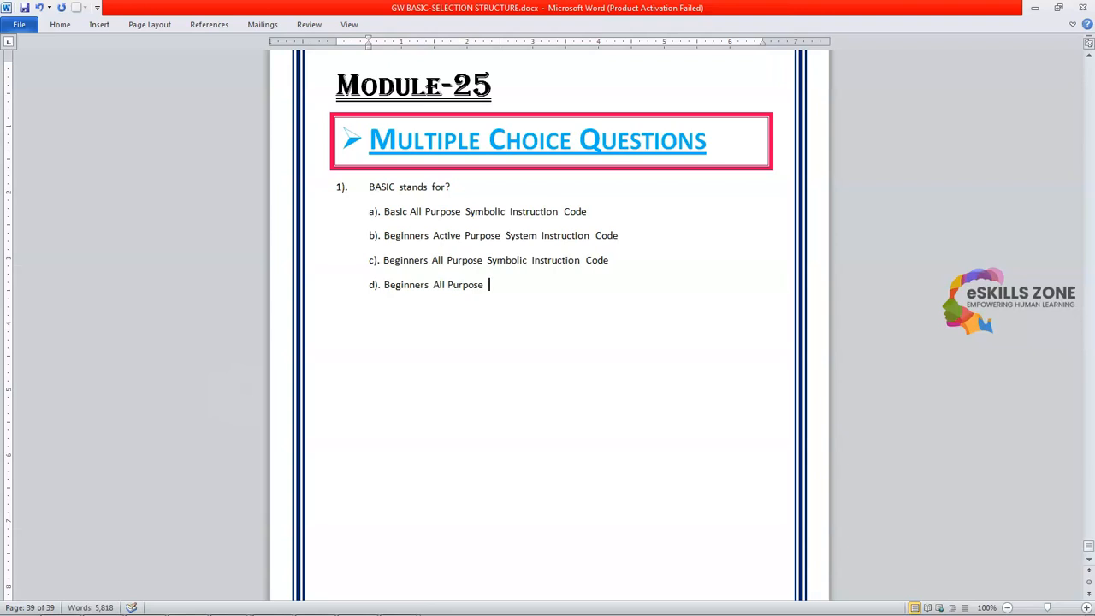
type("Symbolic Ins")
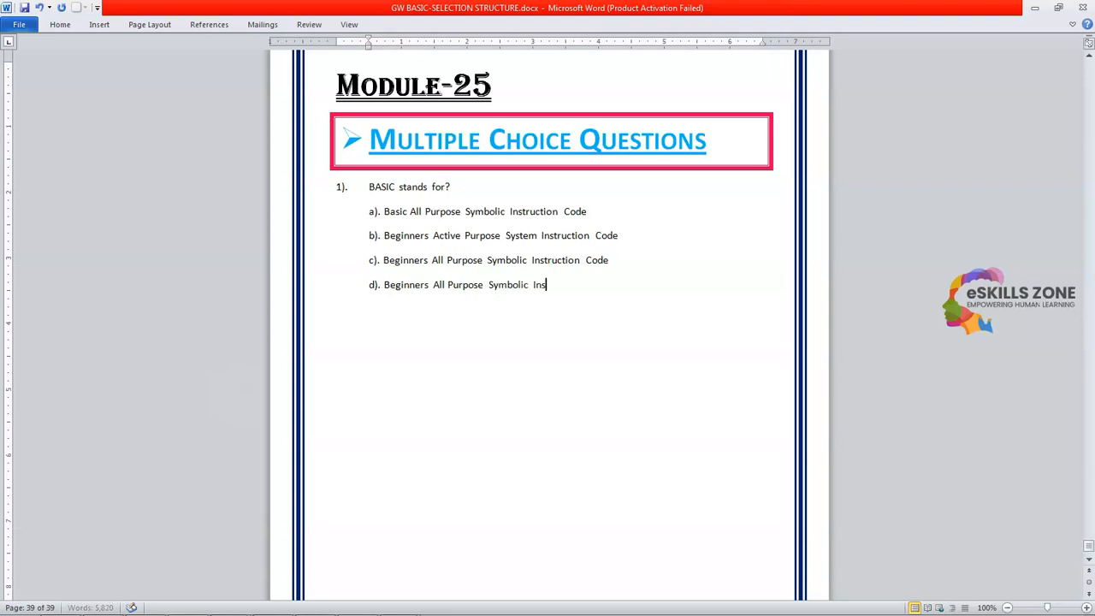
type("truction  Coding")
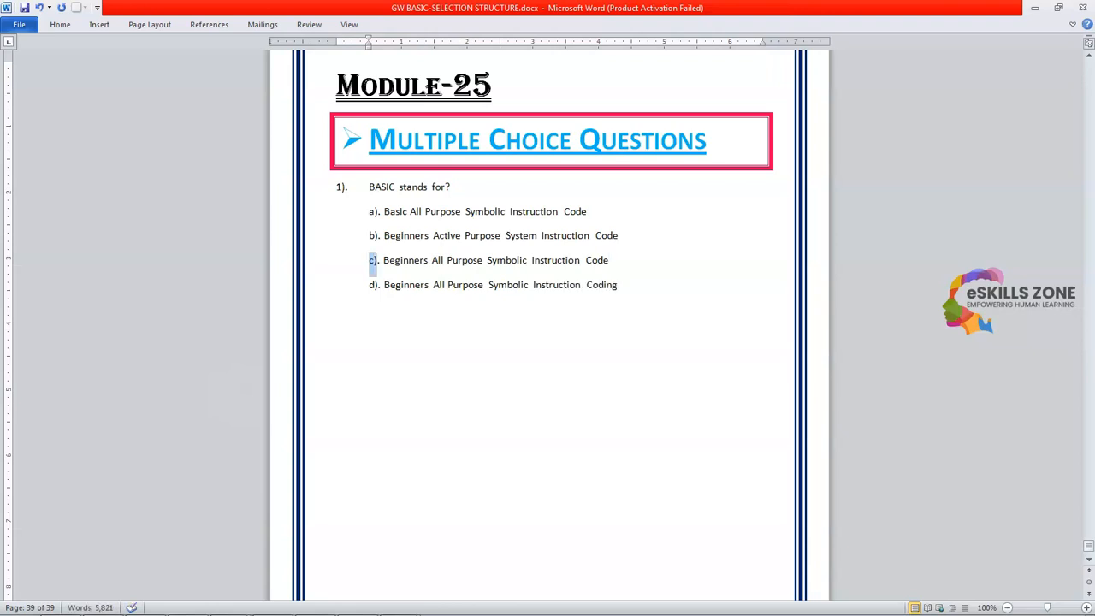
left_click(58, 24)
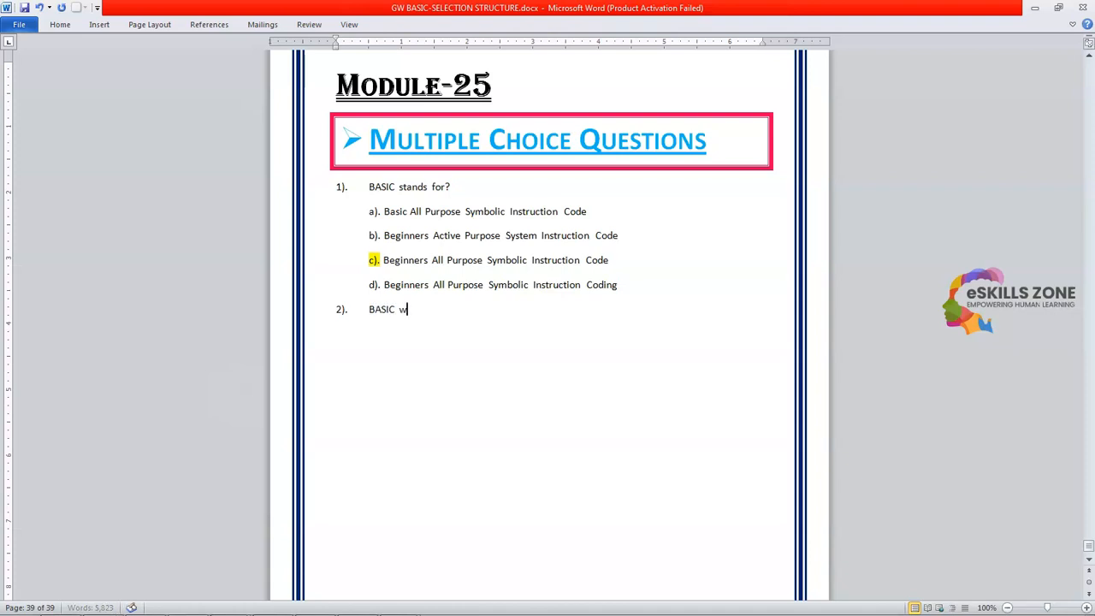
Write question 2: BASIC was developed by John Kemeny and Thomas Kurtz in 1963 at
type("as developed by")
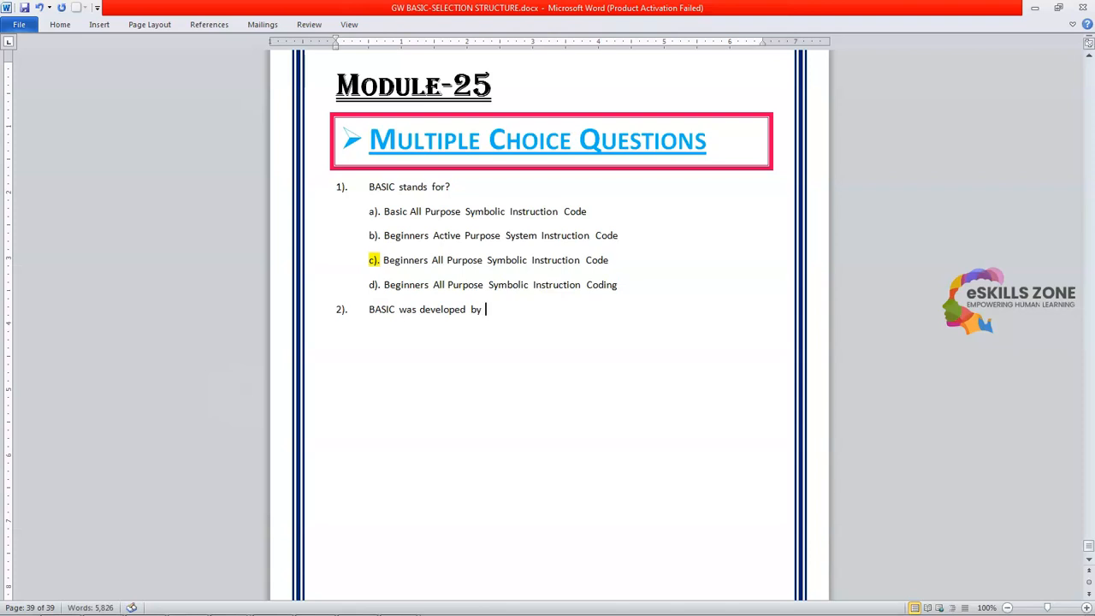
type("John Kem")
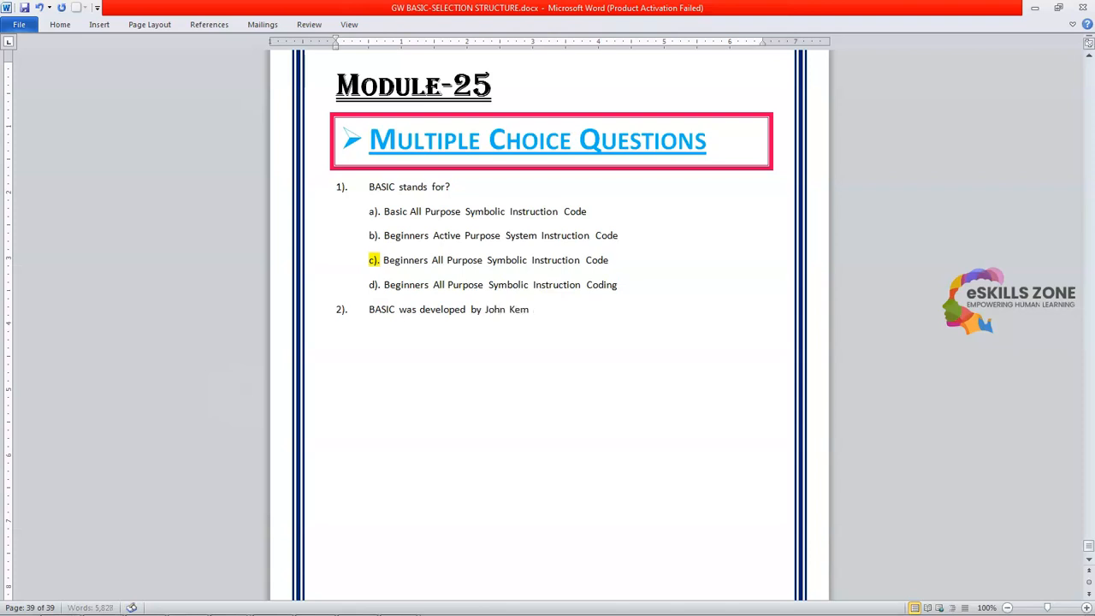
type("eny and T")
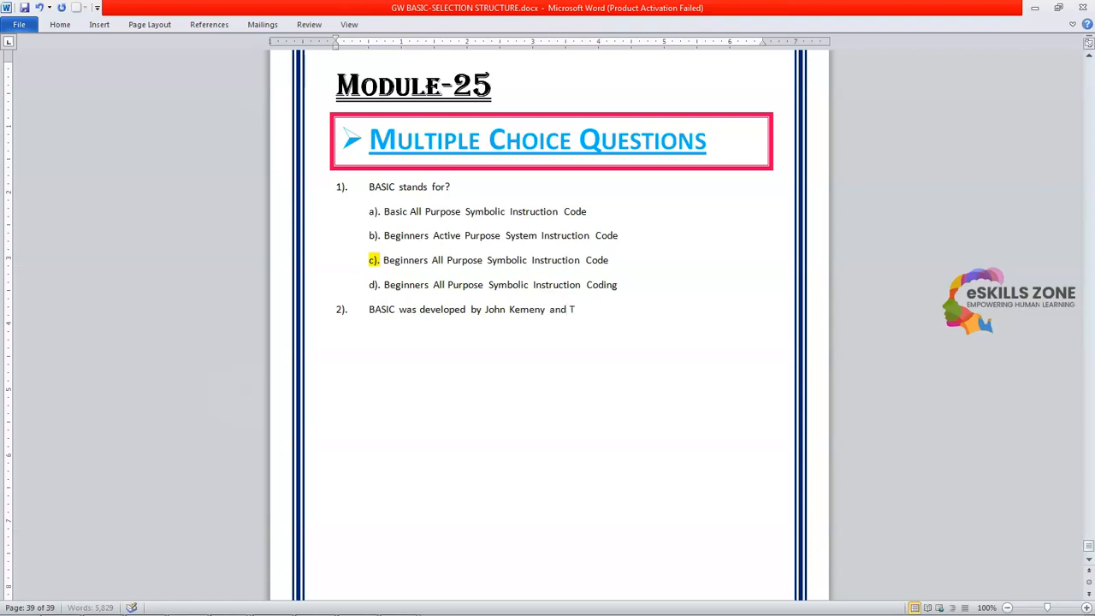
type("homas K")
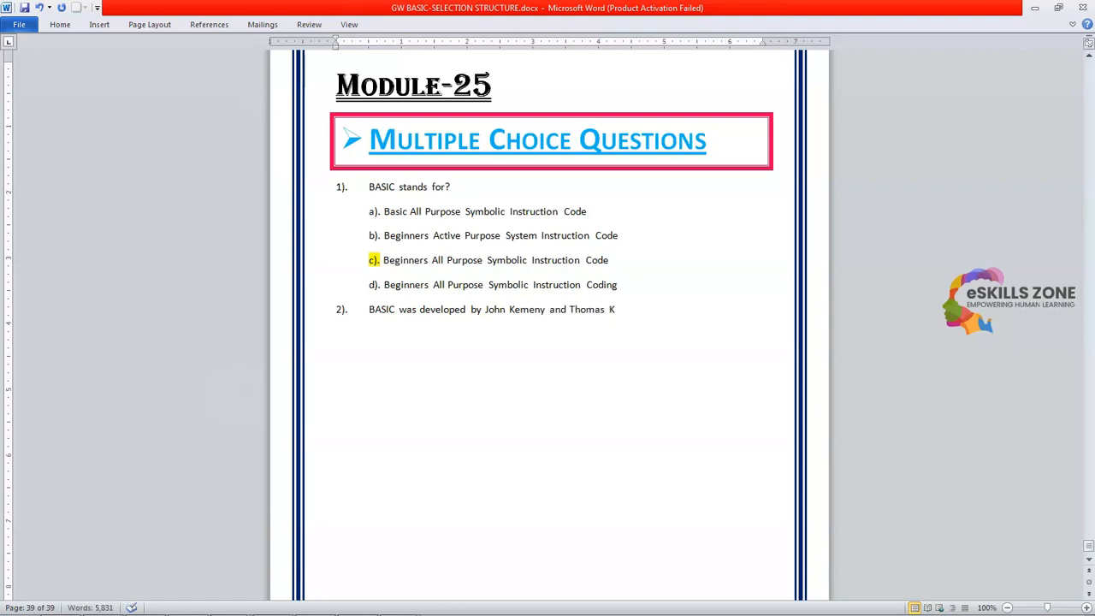
type("u")
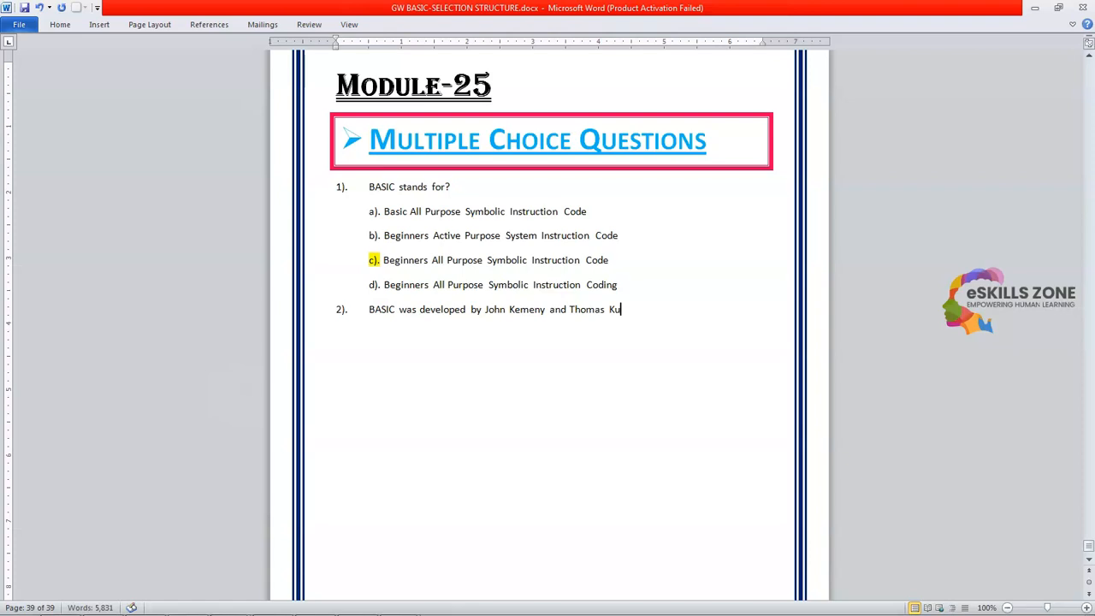
type("rt")
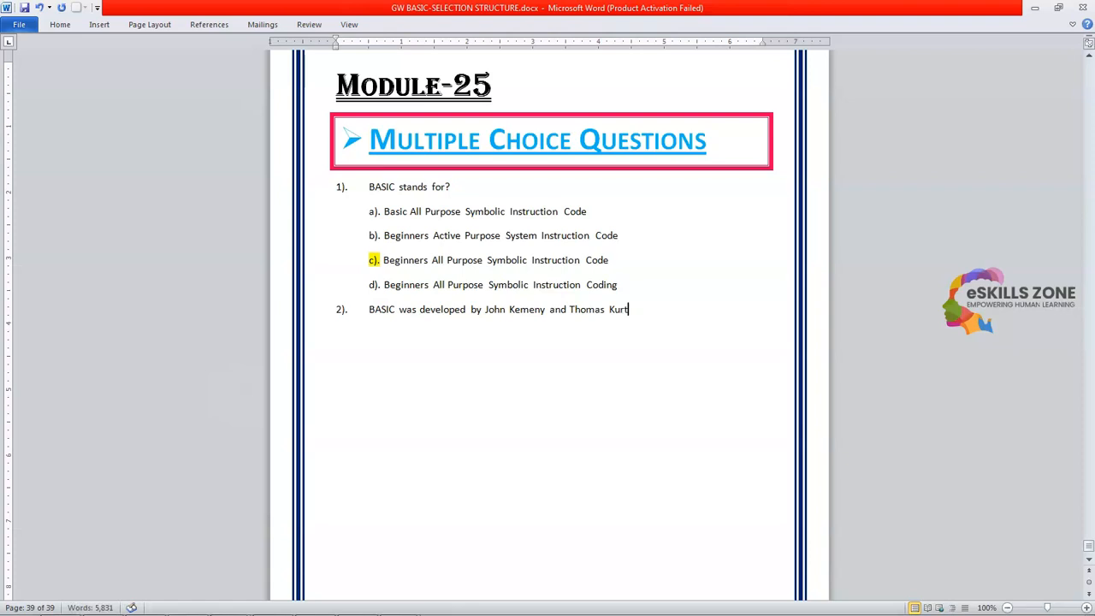
type("z in 196")
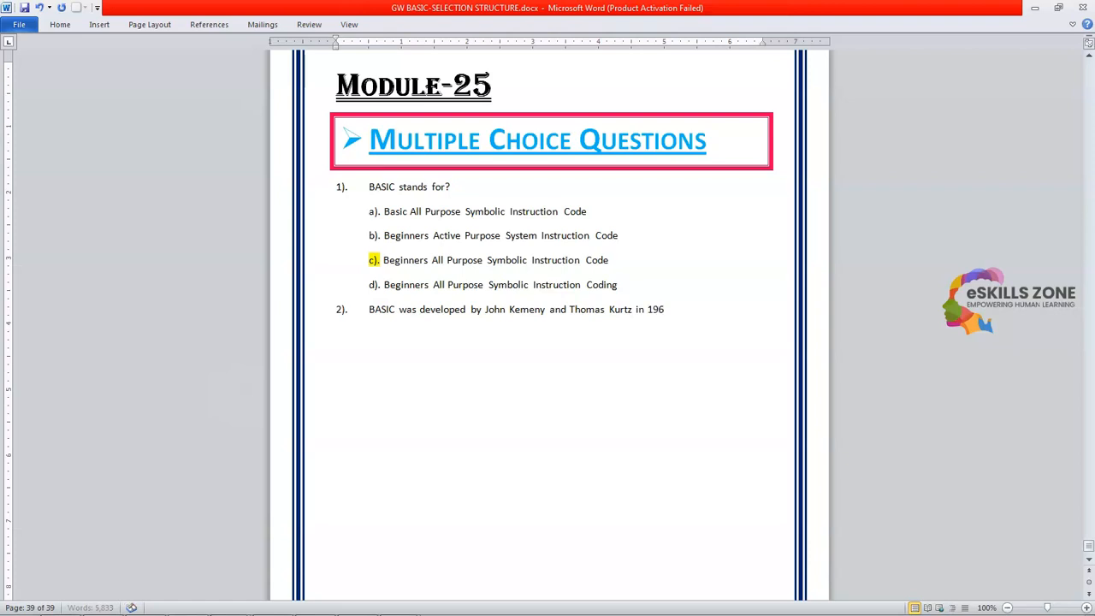
type("3 at")
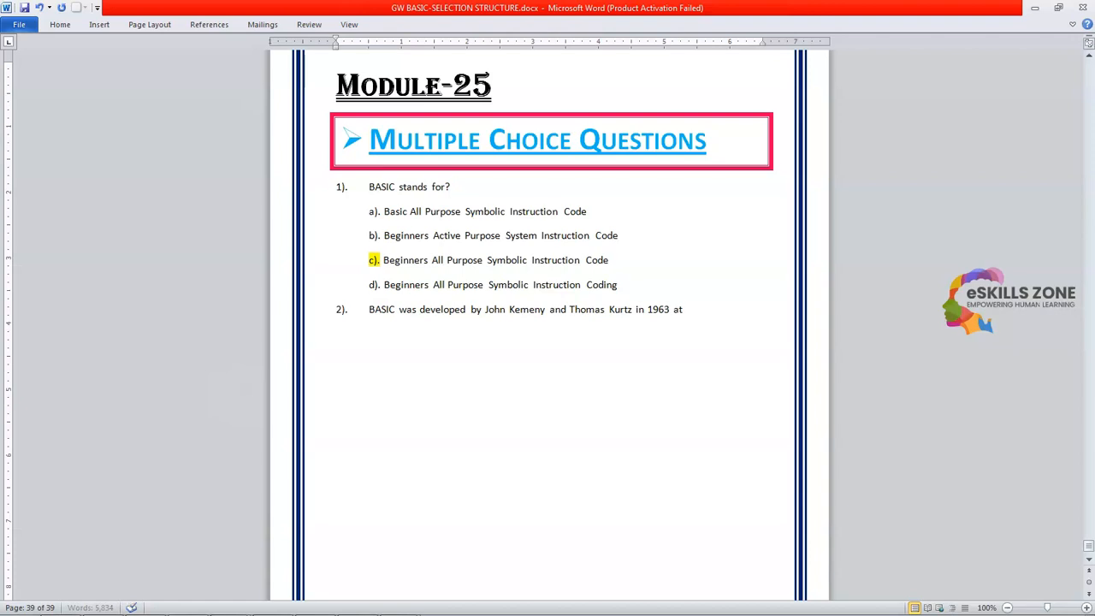
Add options a) Cambridge College and b) Preston University in two columns
type("a)")
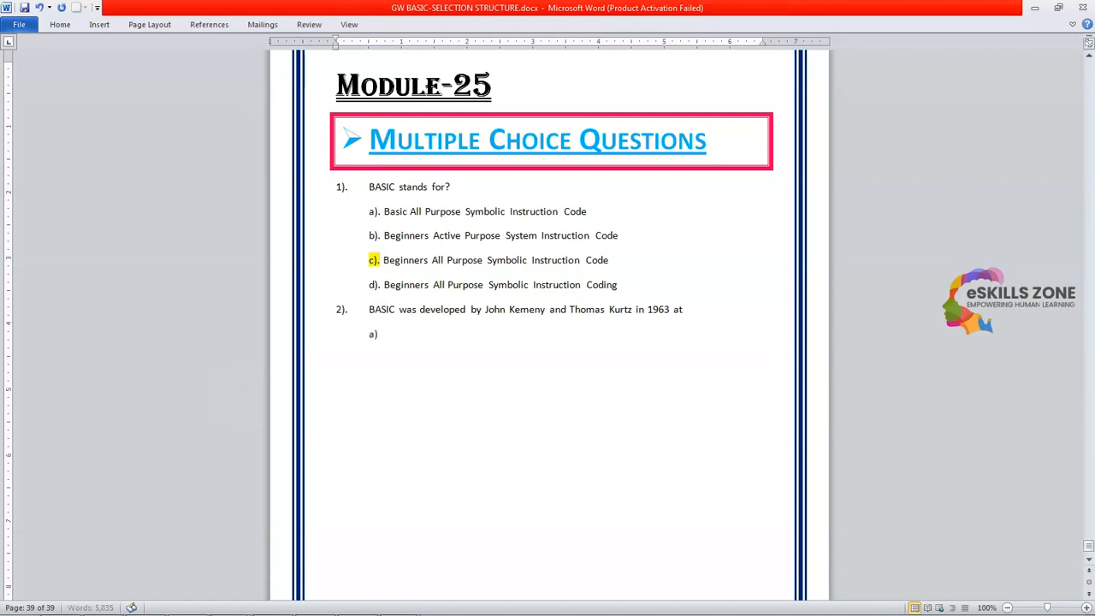
type(".")
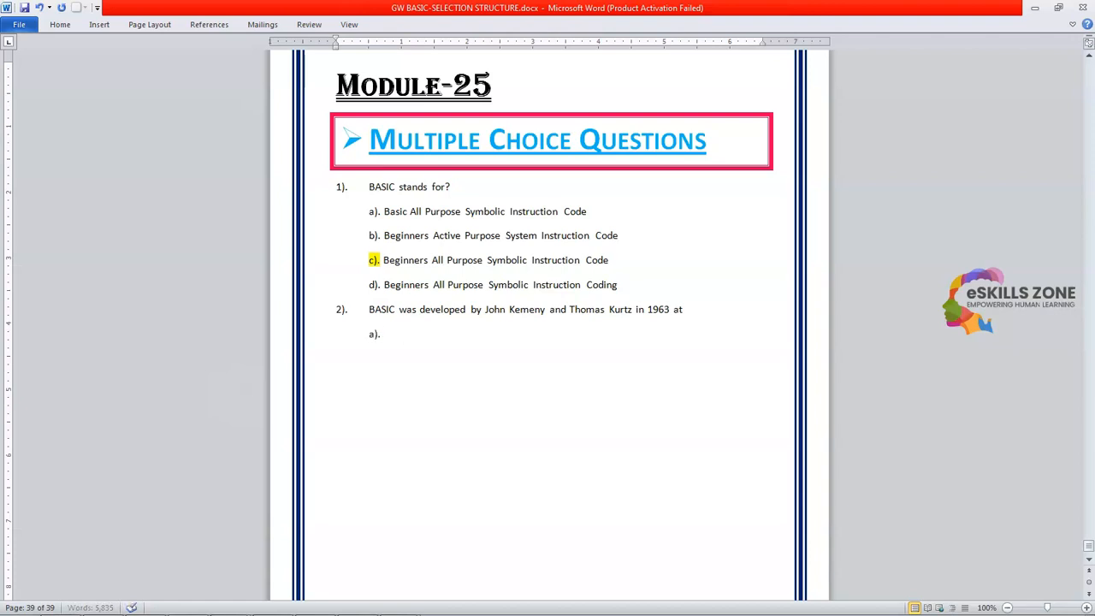
type("Cambri")
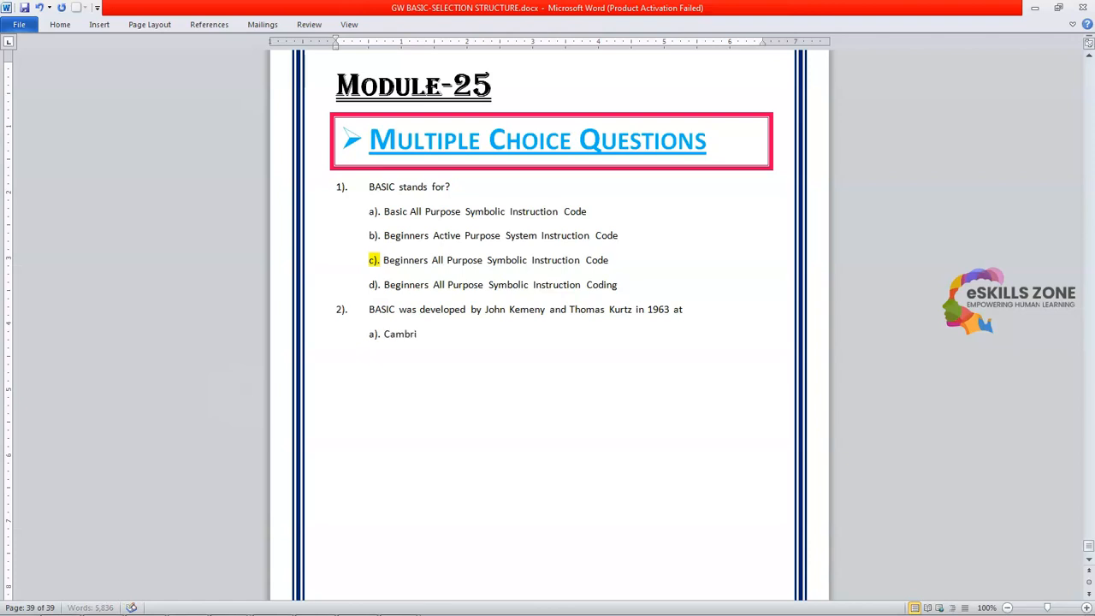
type("dge College")
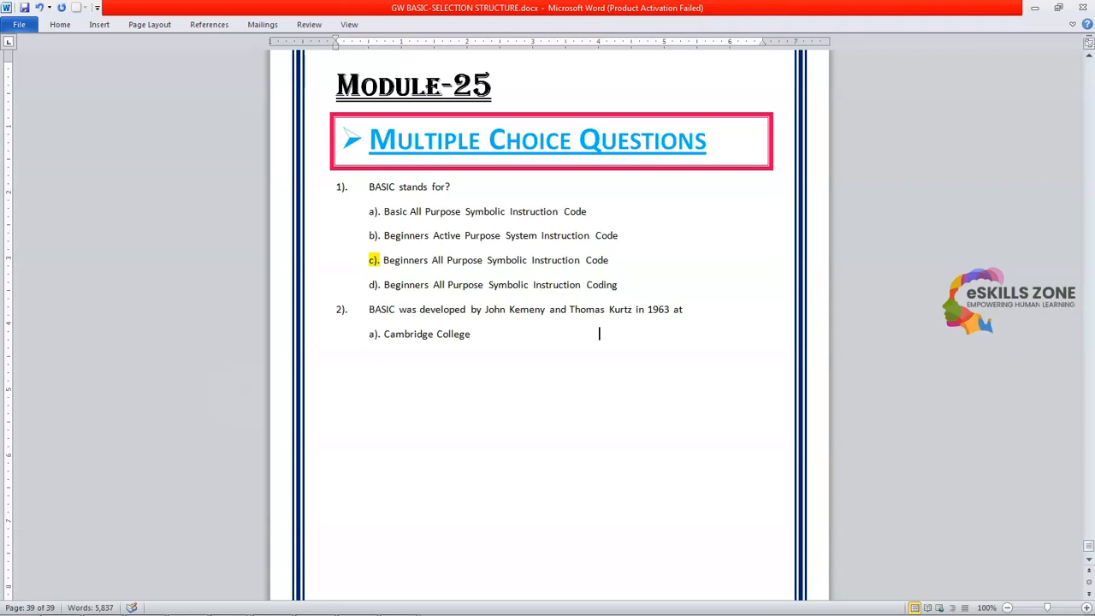
type("b).")
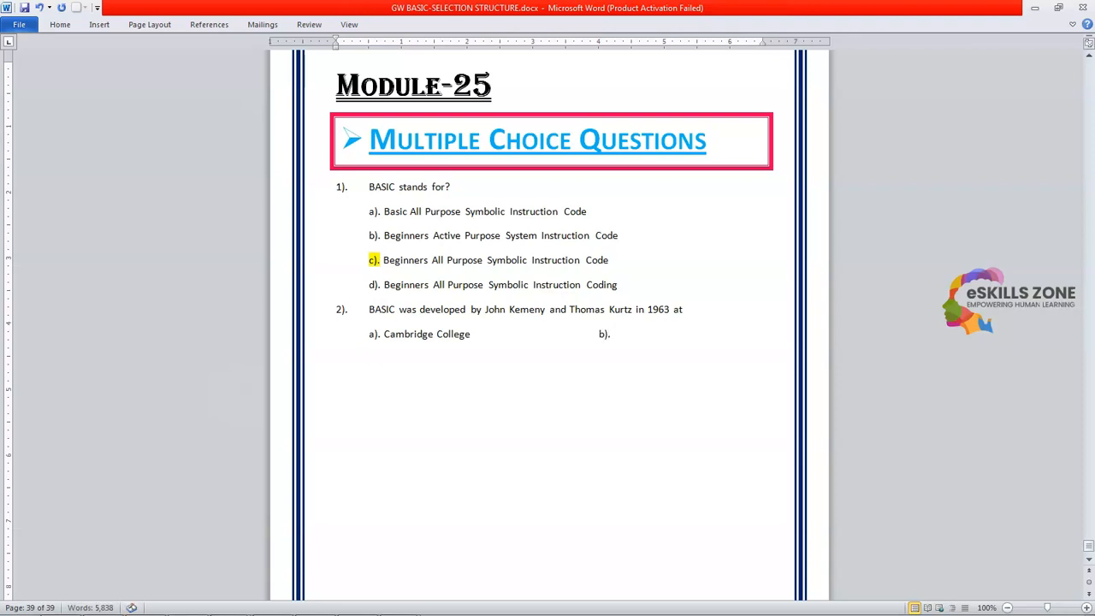
type("Pre")
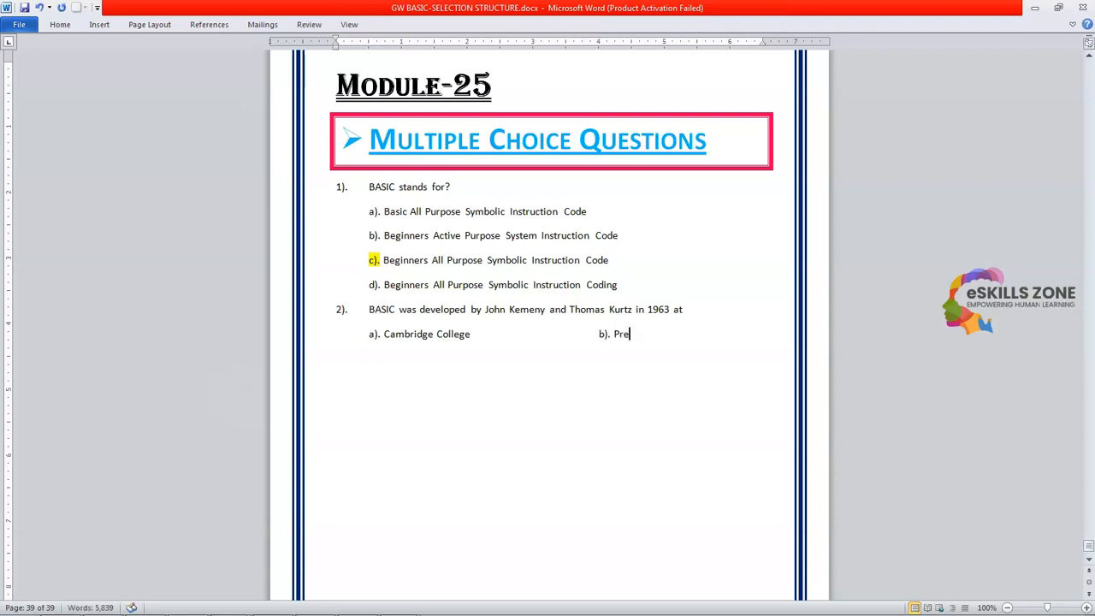
type("ston Univ")
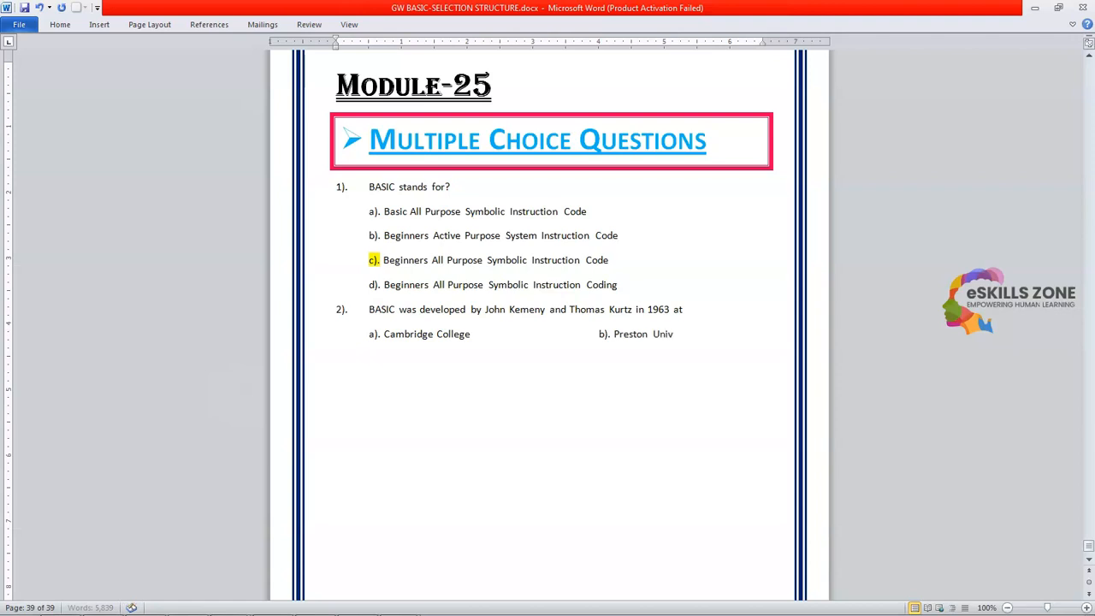
type("ersity")
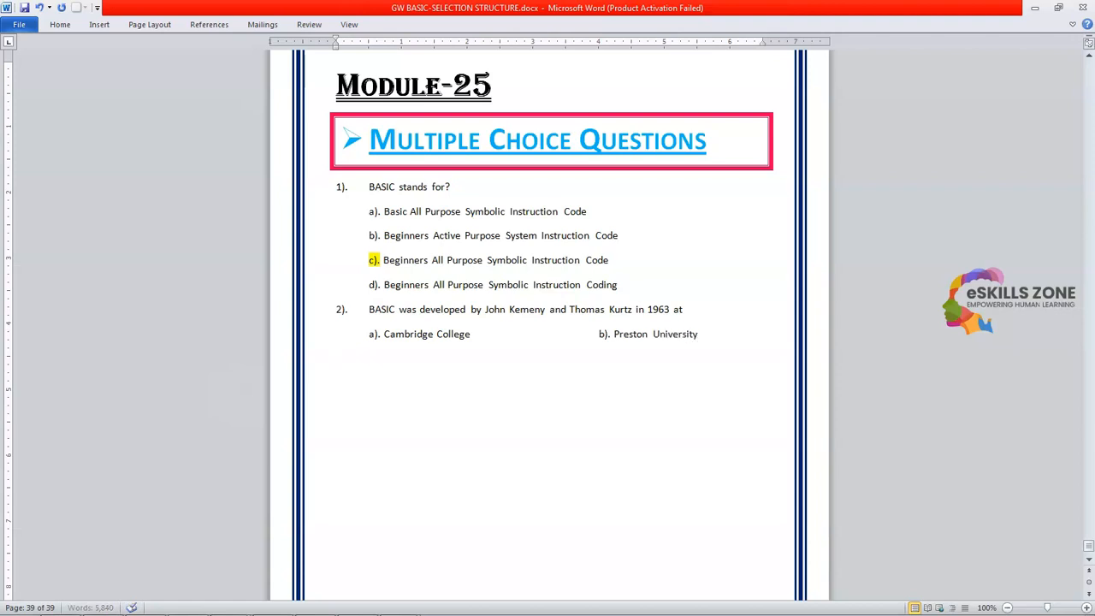
Add options c) London University and d) Dartmouth College
type("c).")
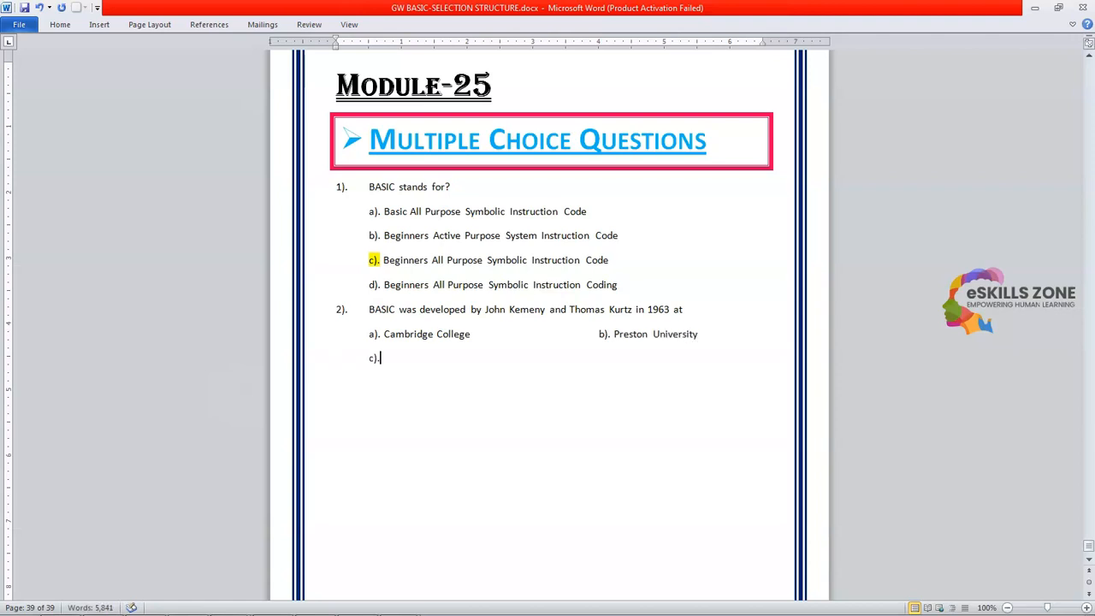
type("Lon")
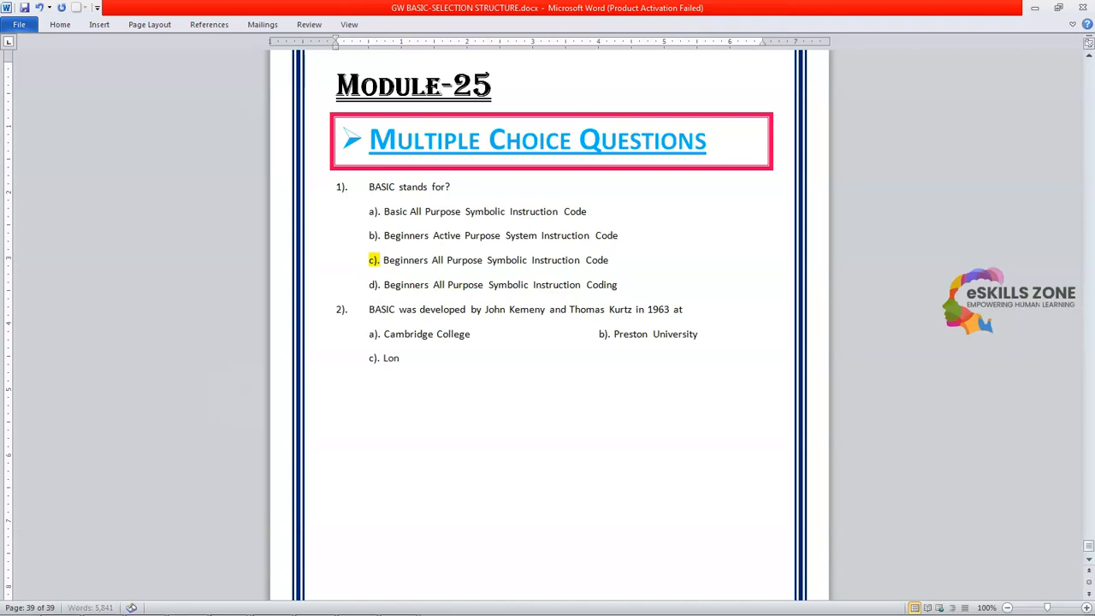
type("don University")
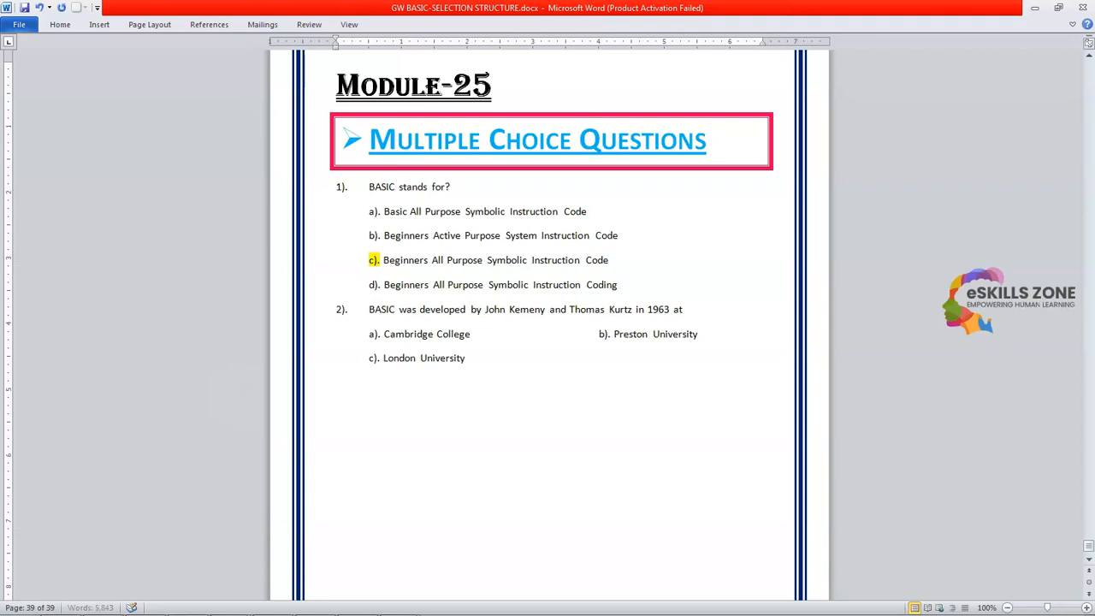
type("d)")
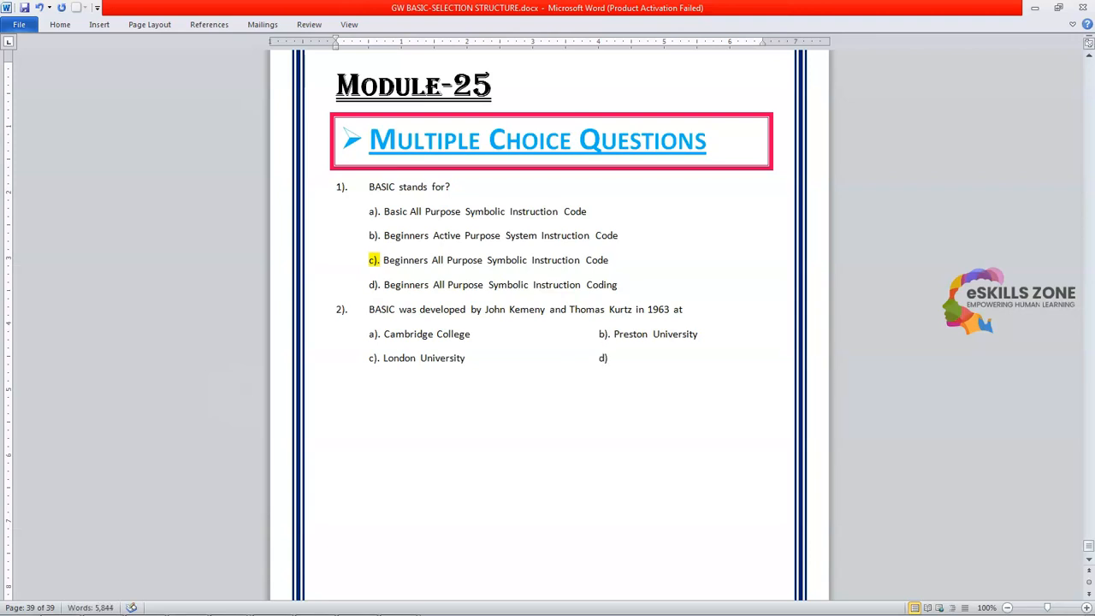
type("Dat")
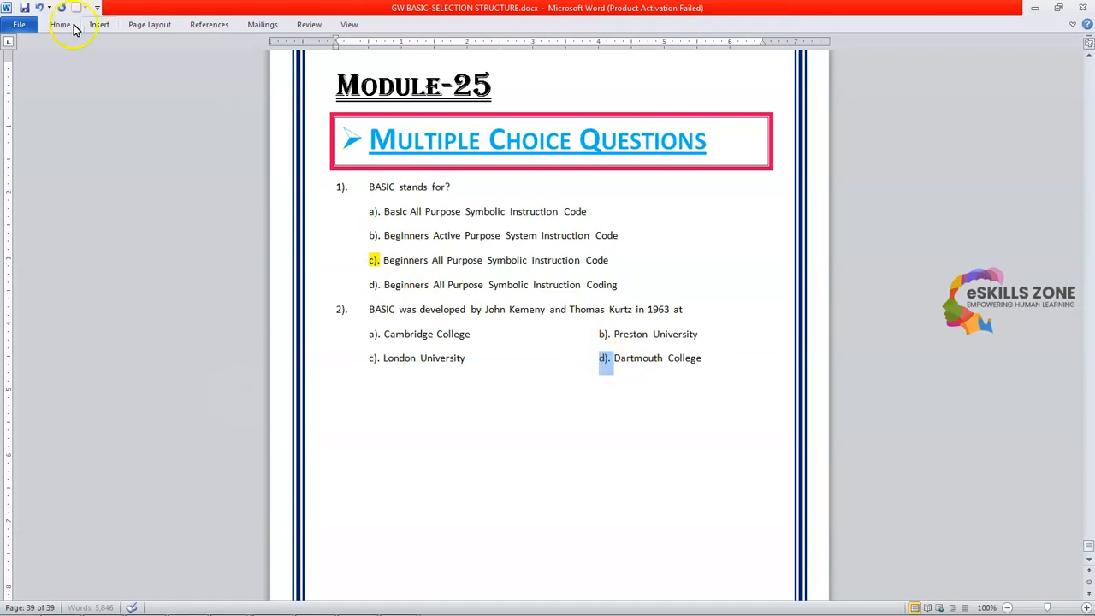
Highlight Dartmouth College and question 1's option c yellow as correct answers
left_click(60, 24)
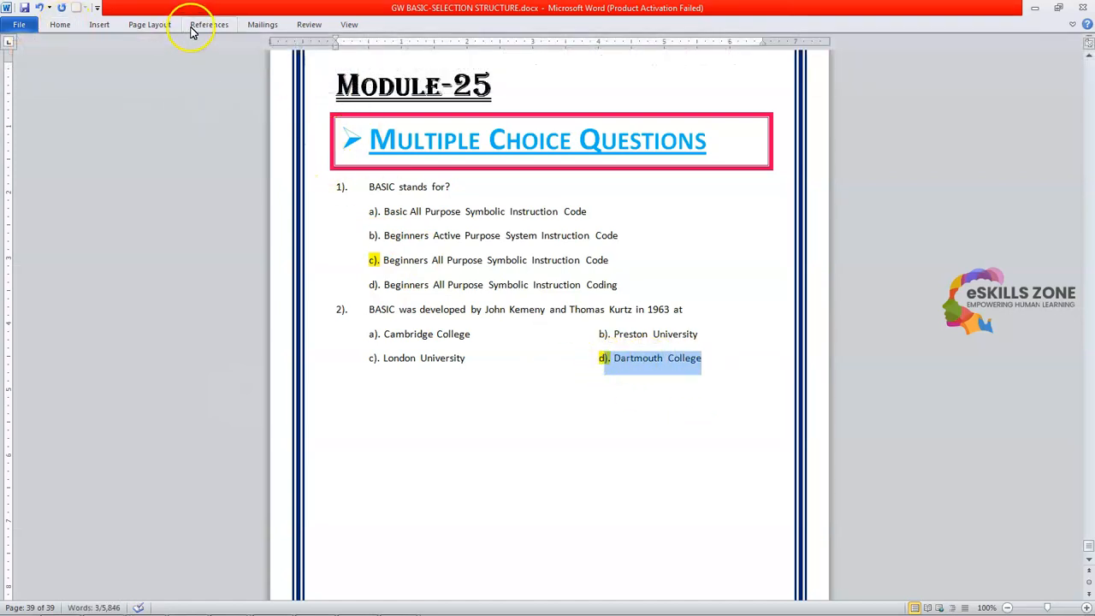
left_click(60, 24)
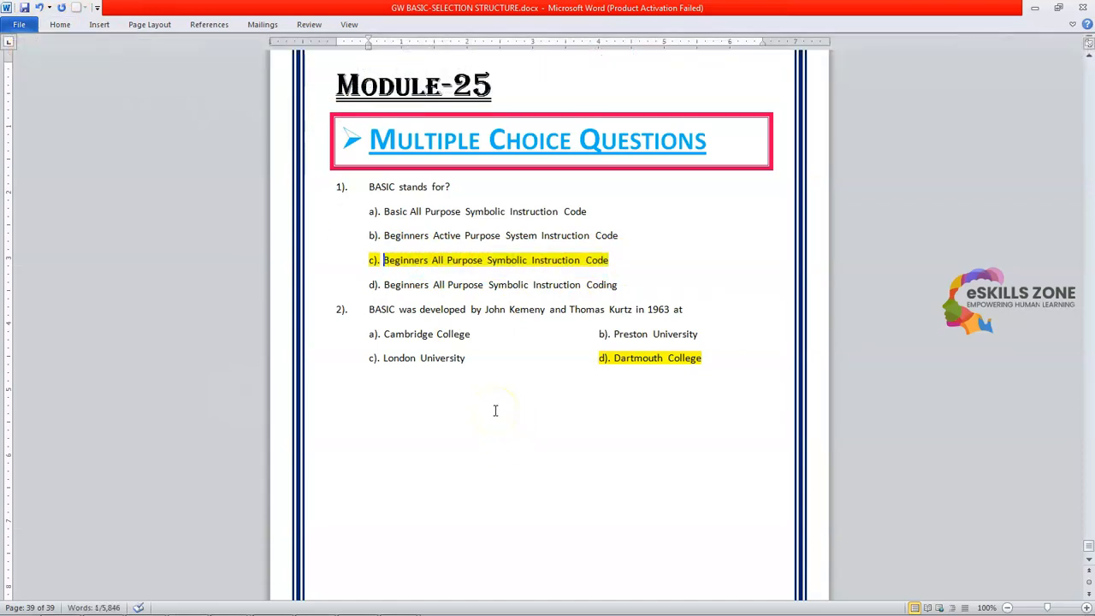
left_click(60, 24)
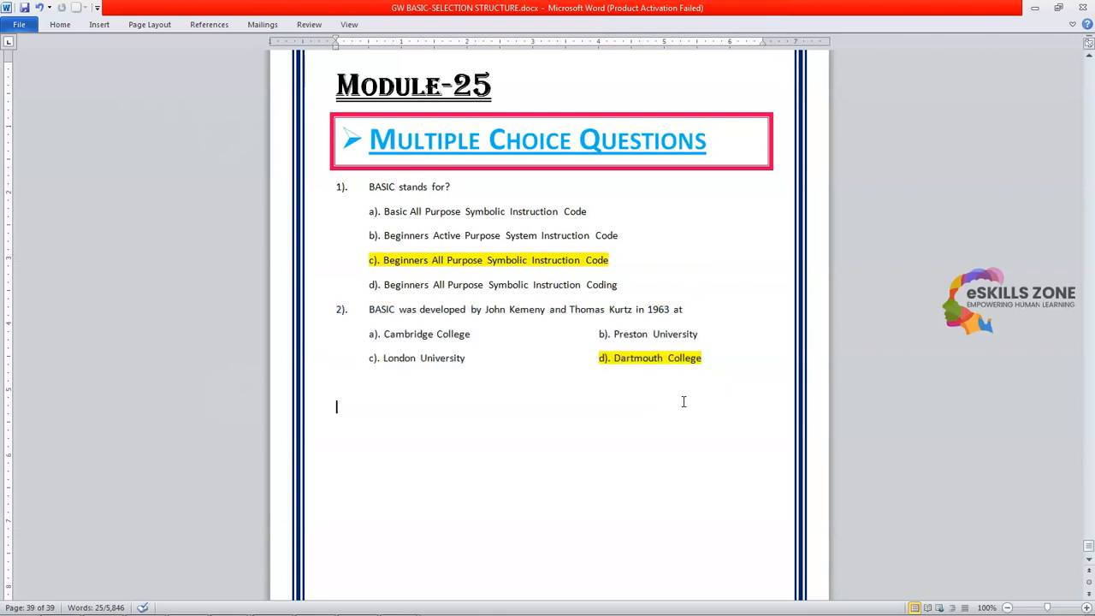
Paste question 2's block and reword it as question 3 'BASIC language was developed in:'
key("ctrl+v")
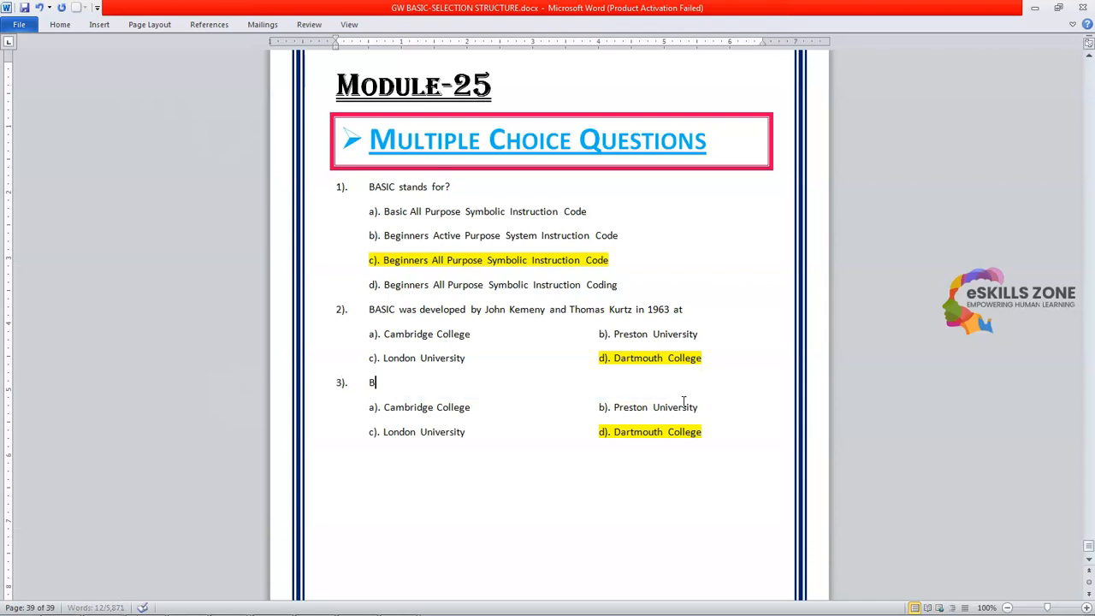
type("ASIC langau")
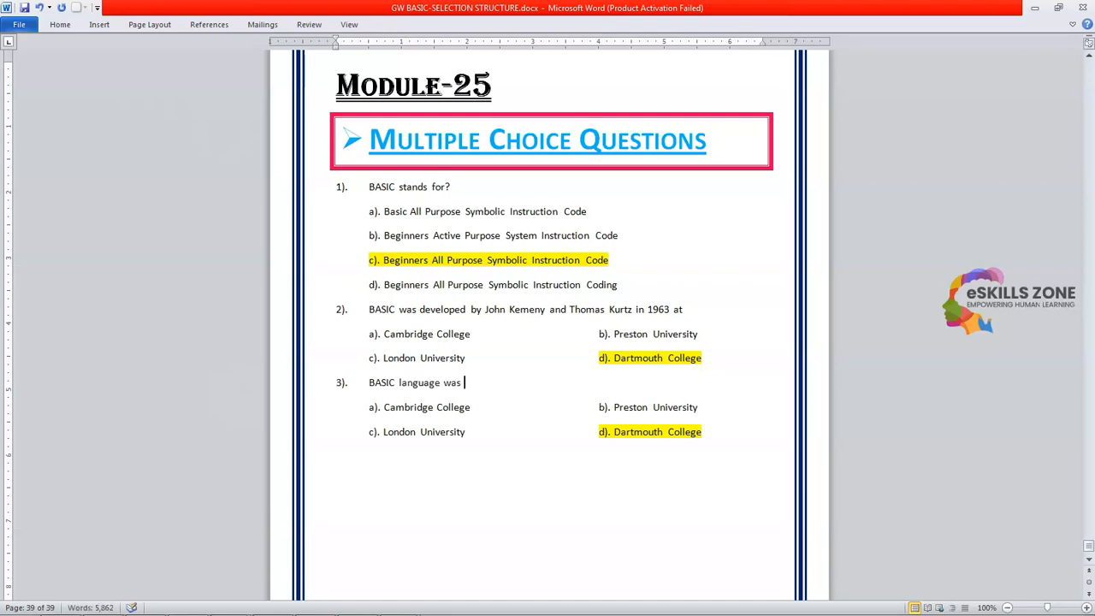
type("devel")
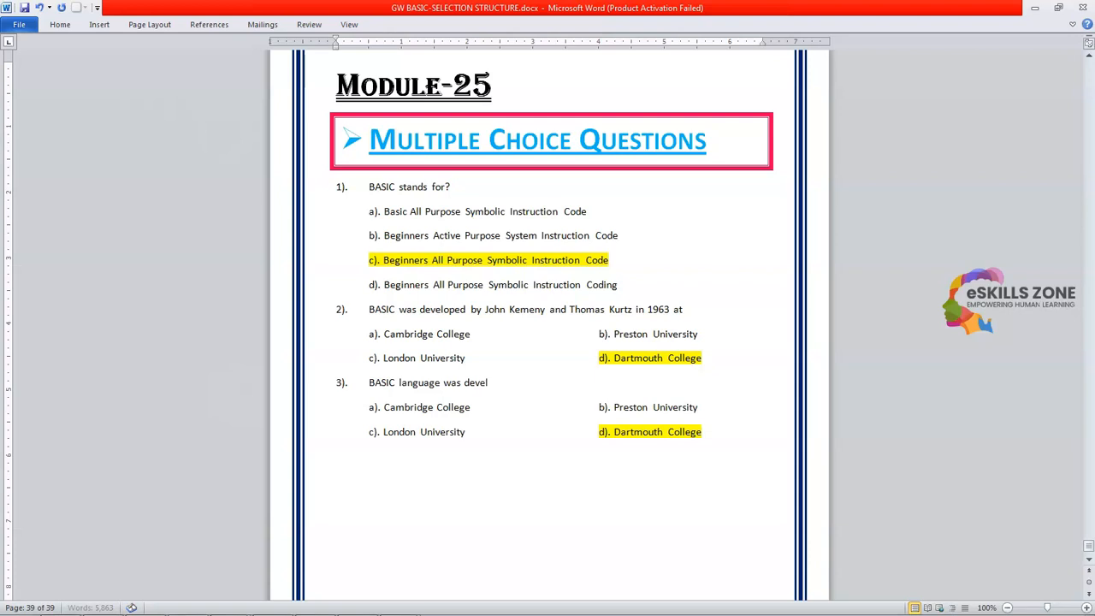
type("ope")
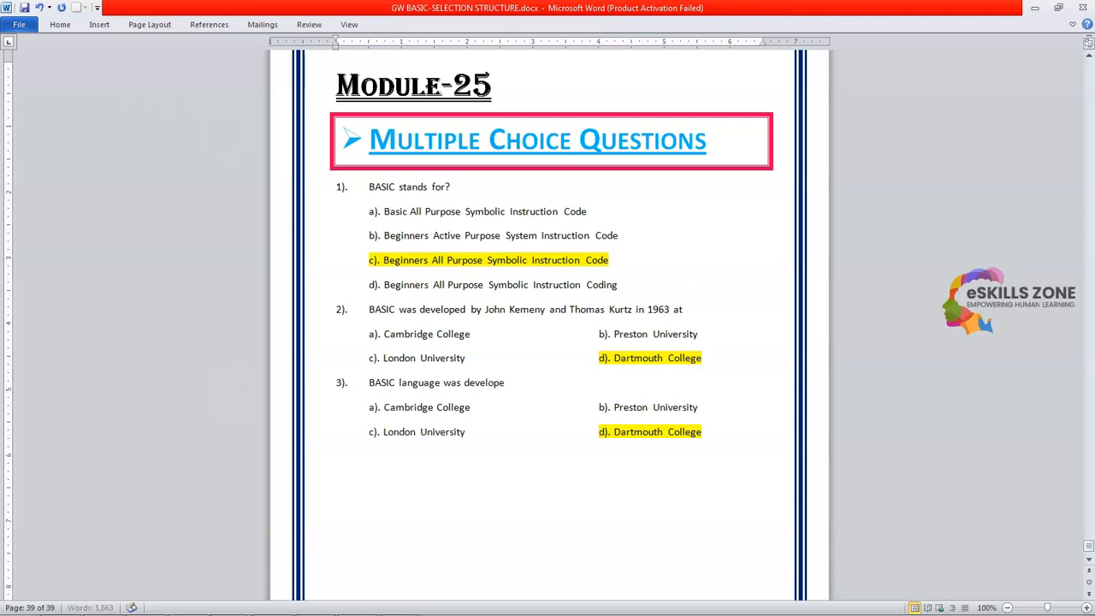
type("in")
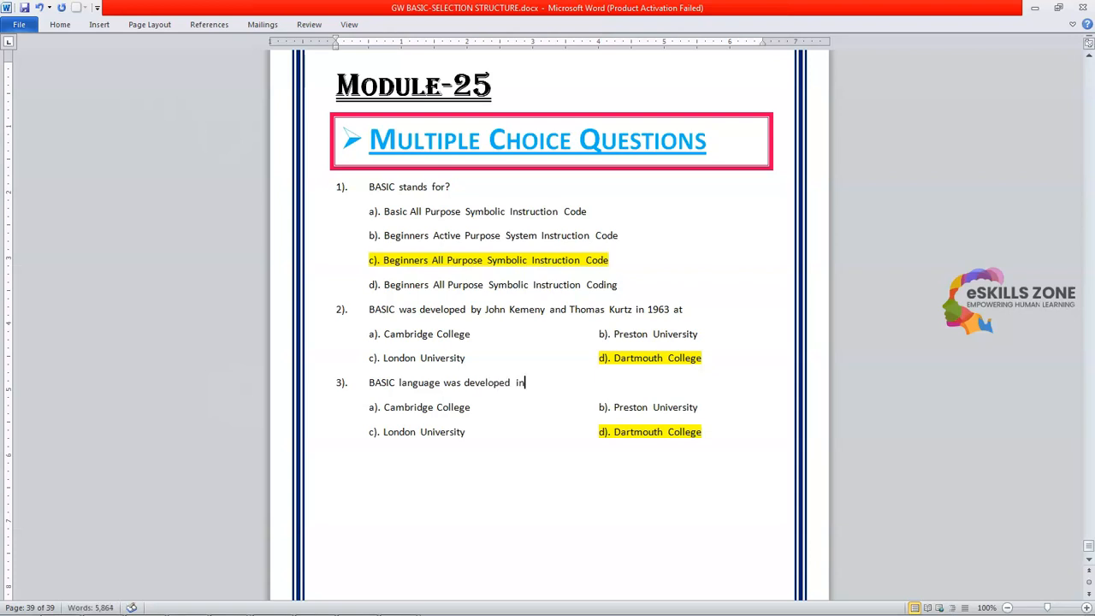
type(":")
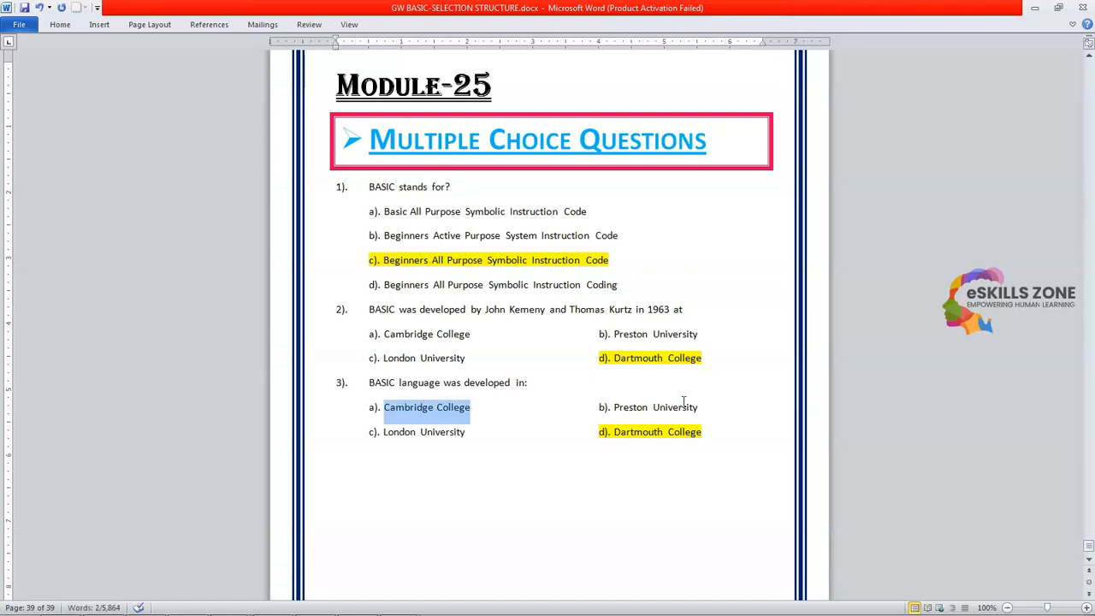
Replace the options with Paris, England, Japan and USA, select USA, and paste a block for question 4
type("Paris")
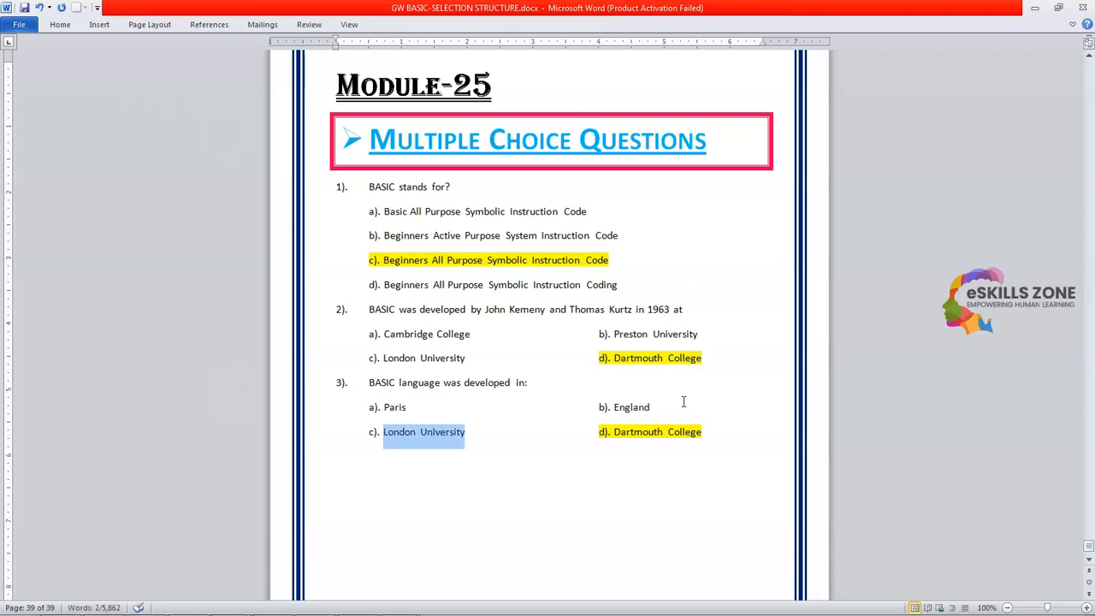
type("Japan")
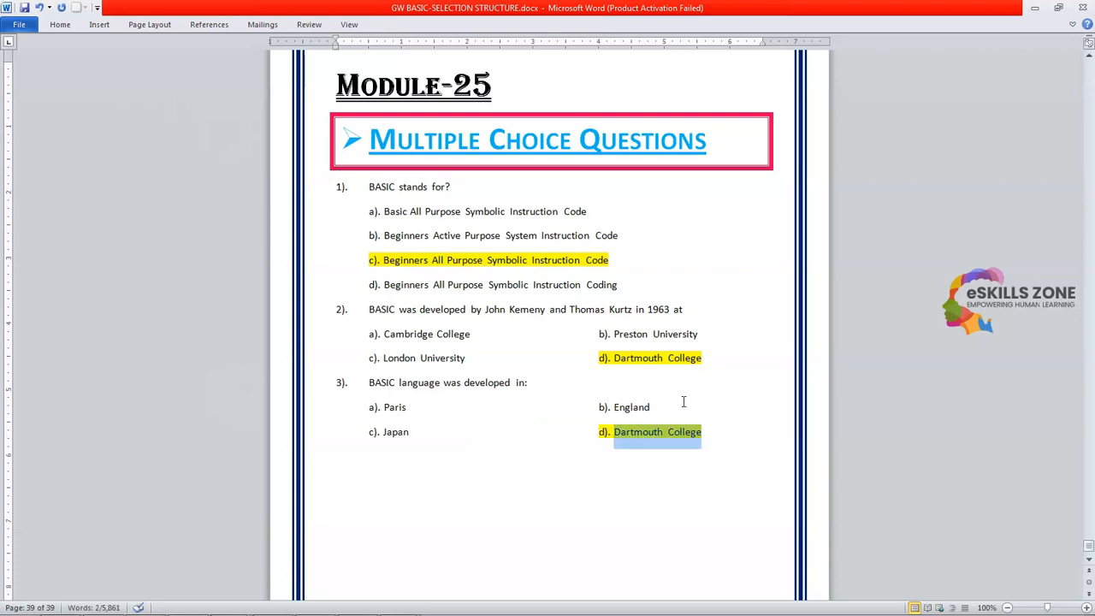
type("USA")
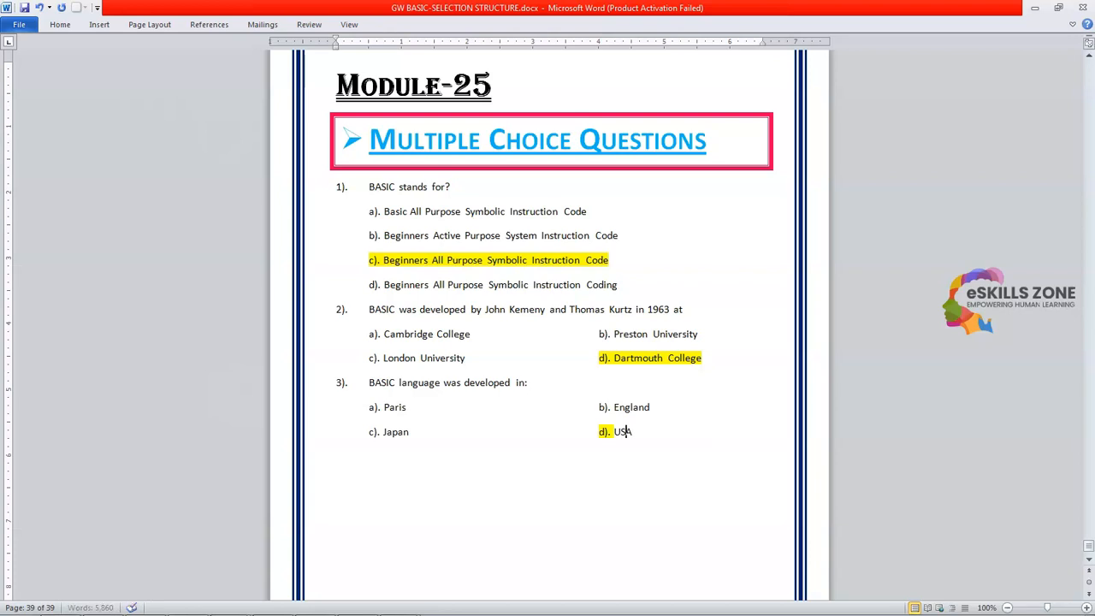
double_click(622, 431)
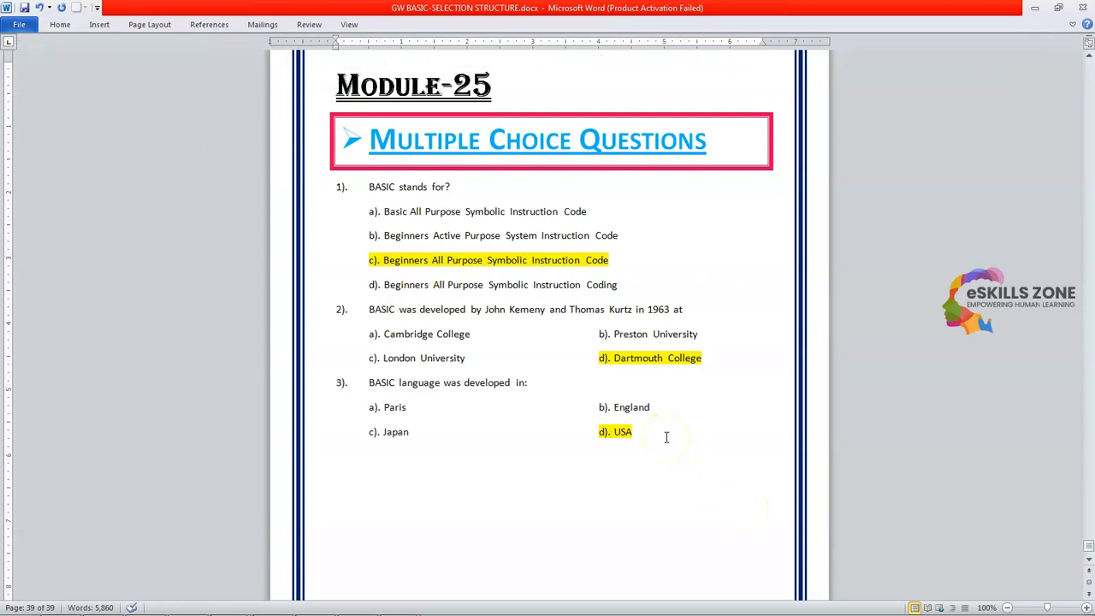
key("ctrl+v")
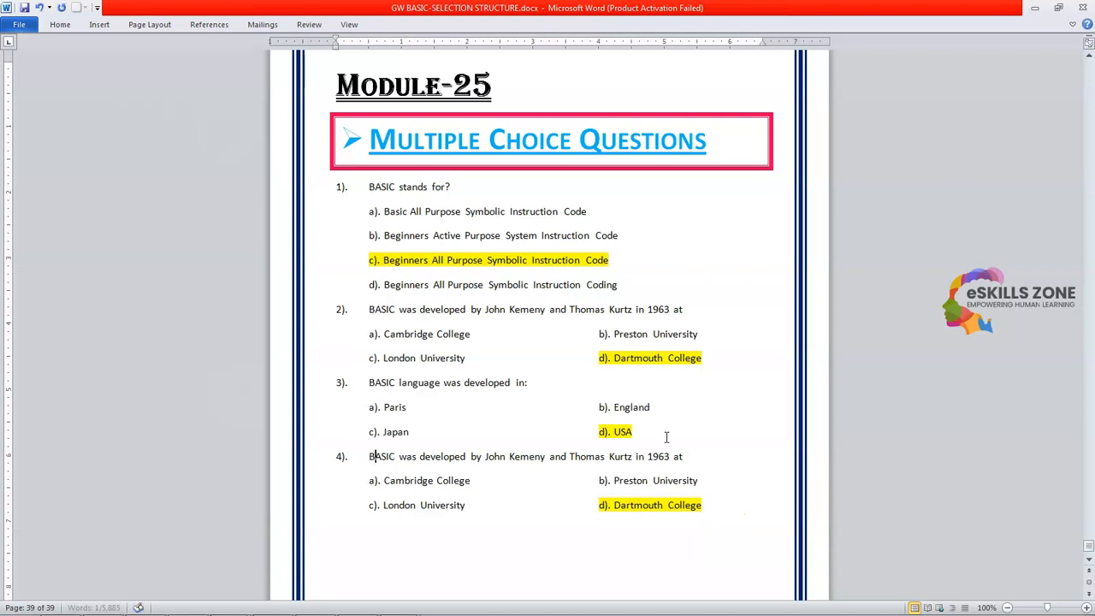
Reword question 4 as 'GW-BASIC uses:' with options Compiler, Assembler, Interpreter, All of above
left_click_drag(369, 455, 683, 455)
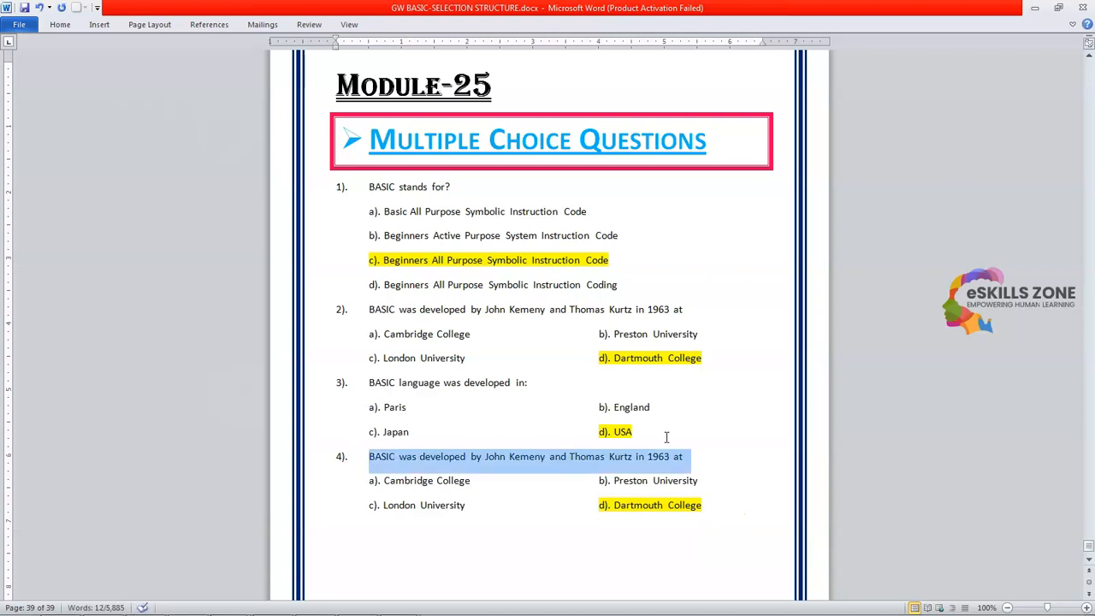
type("G")
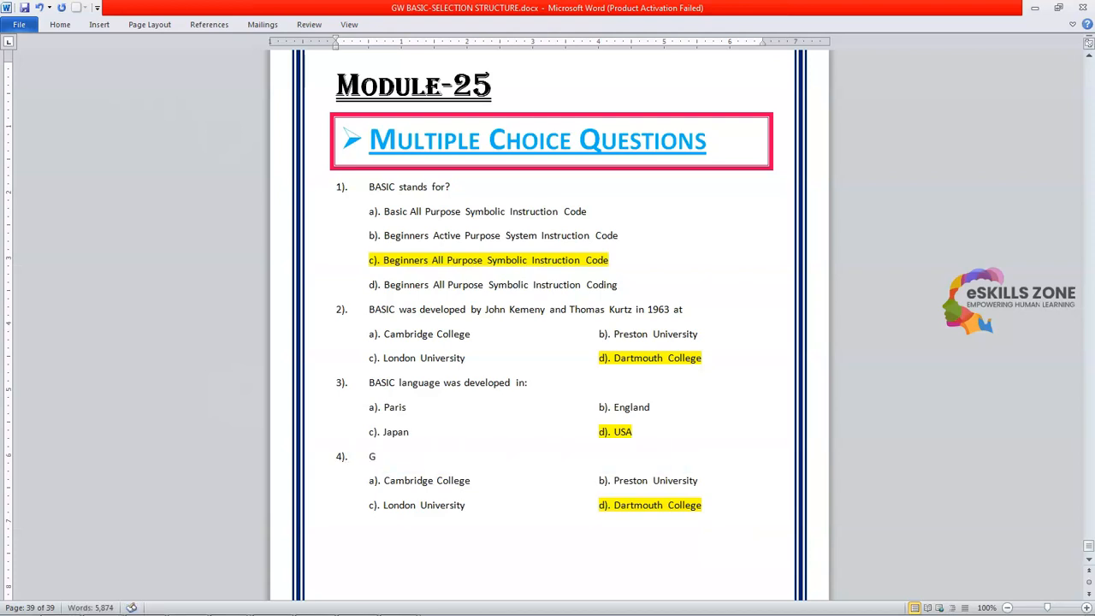
type("W-BASIC")
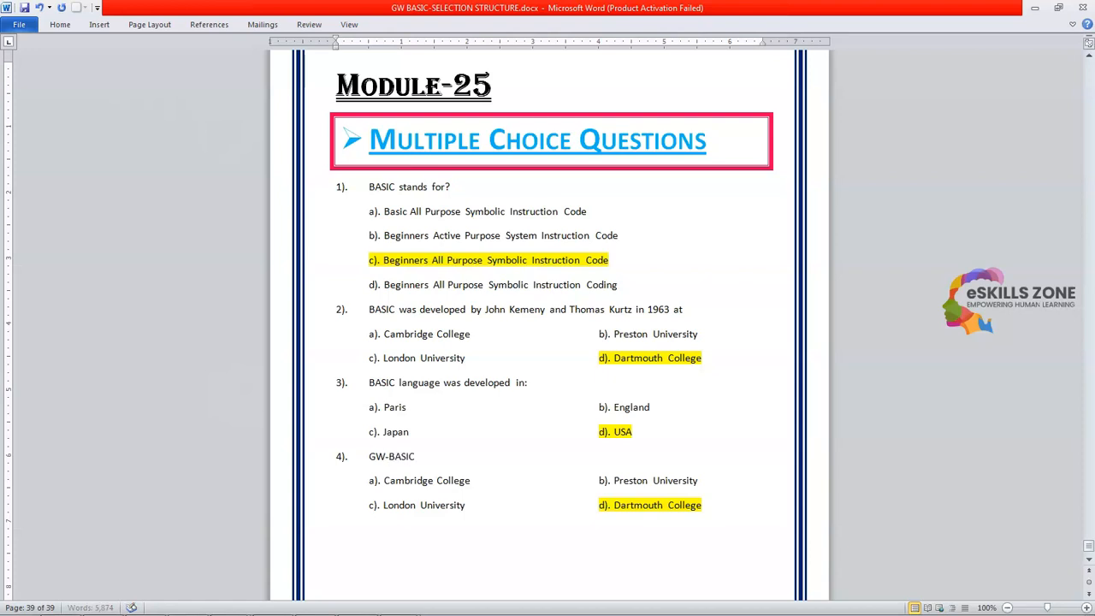
type("uses:")
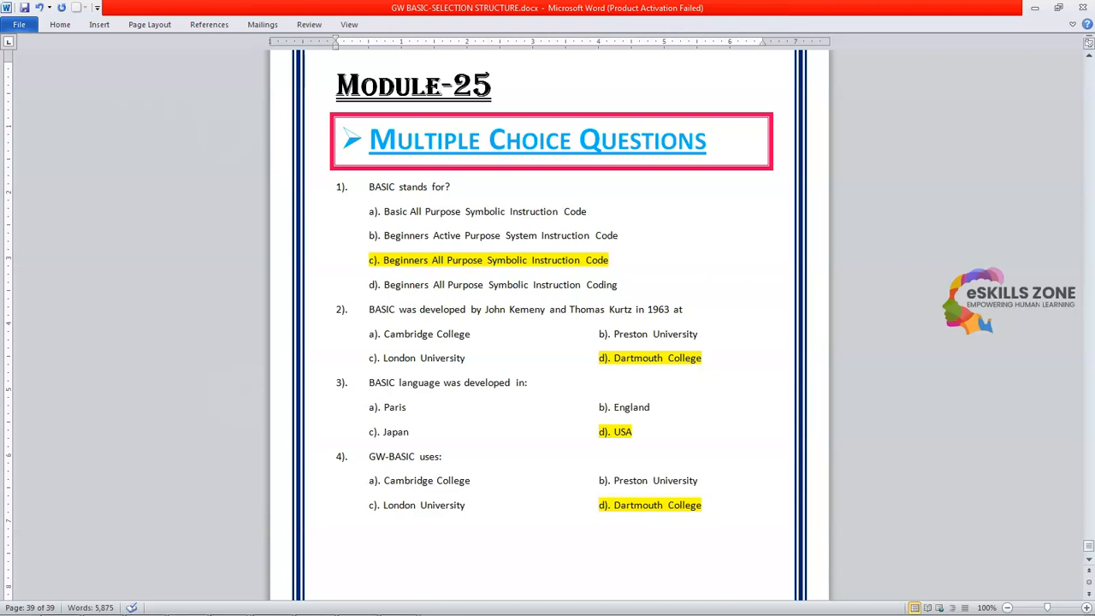
double_click(407, 479)
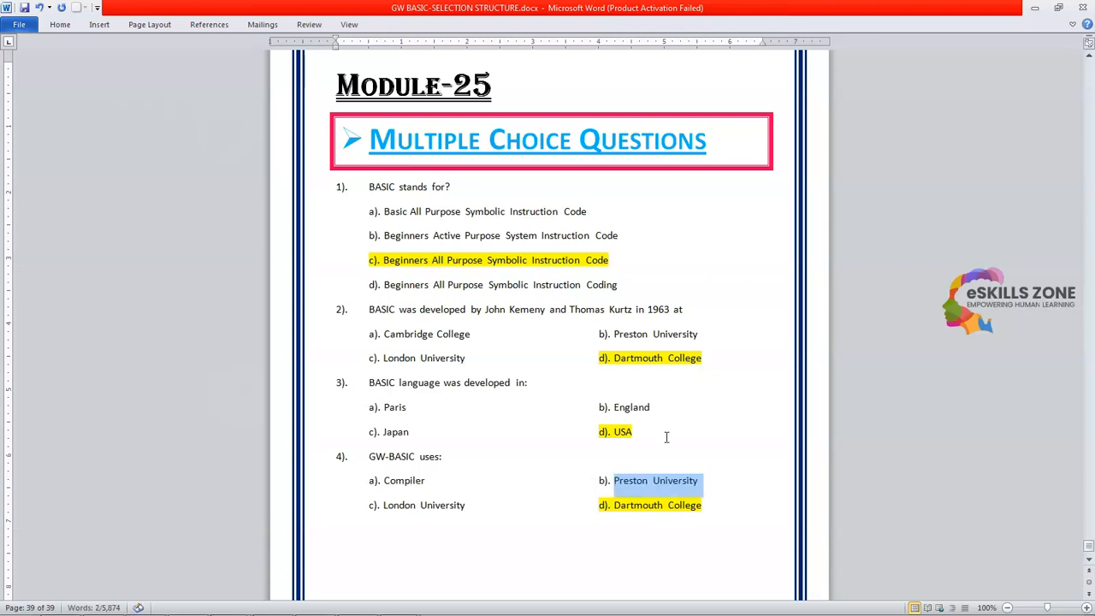
type("A")
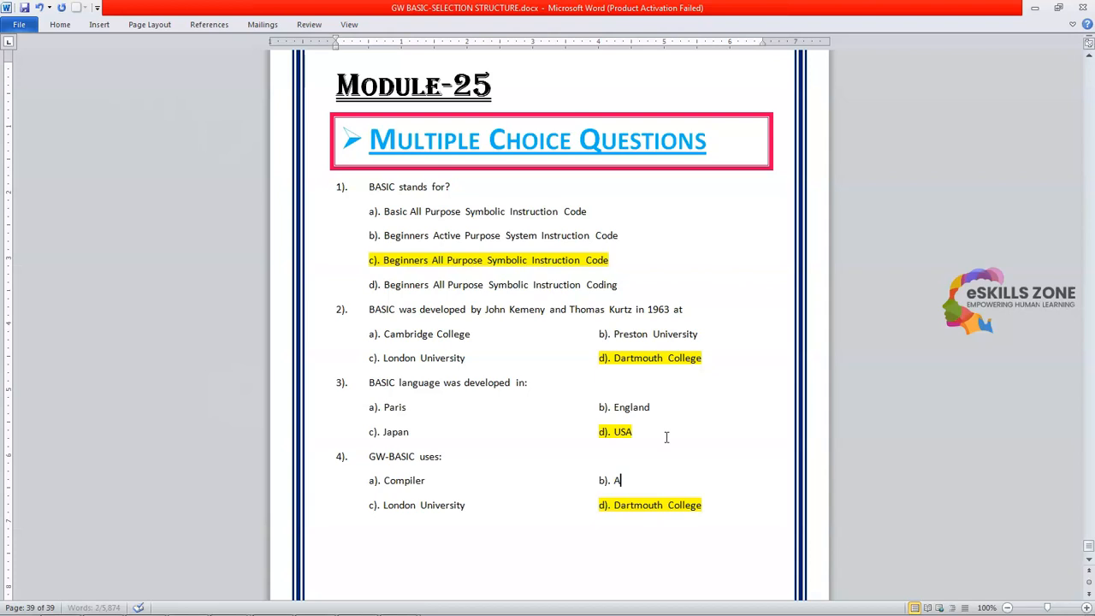
type("ssembler")
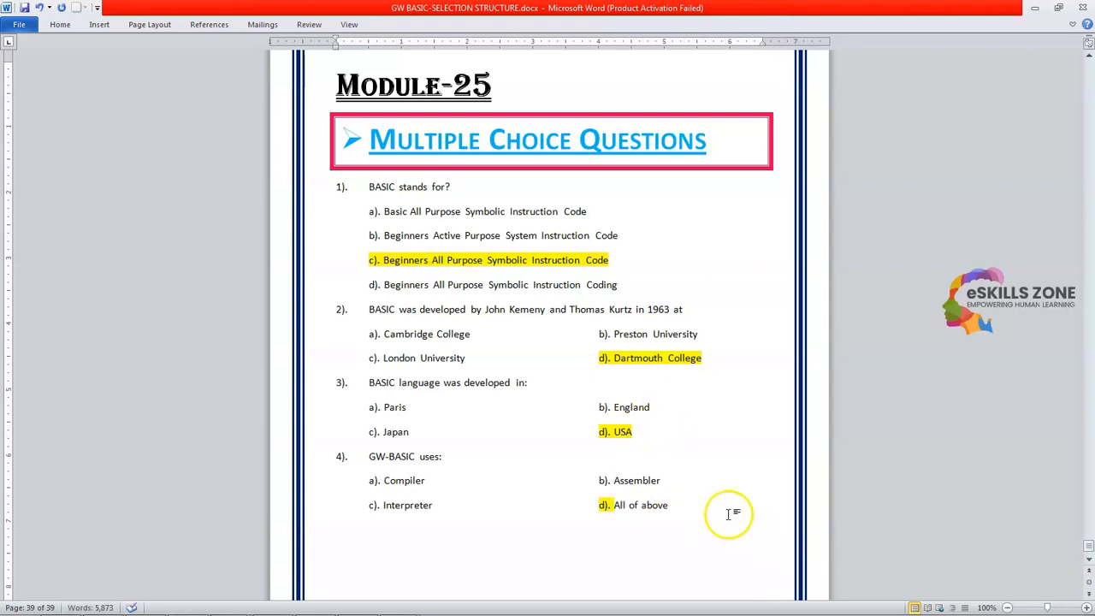
Remove the highlight from All of above and highlight Interpreter yellow instead
double_click(640, 505)
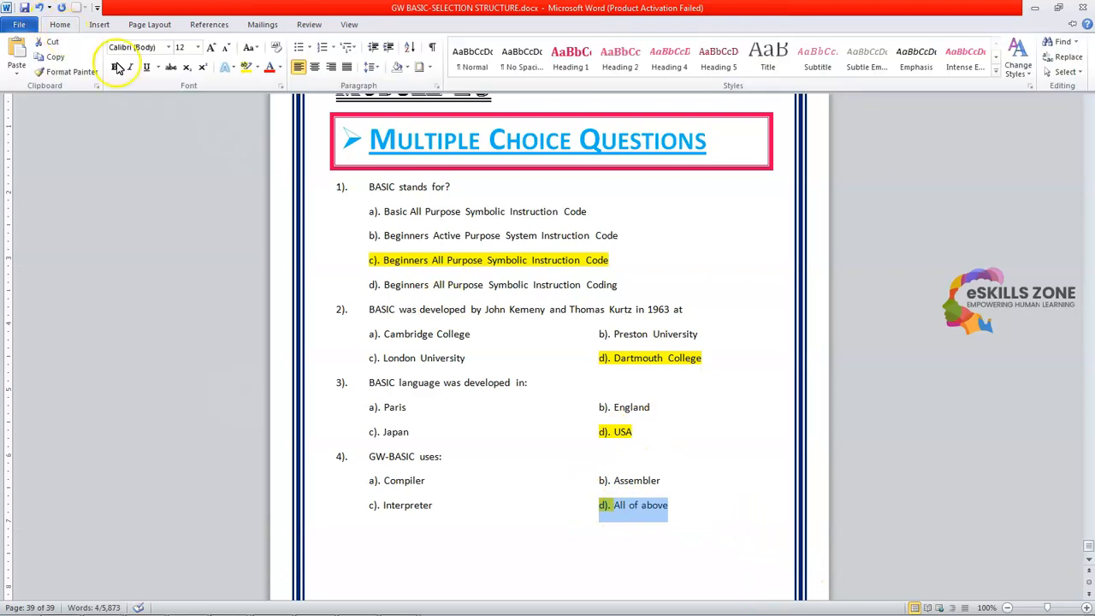
left_click(257, 66)
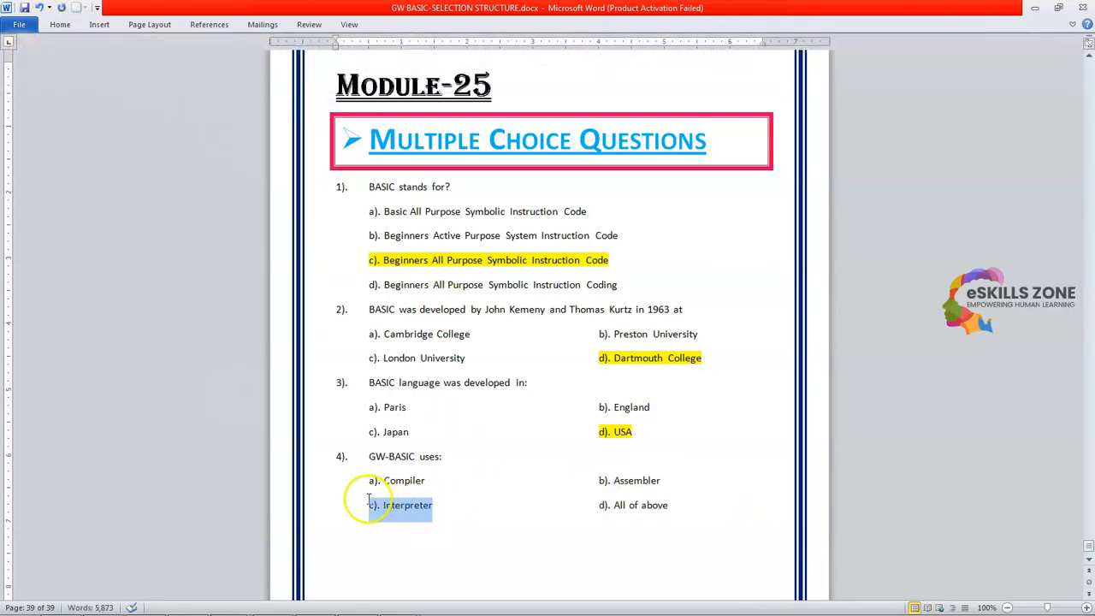
left_click(58, 24)
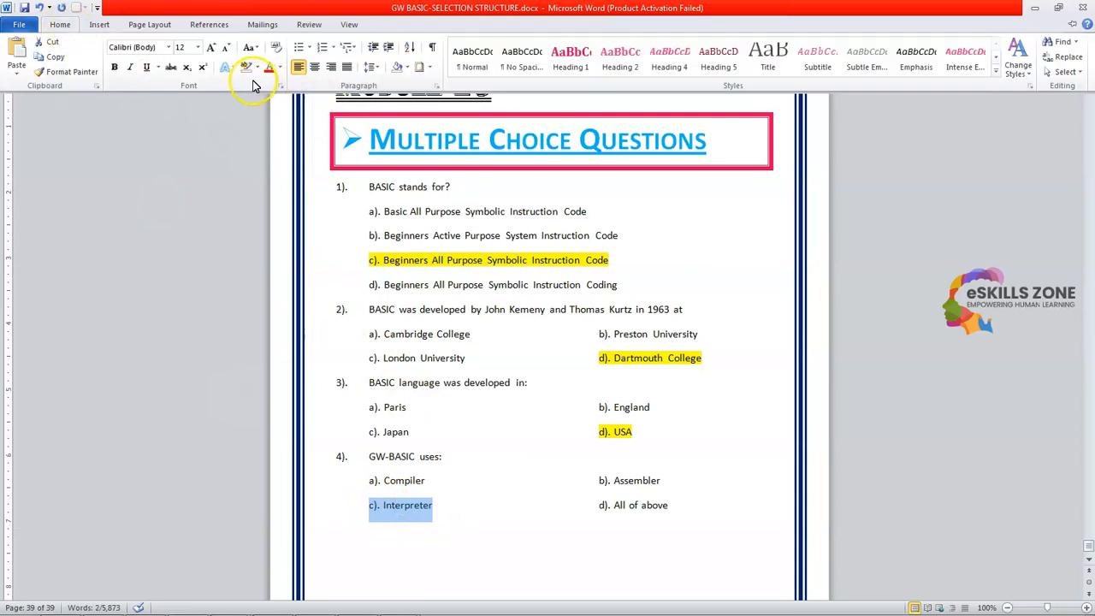
left_click(256, 66)
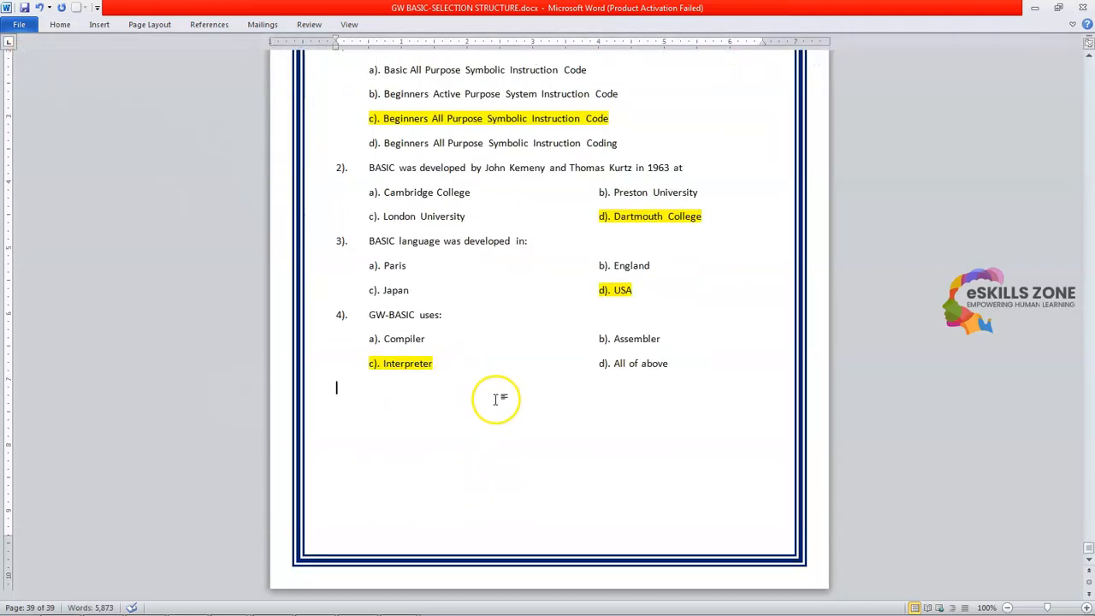
Paste a block as question 5 and reword it as what GW-BASIC can operate in
key("ctrl+v")
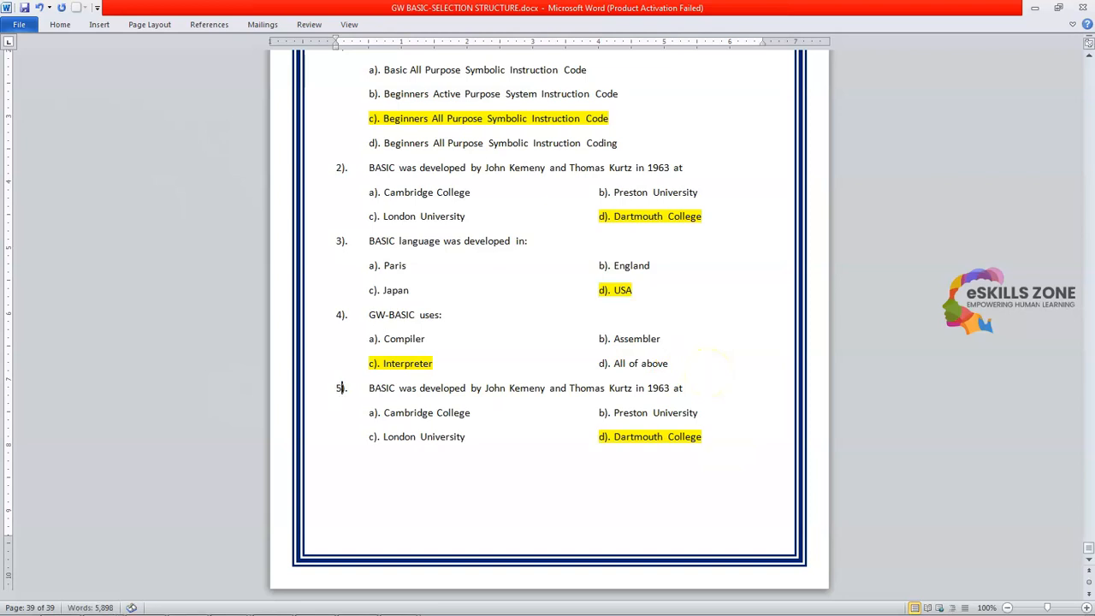
left_click_drag(370, 386, 680, 387)
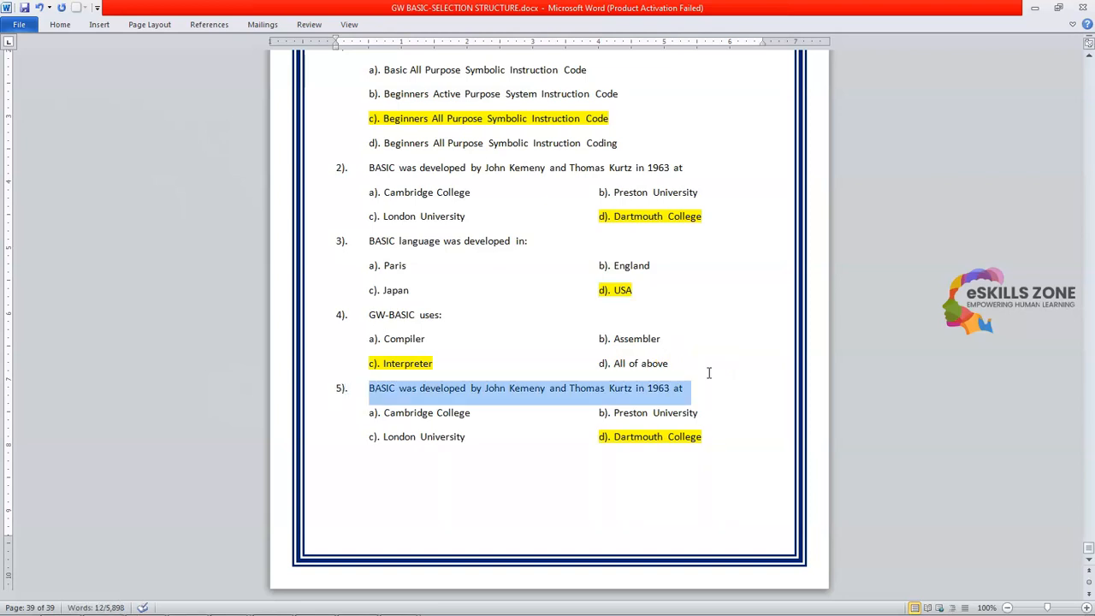
type("G")
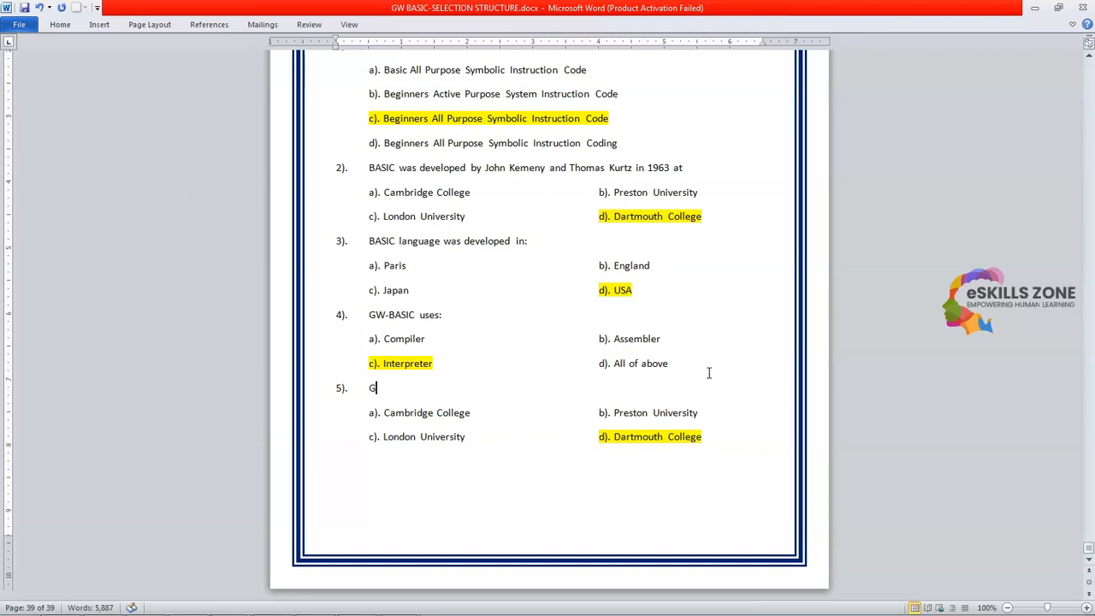
type("W-BASIC can operate in:")
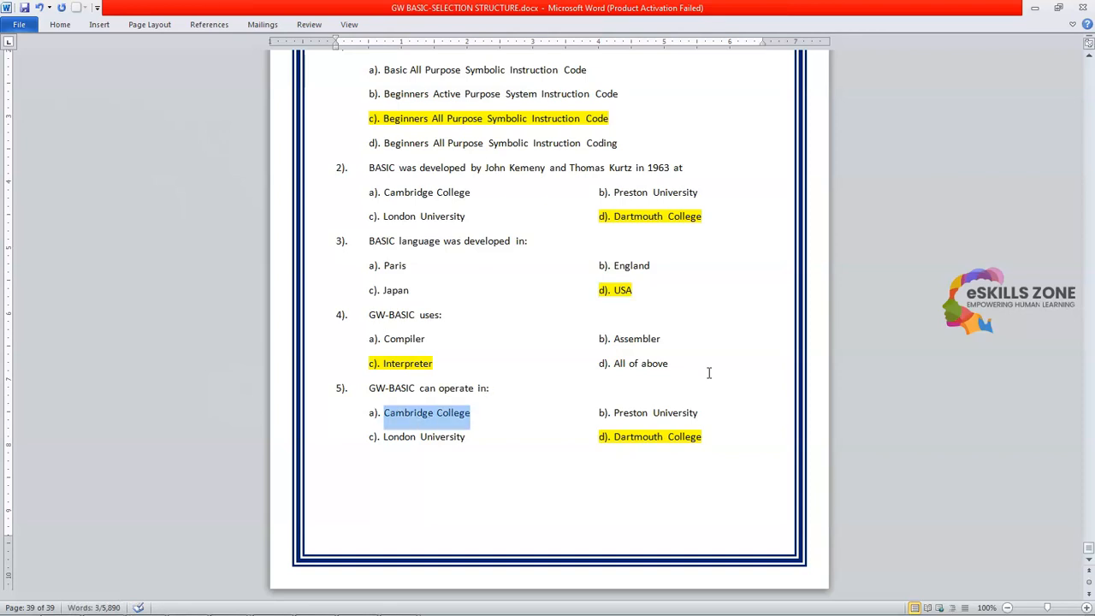
Set options One, Two, Three and Four Modes, then paste a block to start question 6
type("One MO")
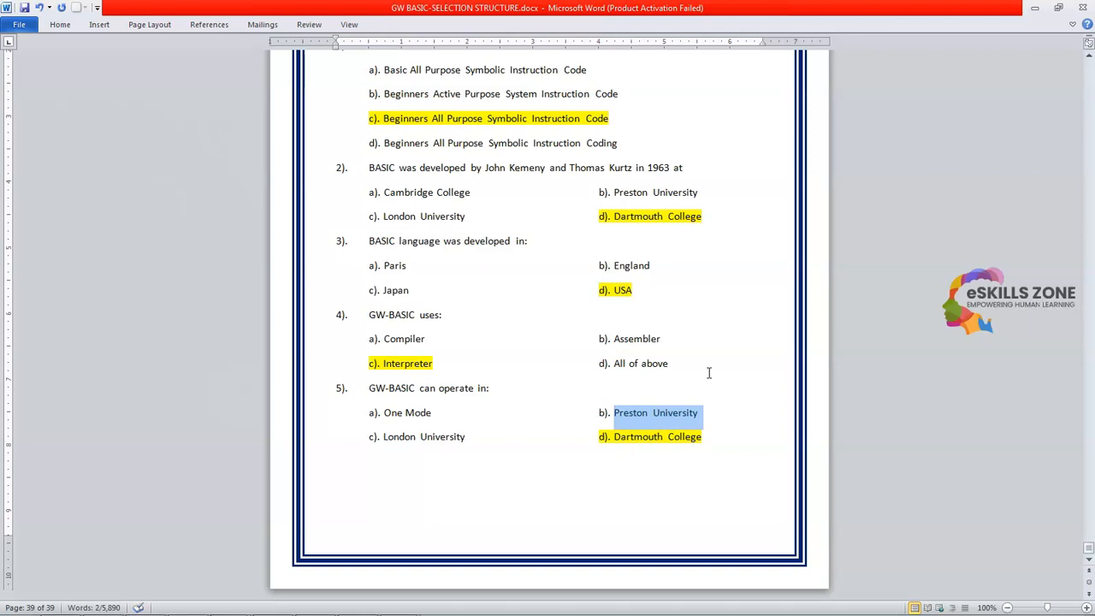
type("Two Modes")
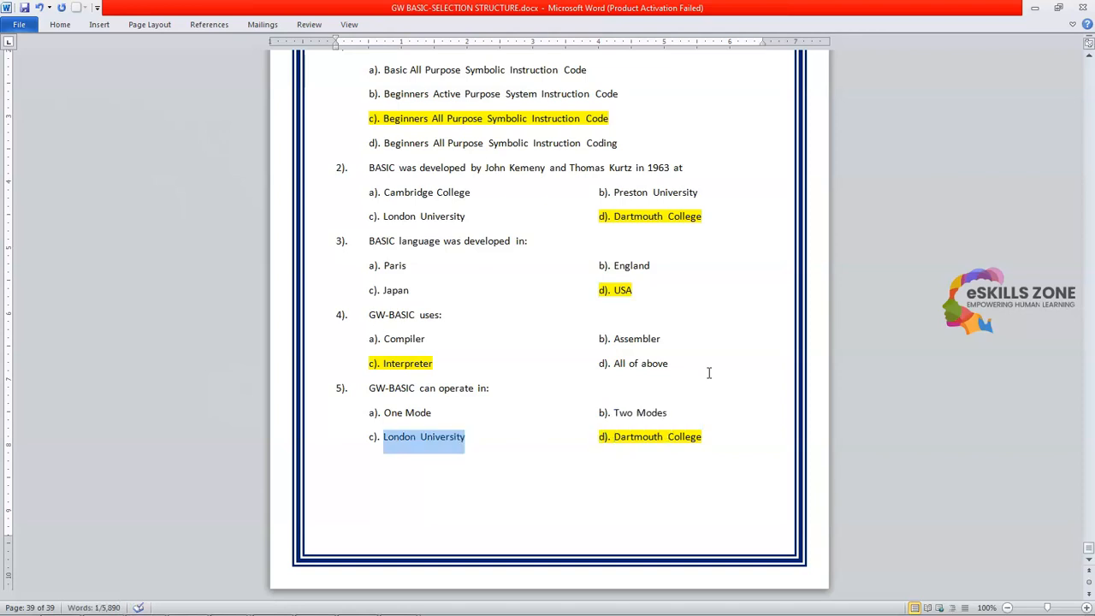
type("T")
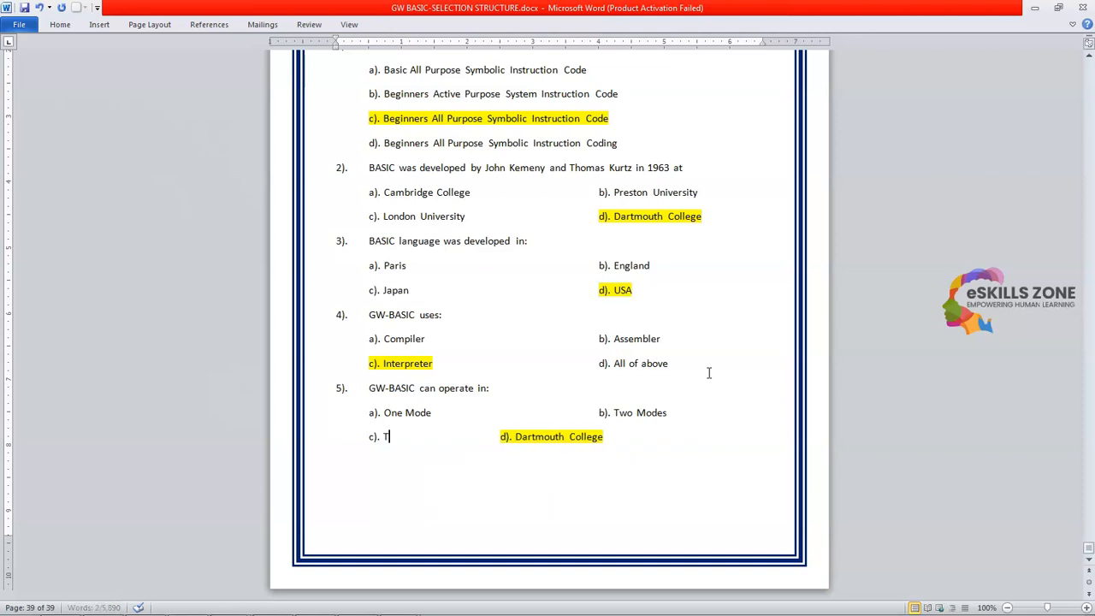
type("hree Modes")
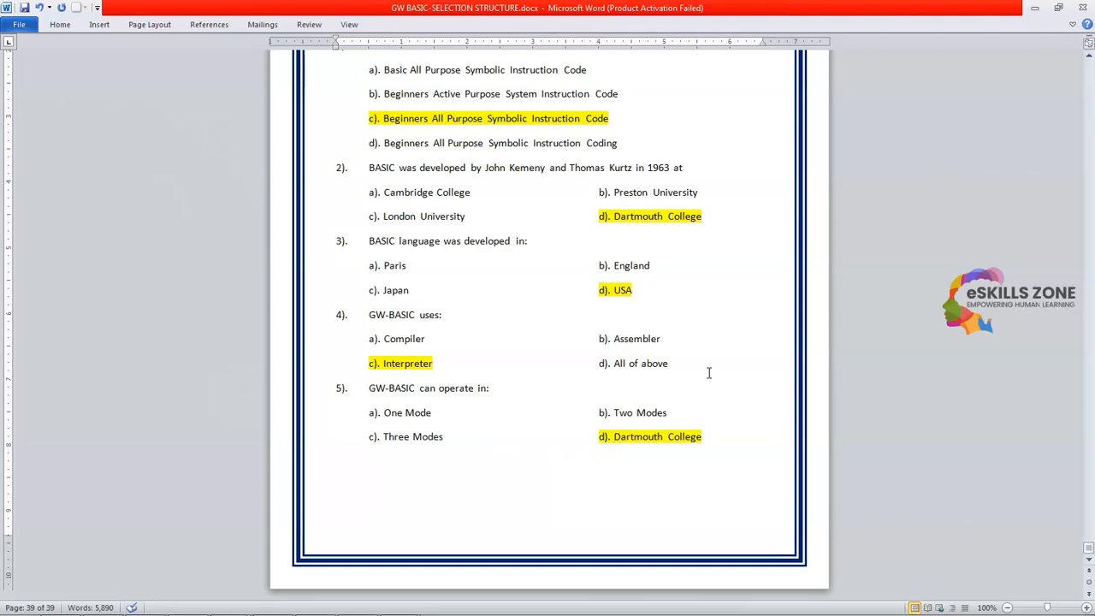
type("F")
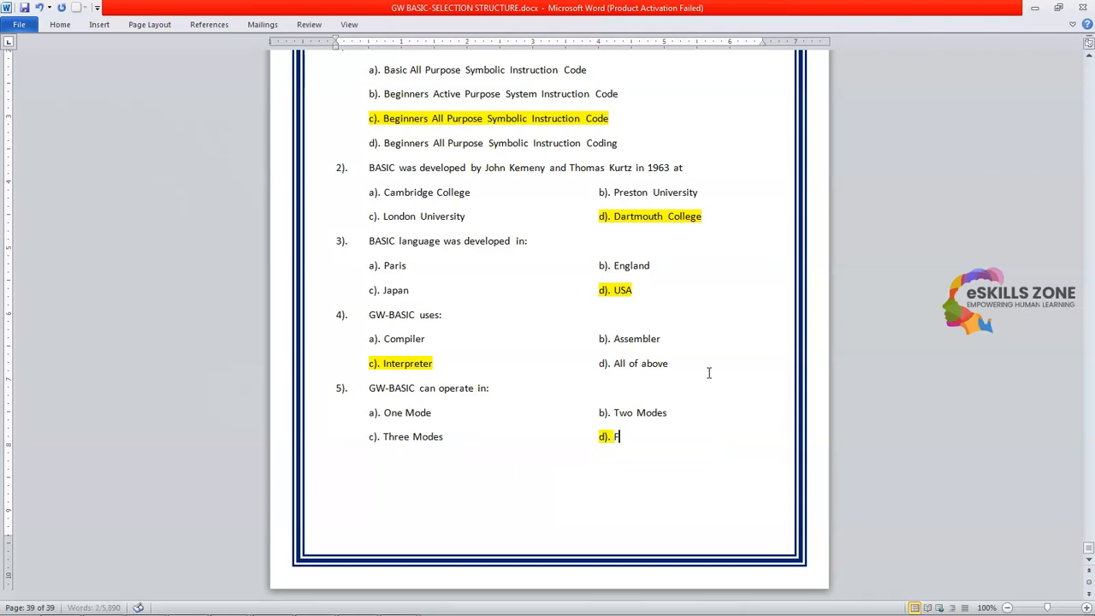
type("our Modes")
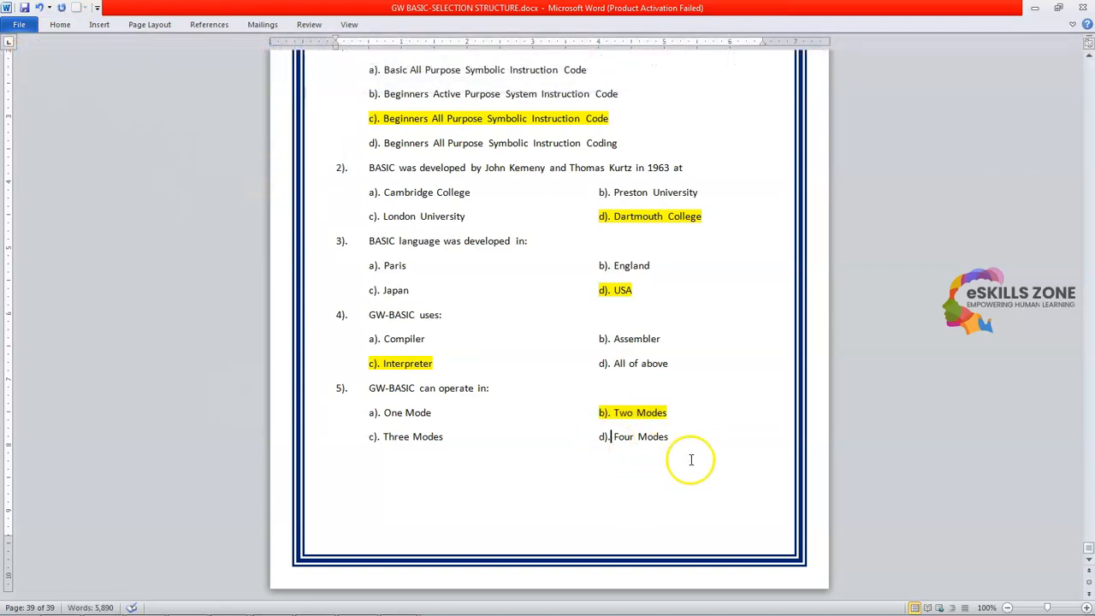
key("ctrl+v")
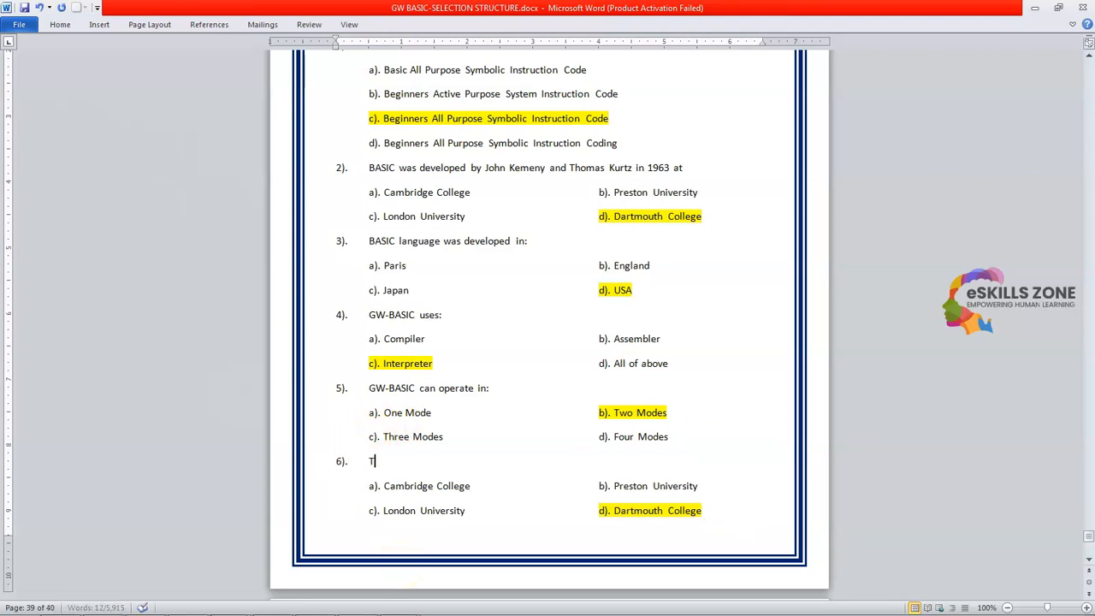
Write question 6: results of arithmetic and logical operations can be displayed immediately
type("he results of arithmetic")
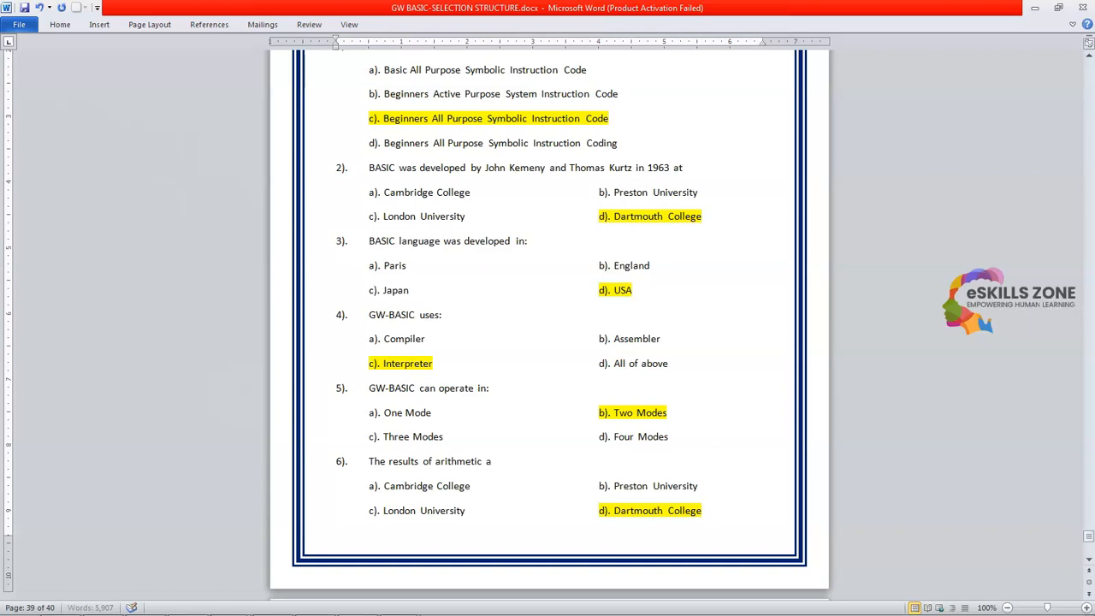
type("and logical ex")
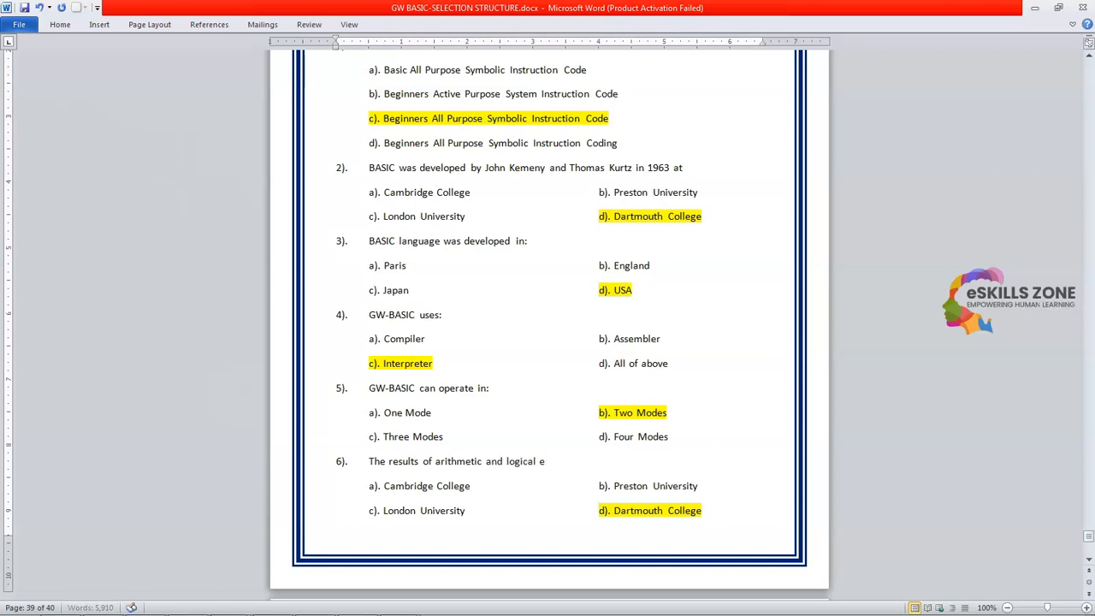
type("operat")
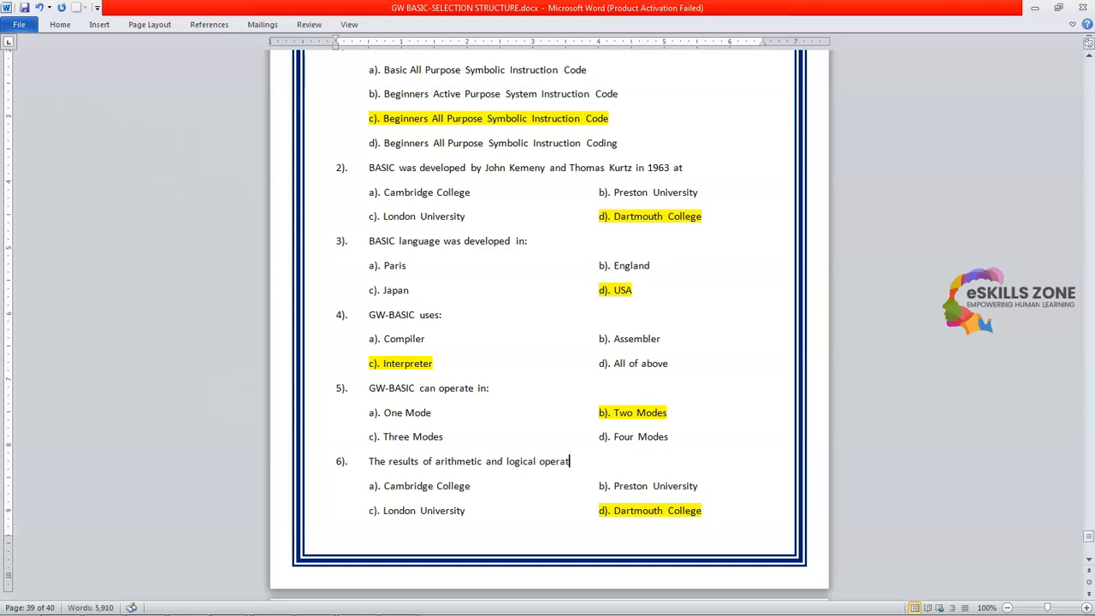
type("ons")
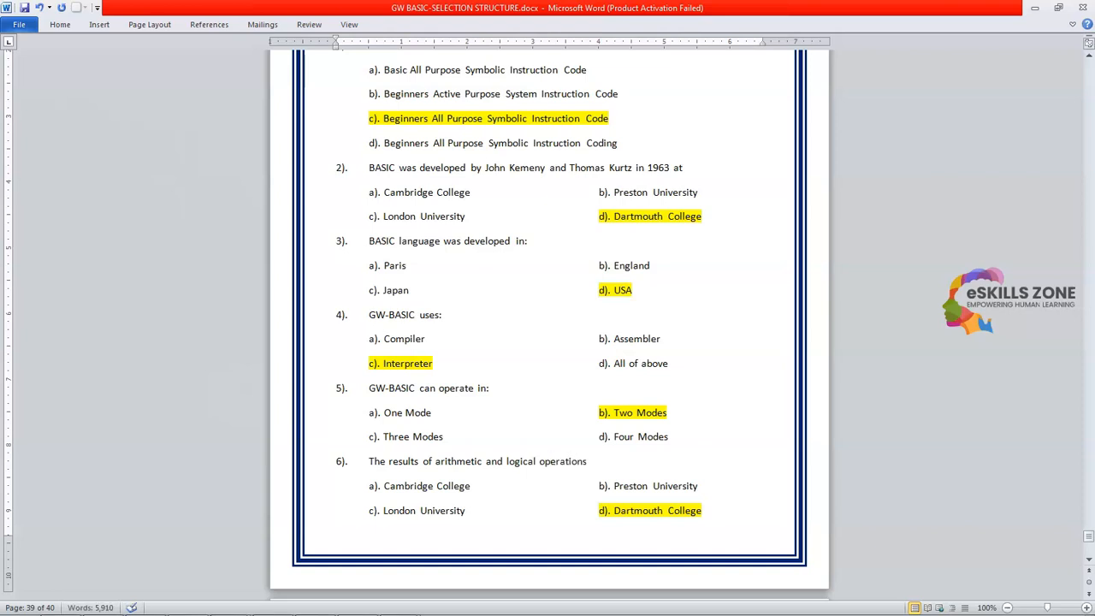
type("can be")
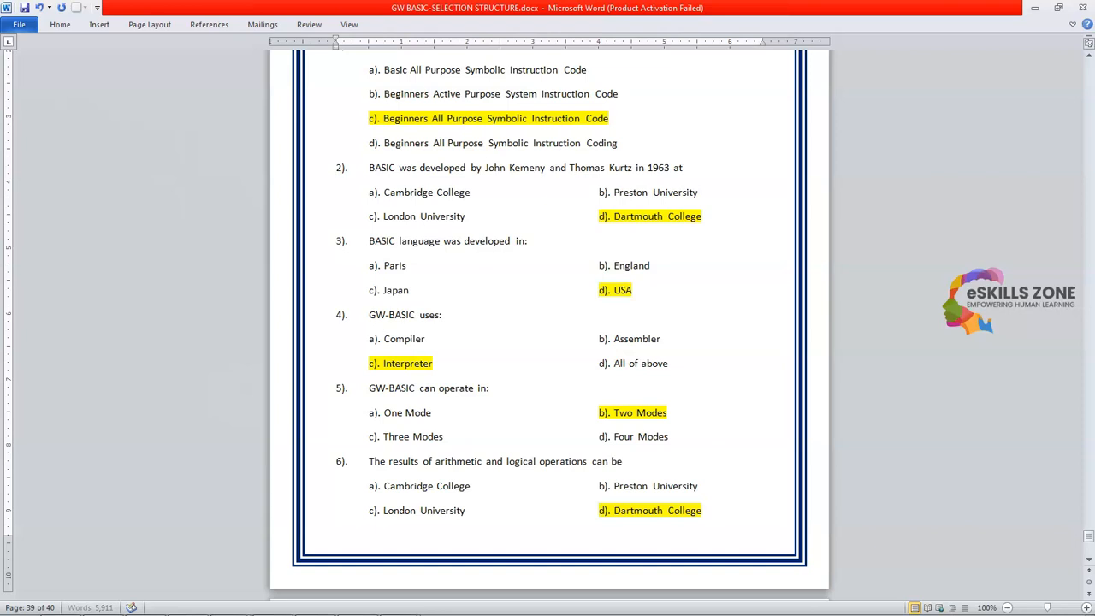
type("displa")
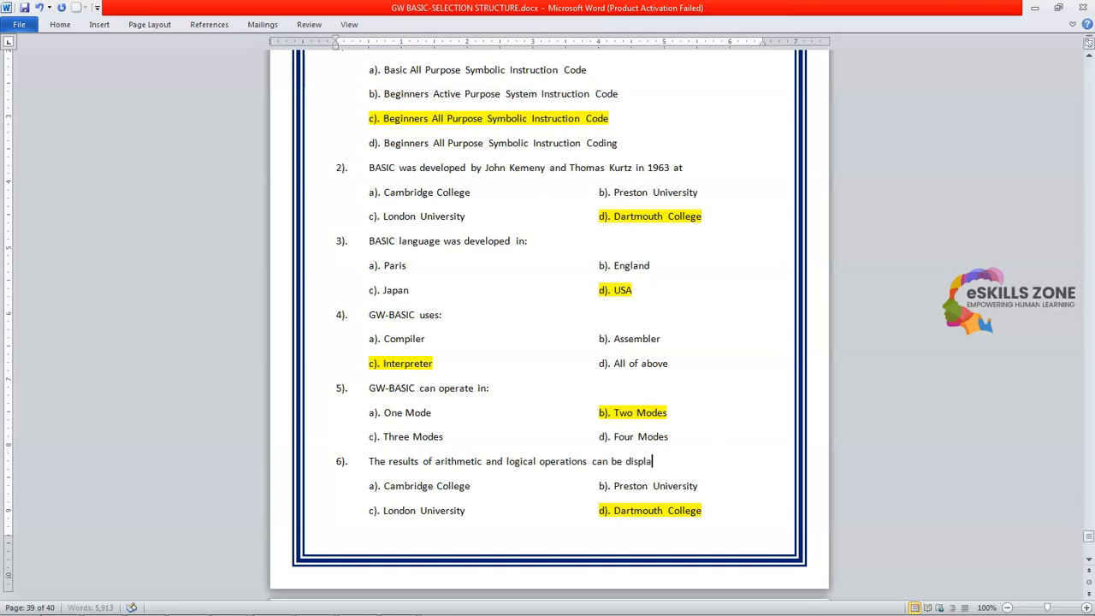
type("yed immed")
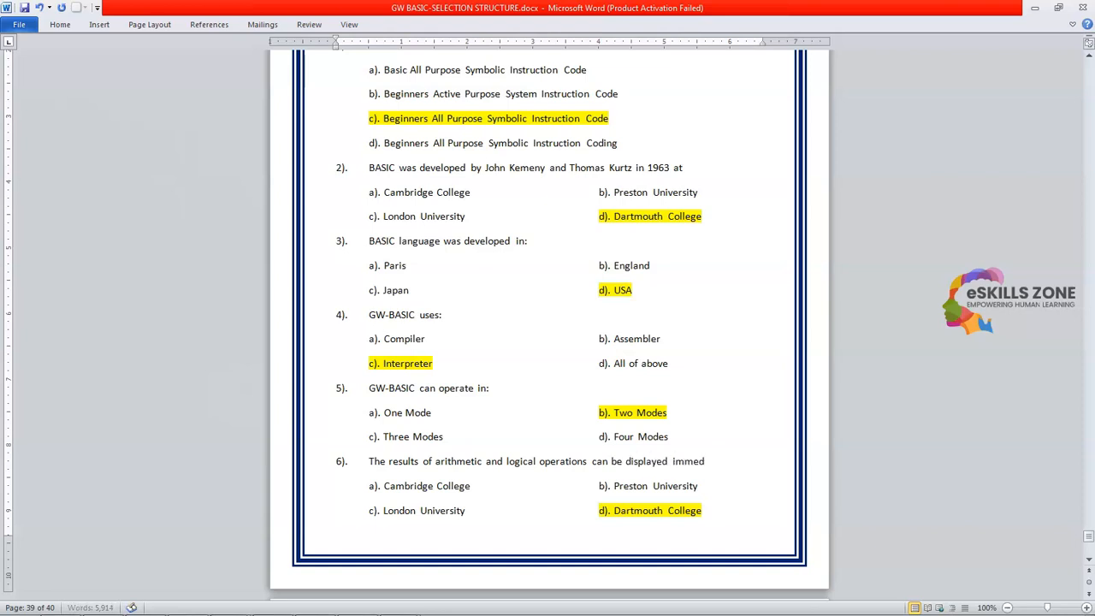
type("iately:")
type("a). Indirect Mode")
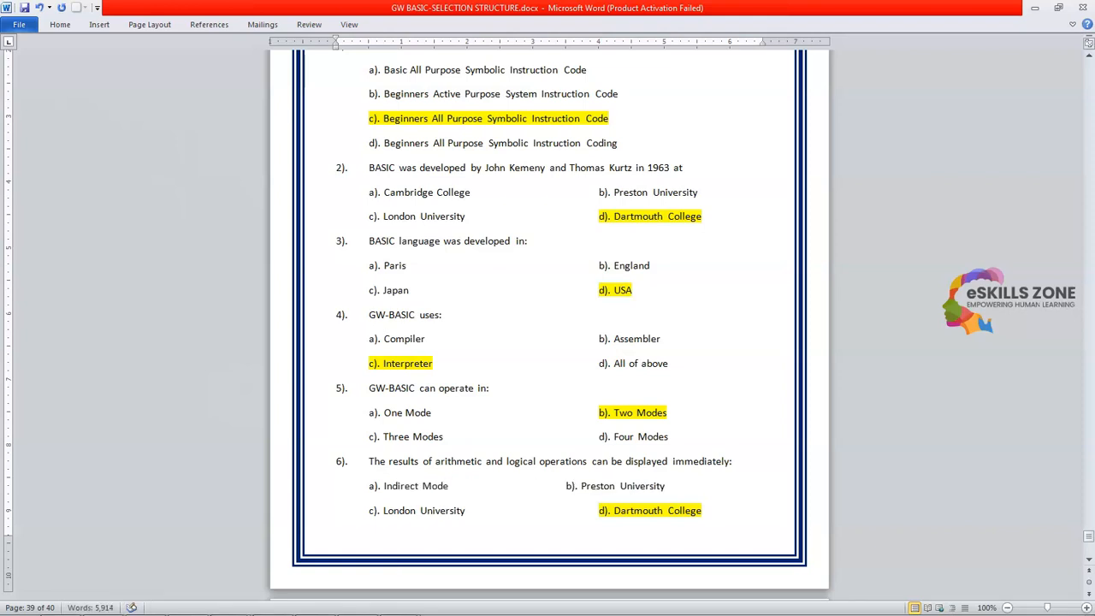
Set options to Indirect Mode, Direct Mode, Both a and b, and None of Them
left_click(653, 486)
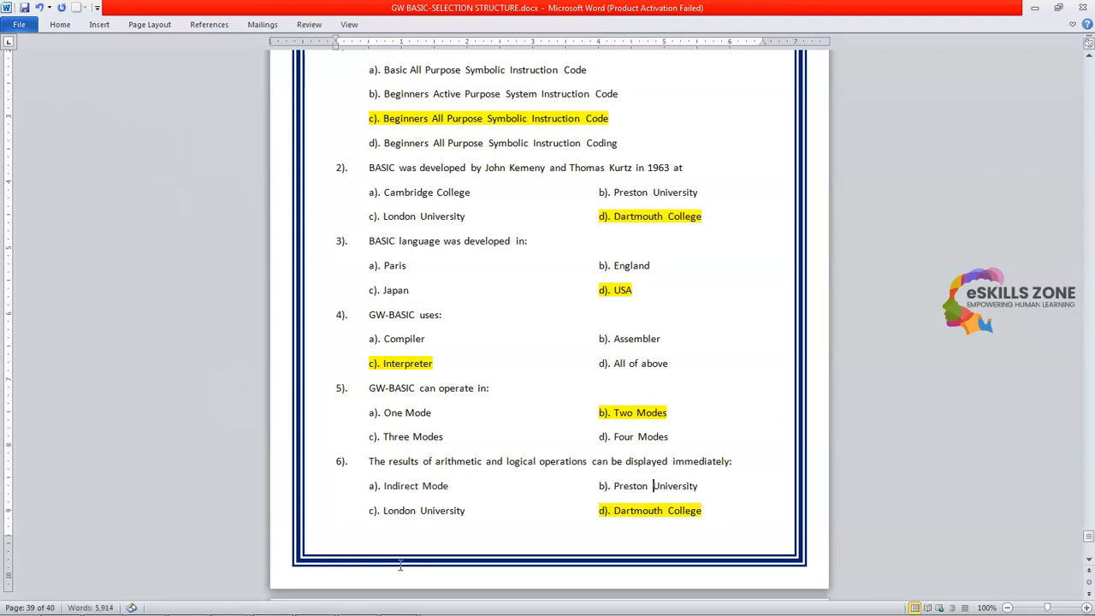
type("Direct Mode")
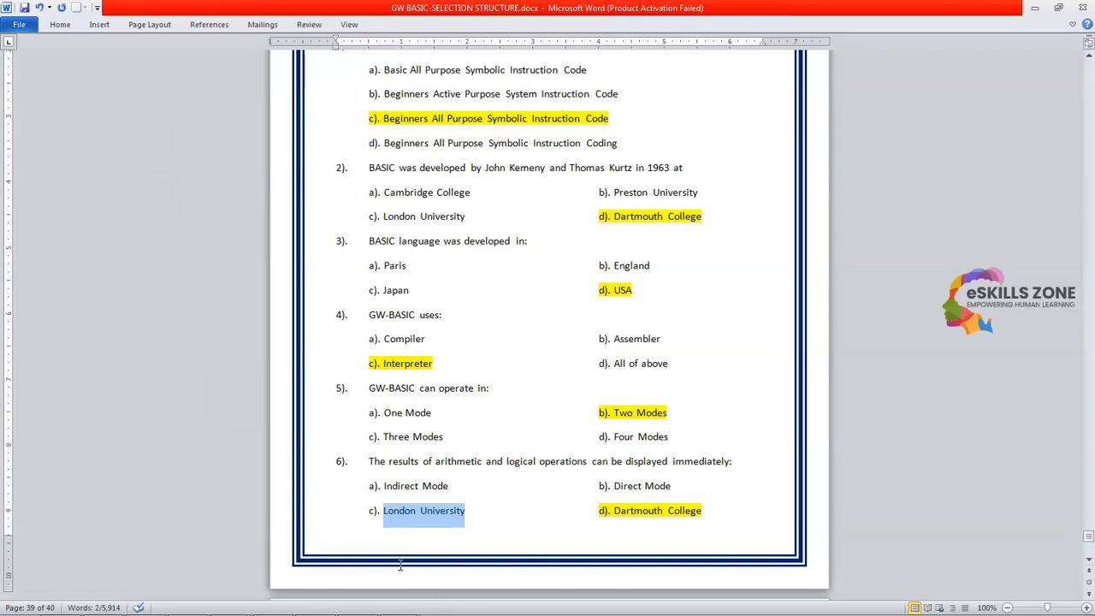
type("Both a and")
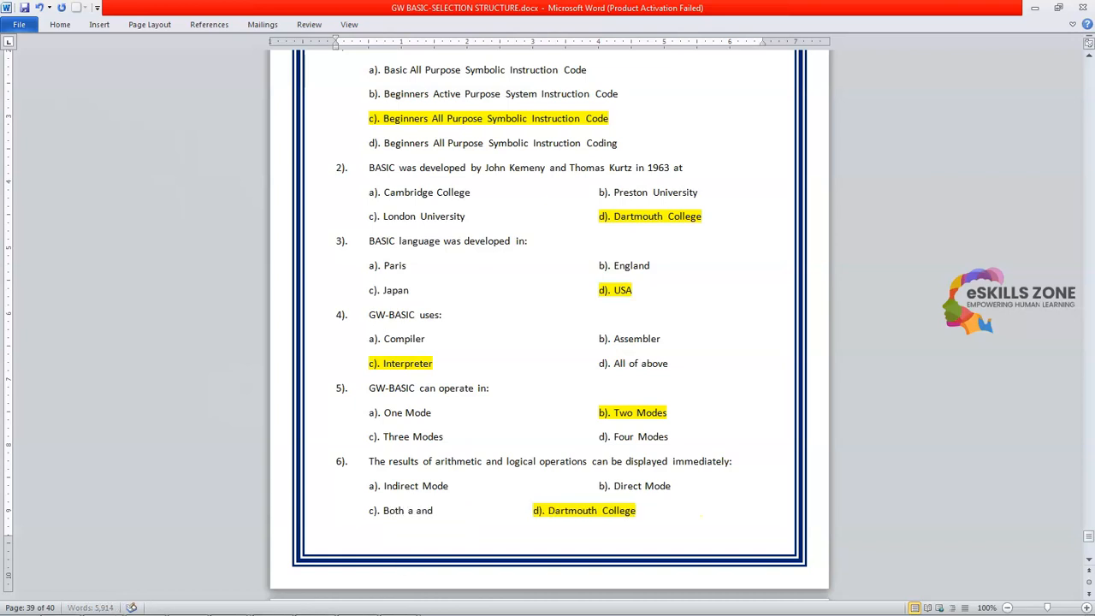
type("b")
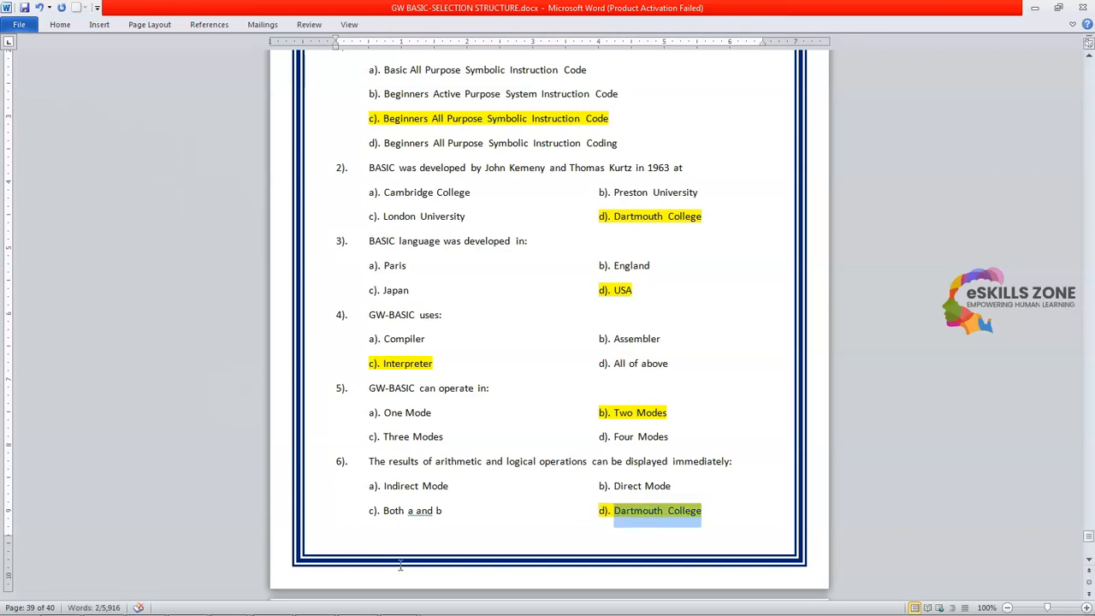
type("nOE")
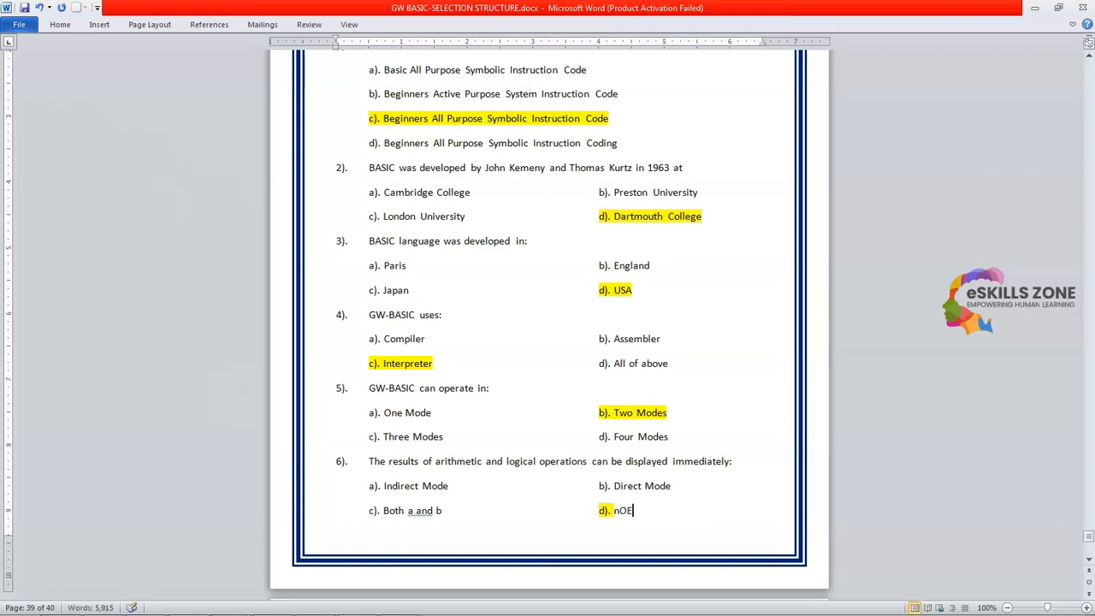
type("None of Th")
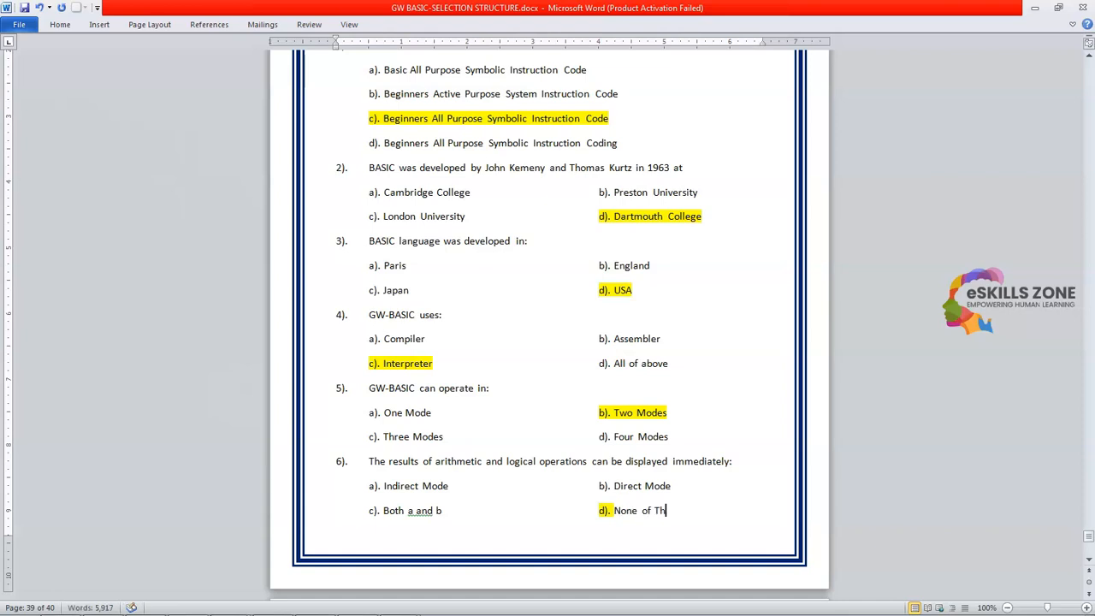
type("em")
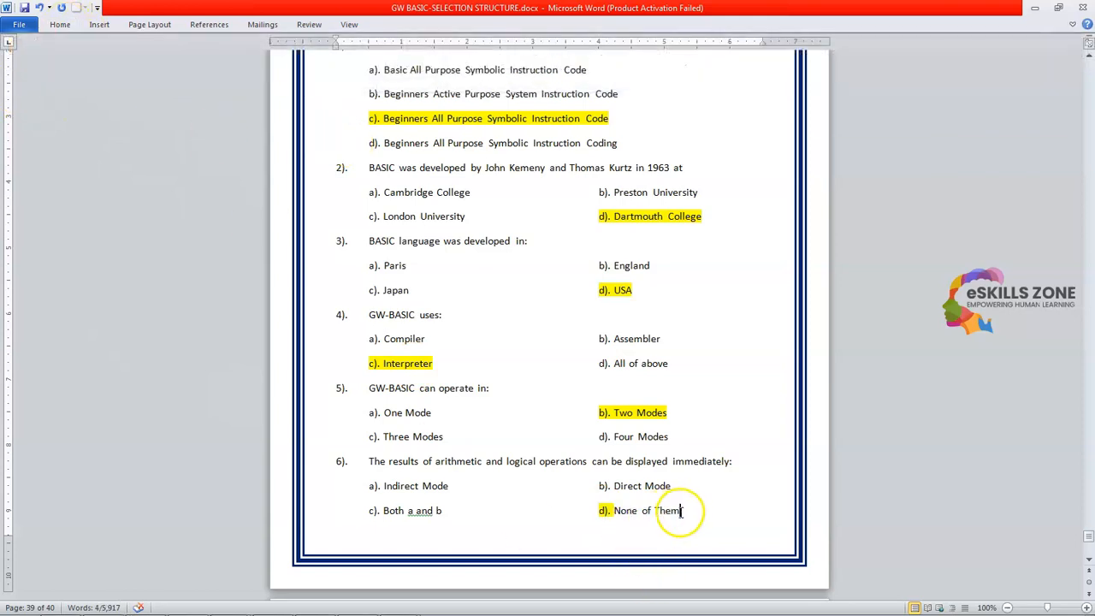
Select None of Them and remove its yellow highlight
left_click(60, 24)
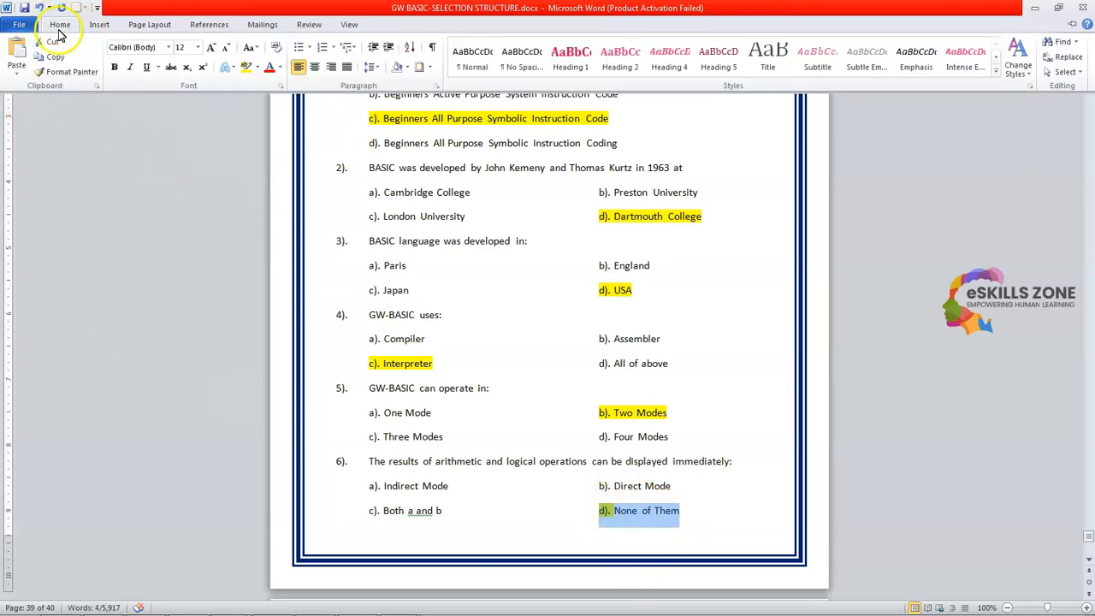
left_click(248, 67)
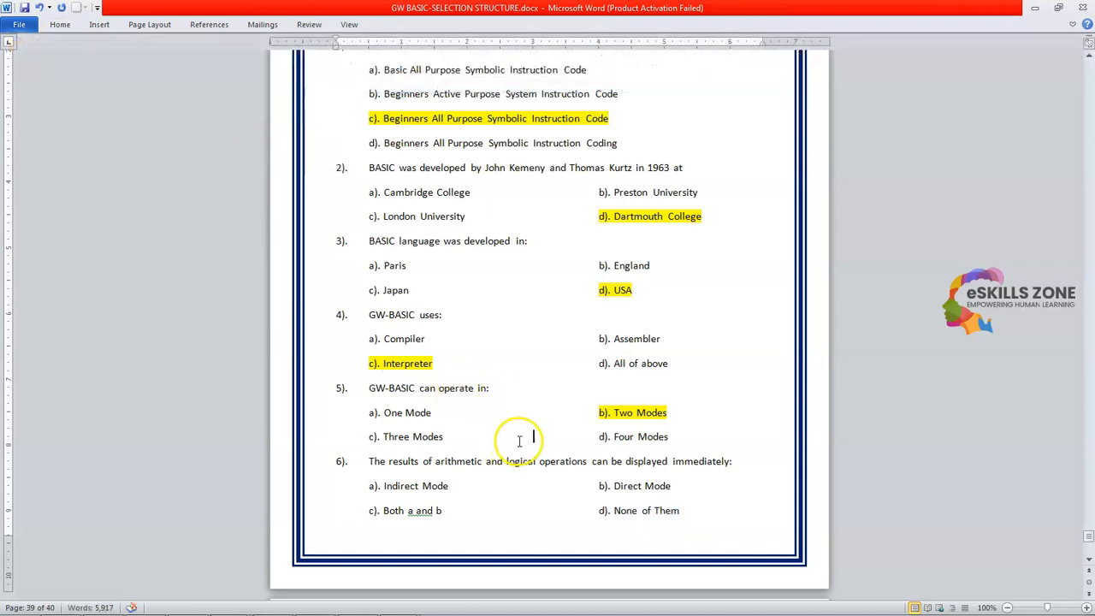
Scroll down to question 7 starting on the next page
scroll("down", 3)
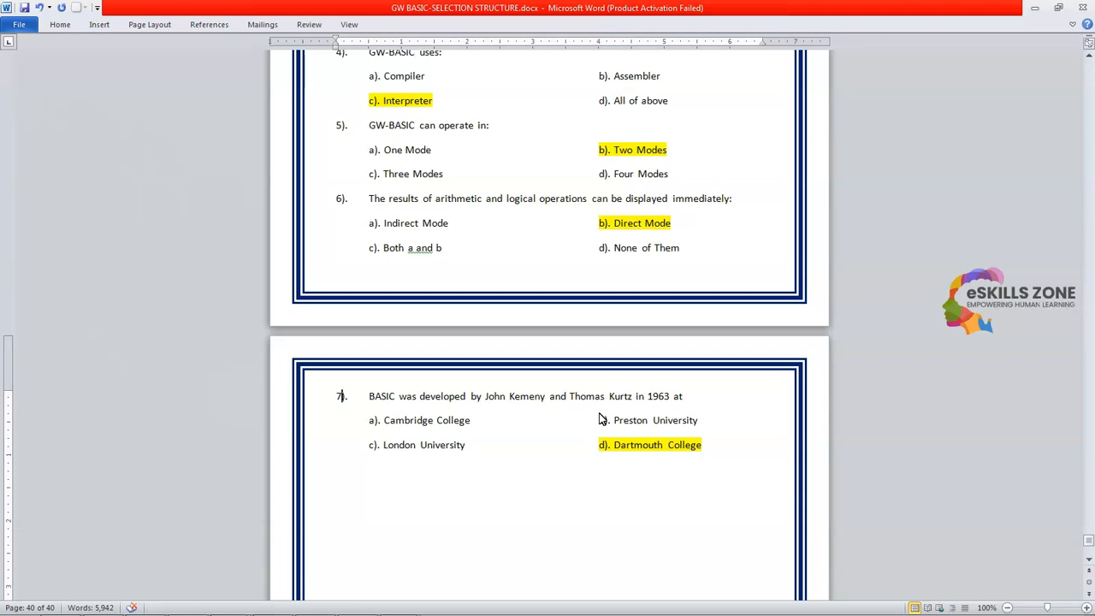
Reword question 7 as 'Useful for debugging process' with options Direct Mode and Indirect Mode
left_click(369, 397)
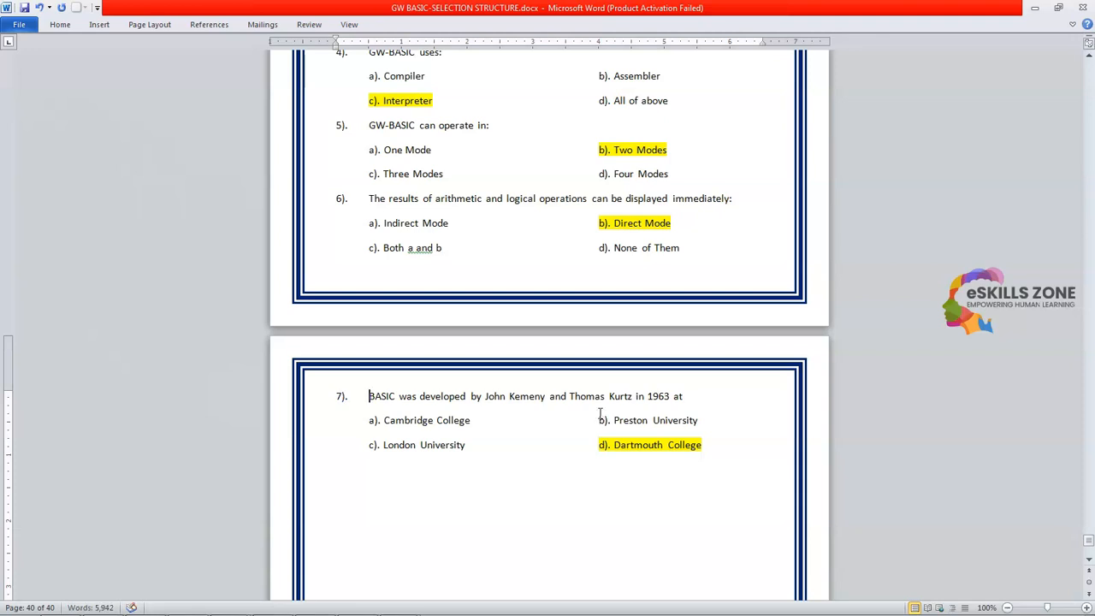
type("Useful")
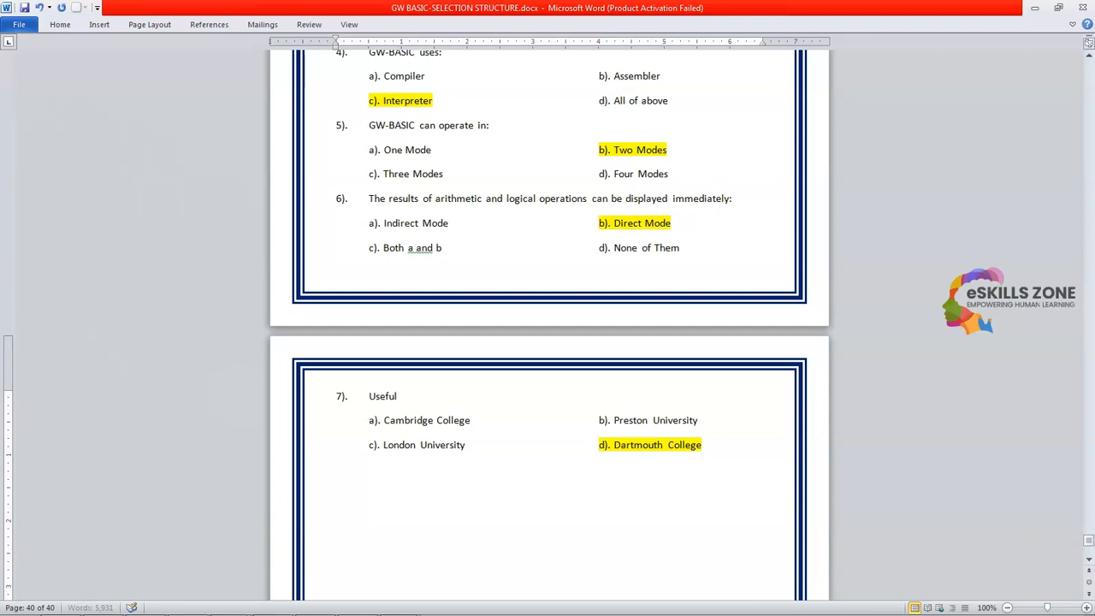
type("for de")
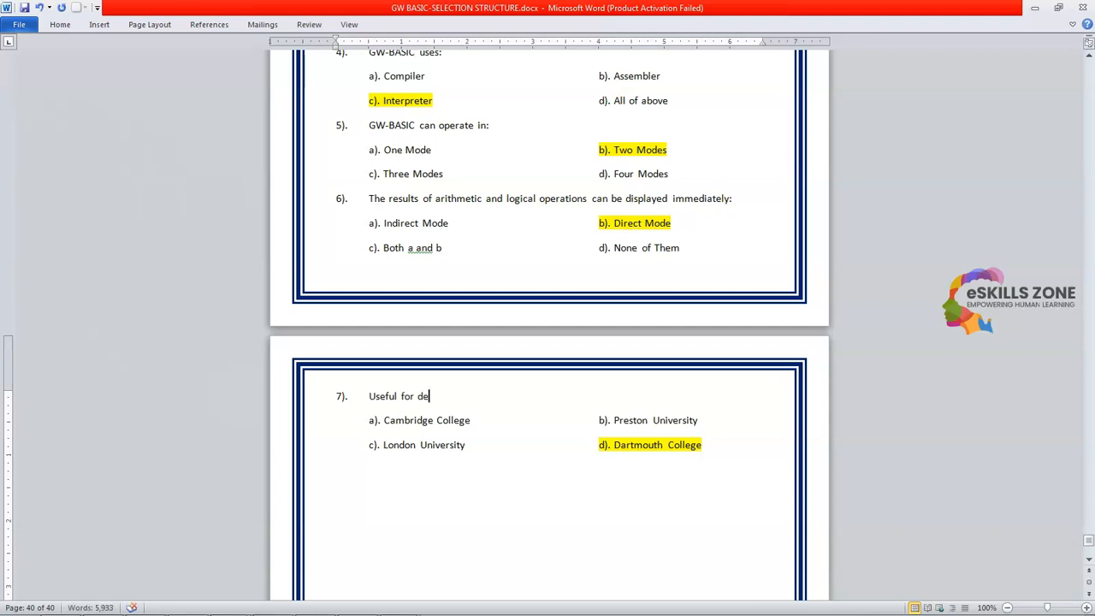
type("bugg")
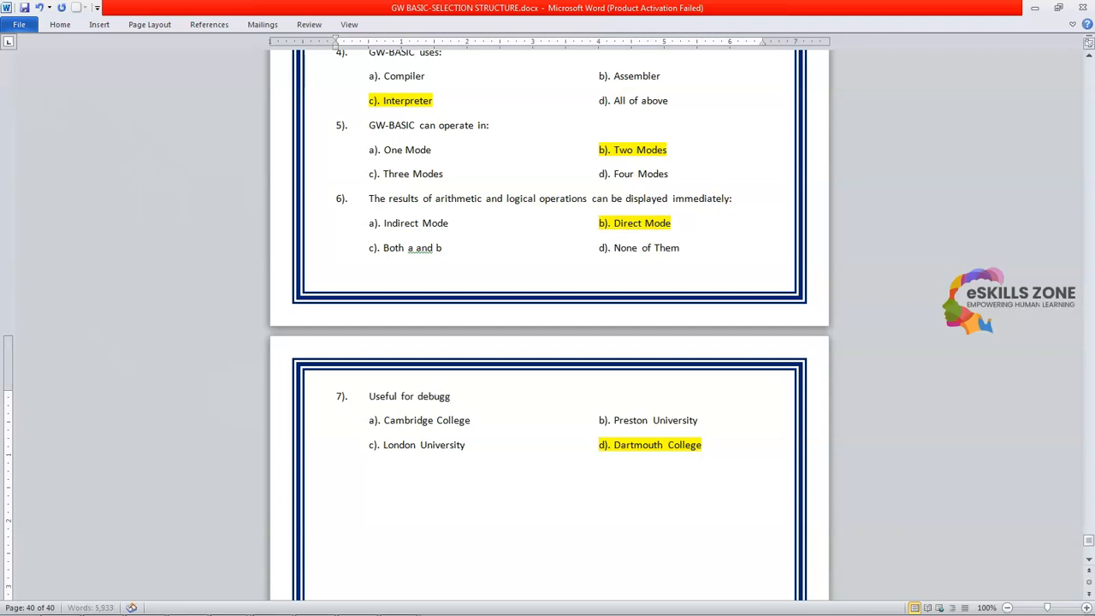
type("ing process")
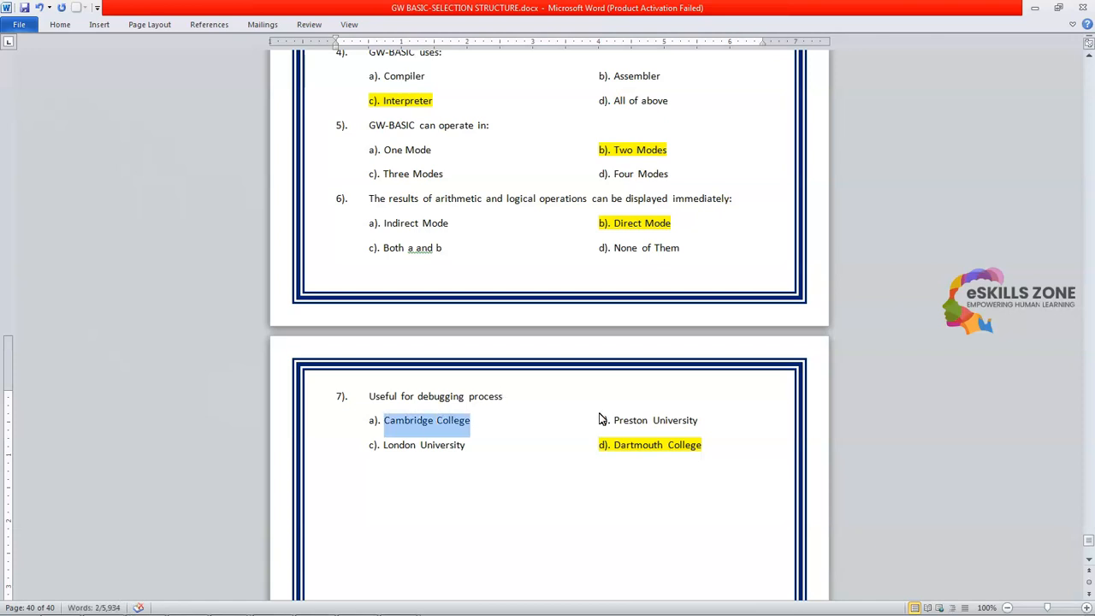
type("Direct")
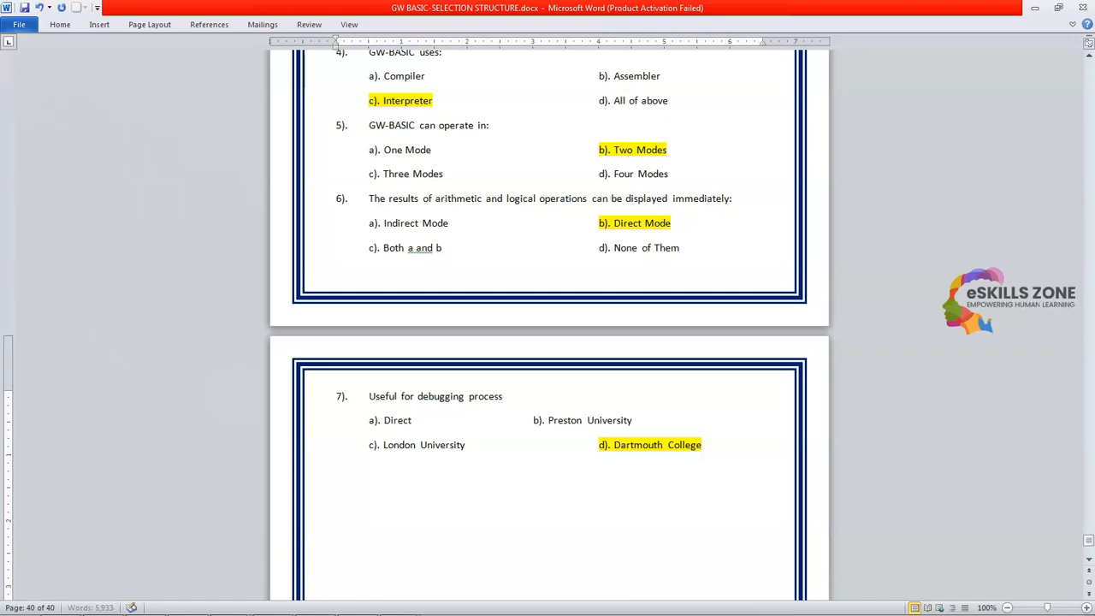
type("Mode")
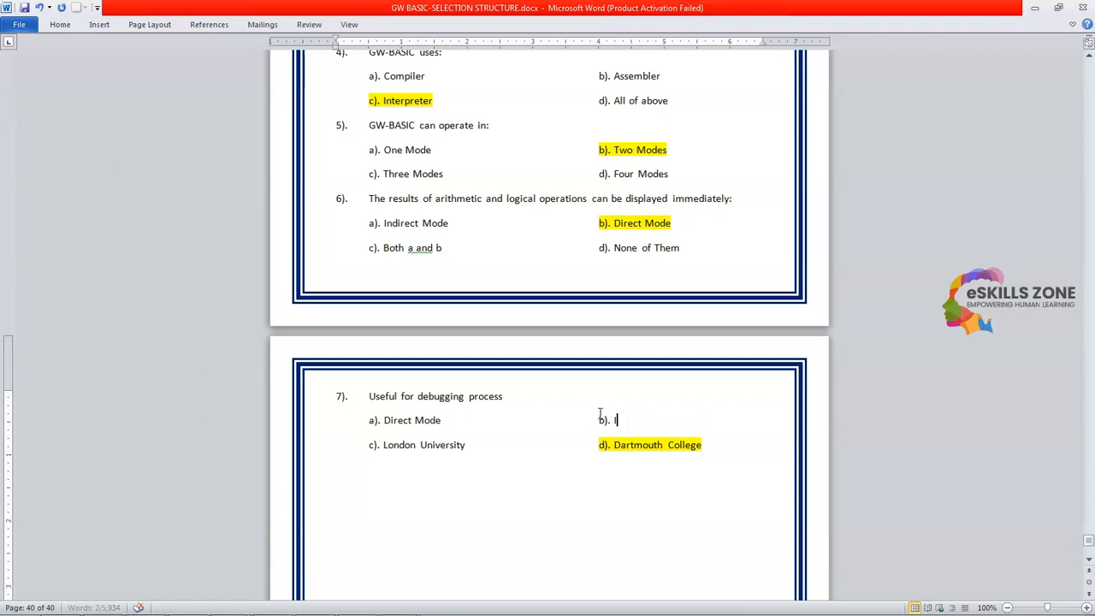
type("ndirect Mode")
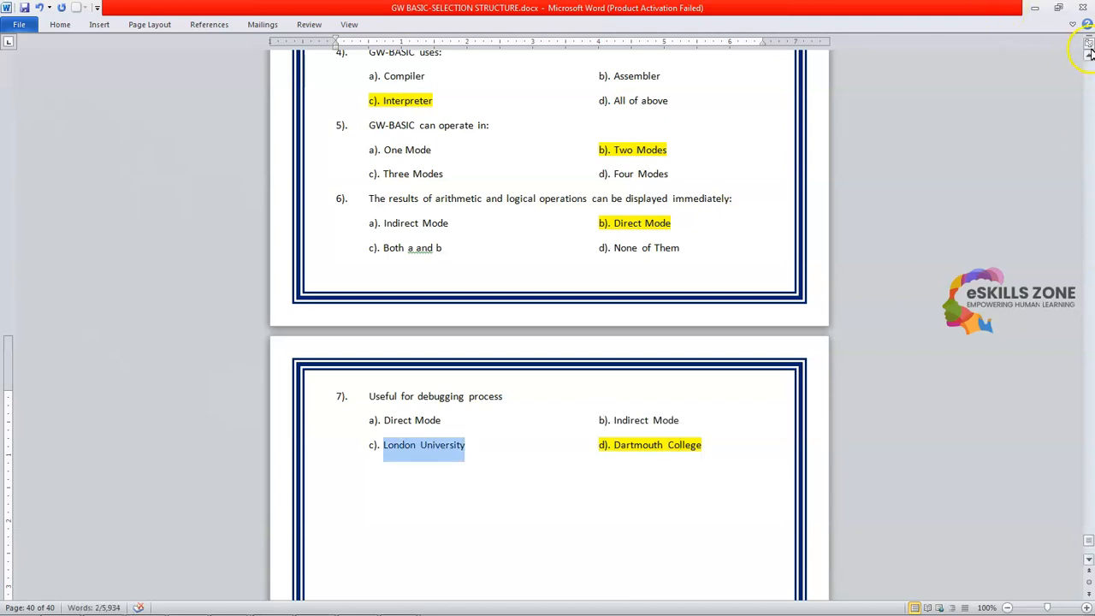
Highlight a) Direct Mode in yellow and paste another question block below as question 8
left_click(58, 24)
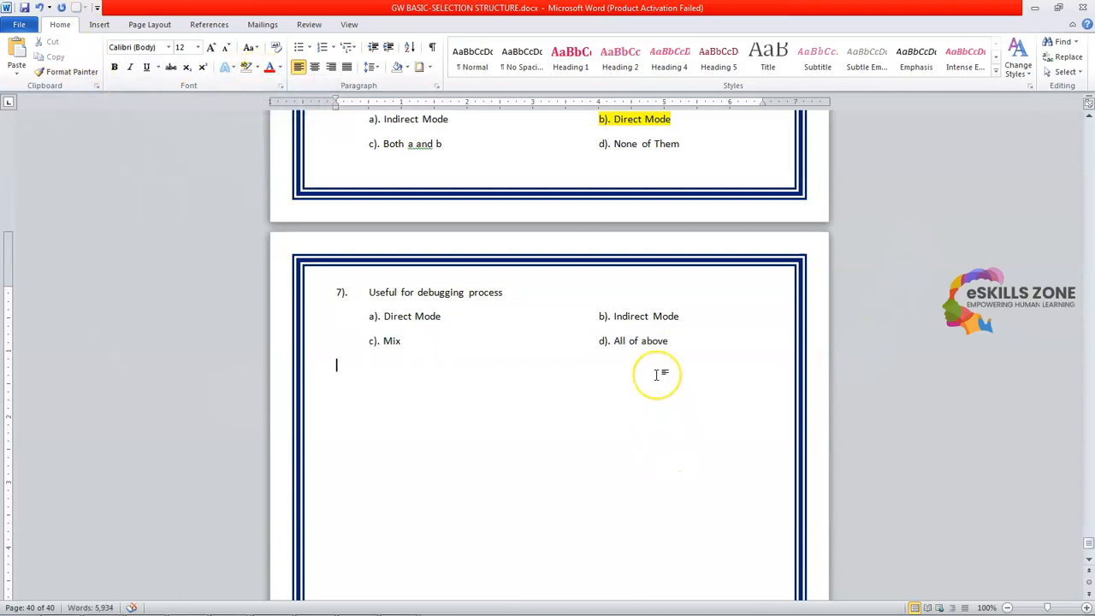
mouse_move(443, 315)
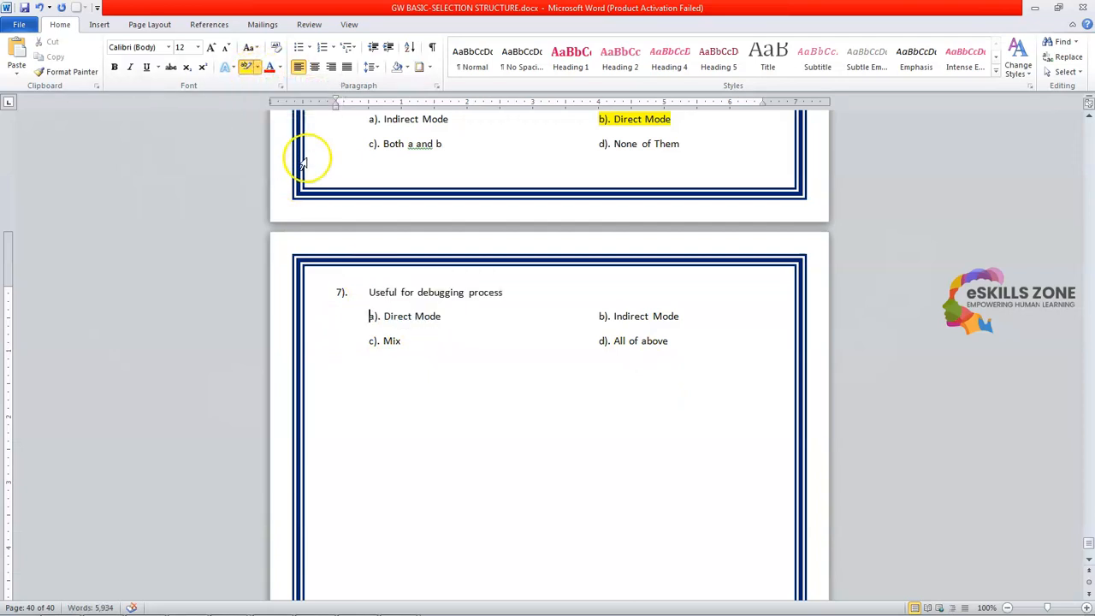
double_click(411, 315)
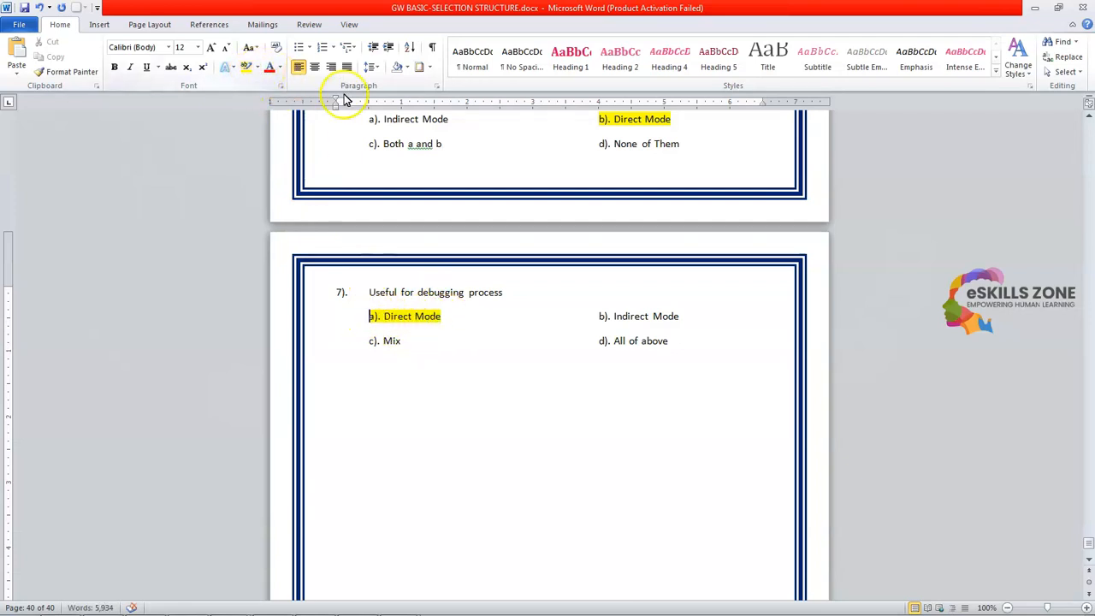
key("ctrl+v")
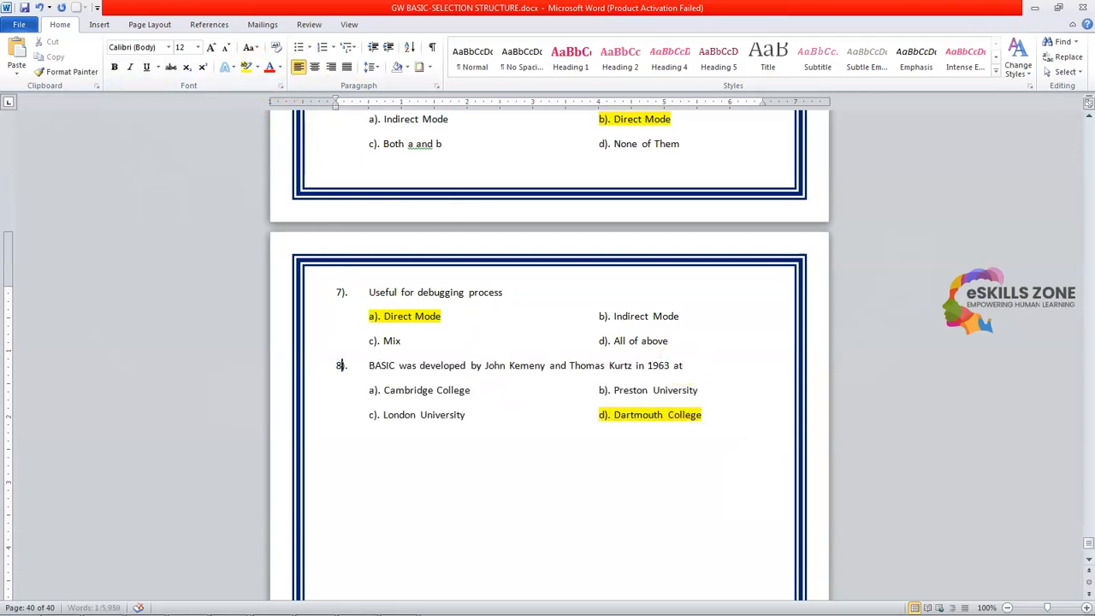
Reword question 8 as 'Making programs' with options Indirect Mode and Non
left_click_drag(369, 366, 683, 366)
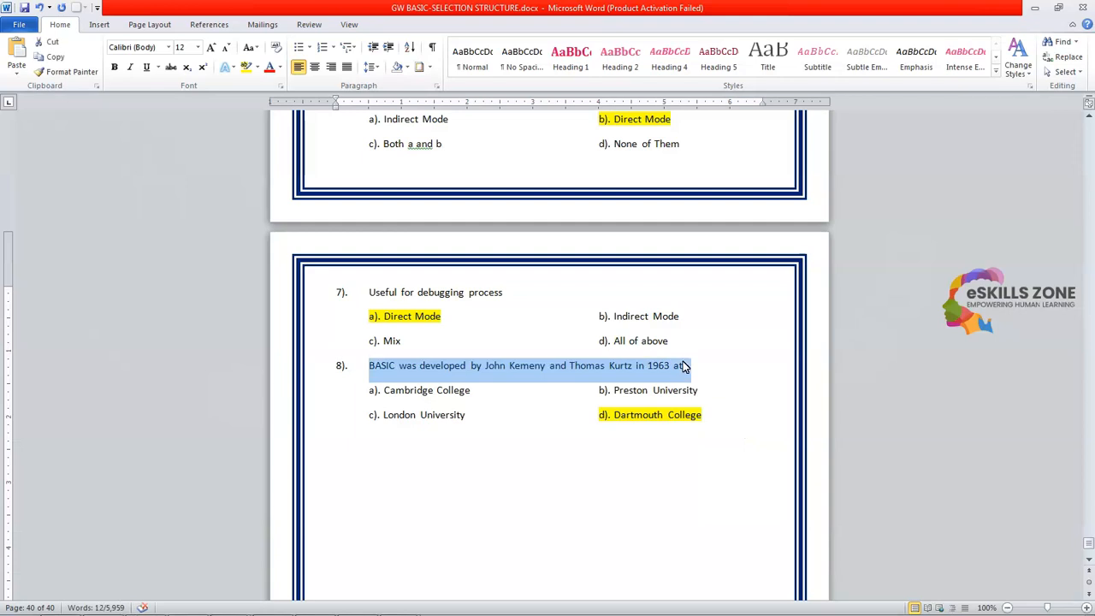
type("Making progr")
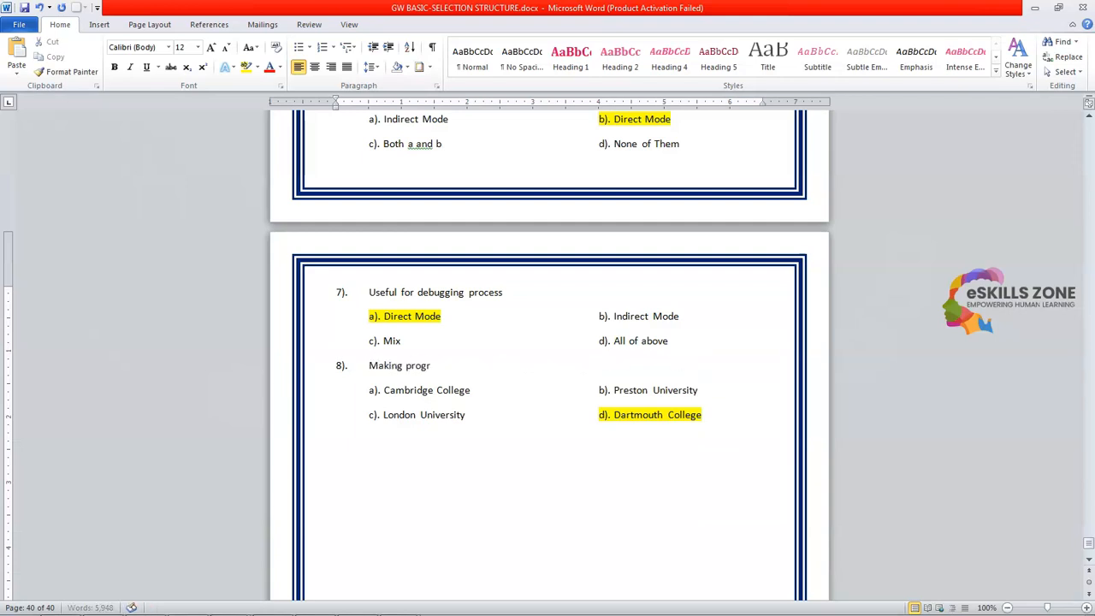
type("ams:")
type("a). Direct Mode")
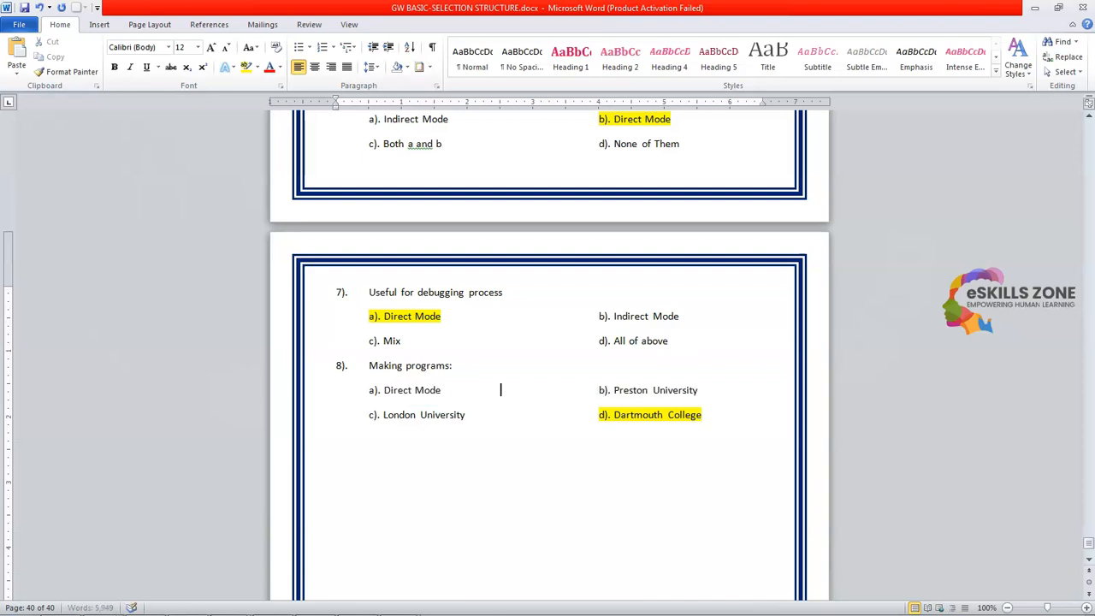
double_click(655, 390)
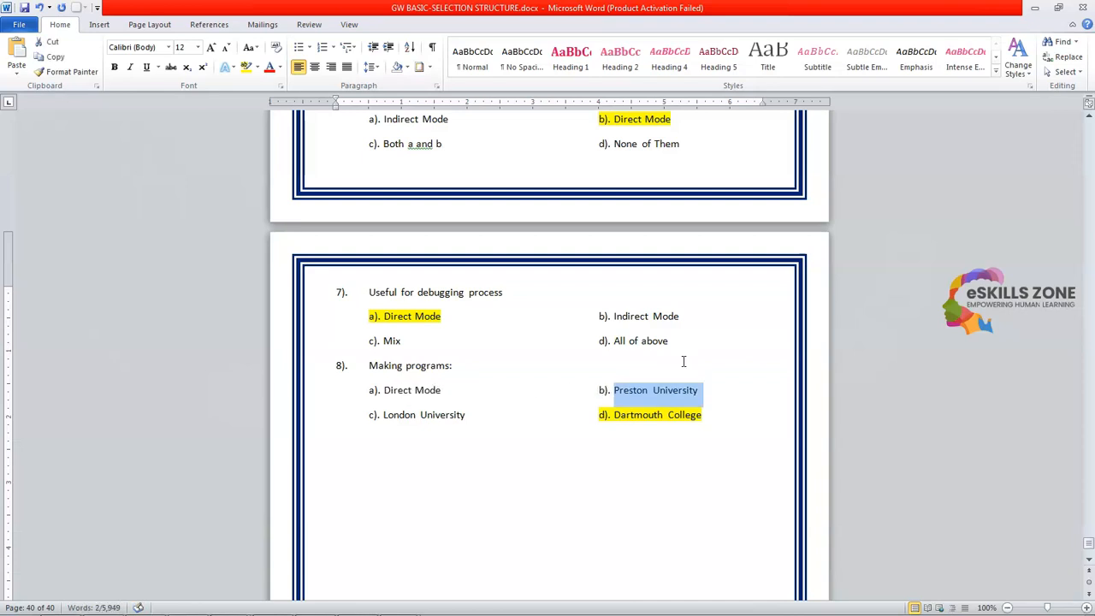
type("Indirect M")
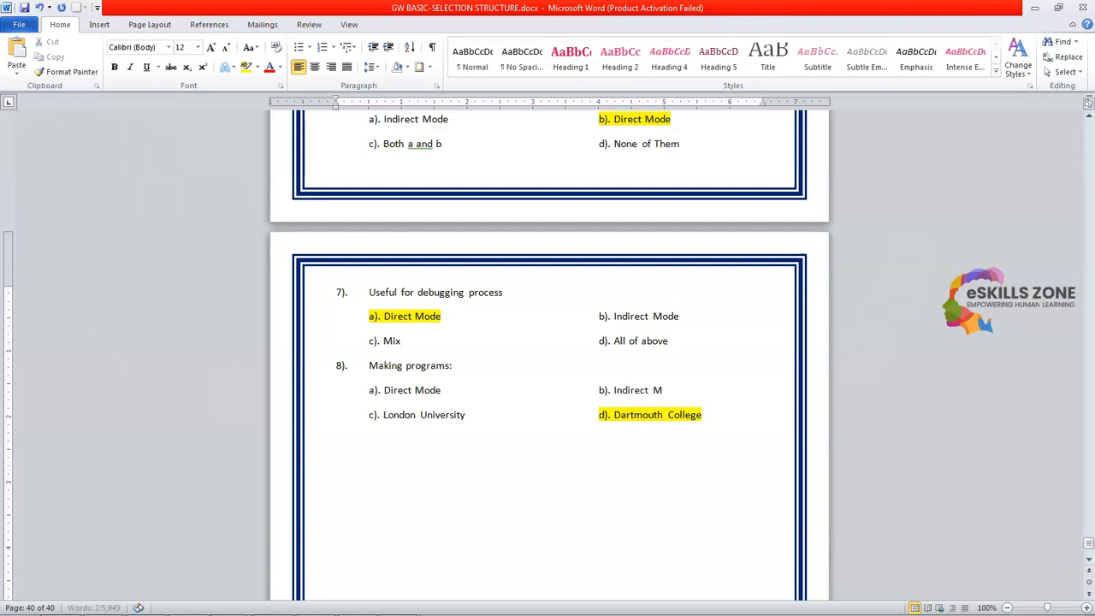
left_click(499, 416)
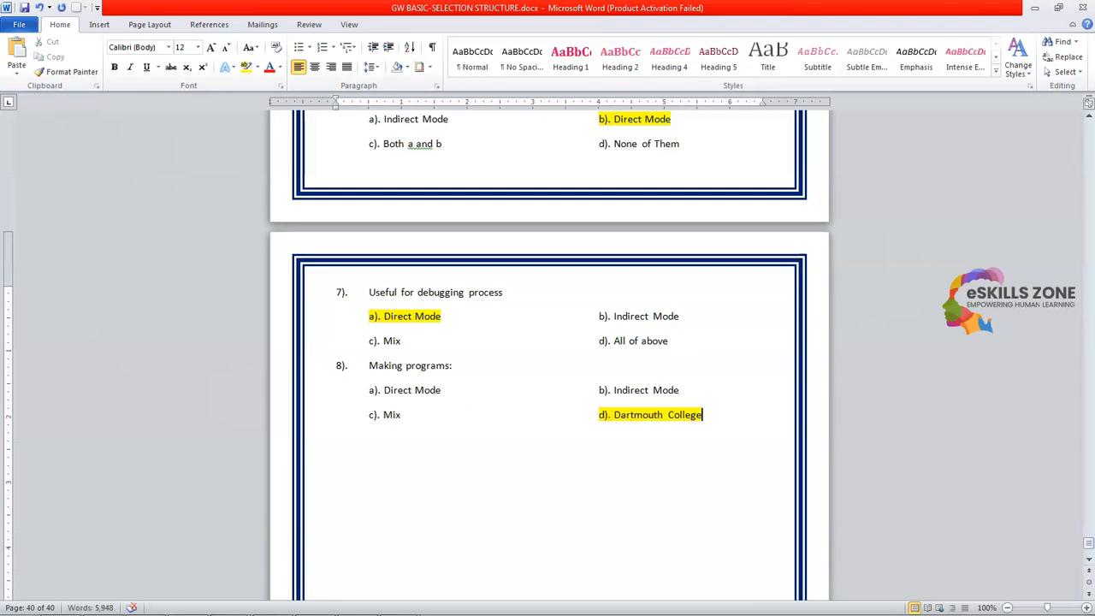
type("None of them")
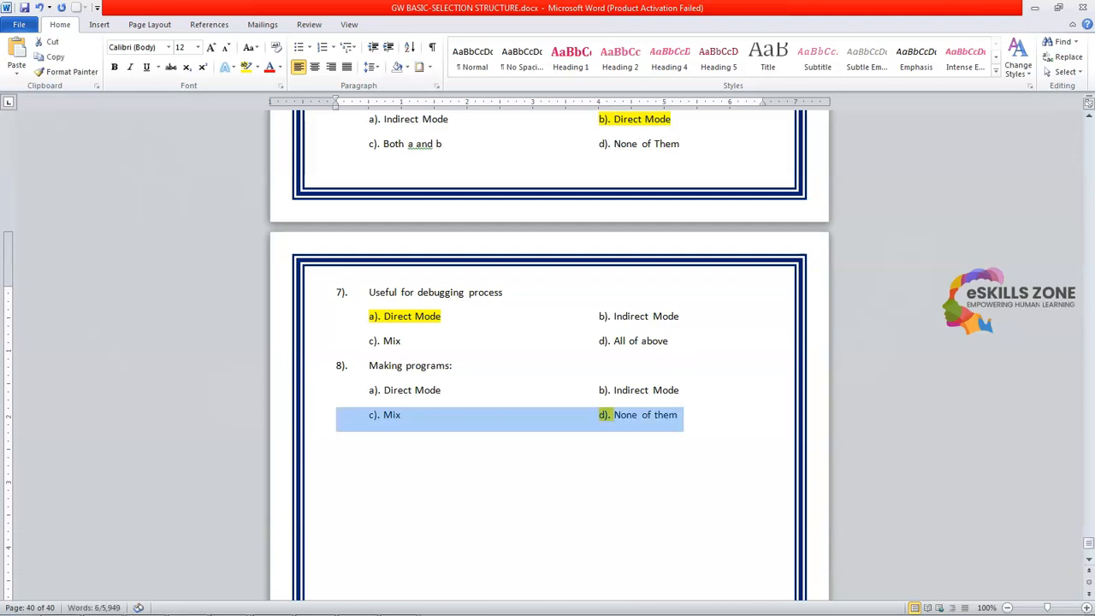
Clear the old highlight and mark b) Indirect Mode in yellow
left_click(248, 66)
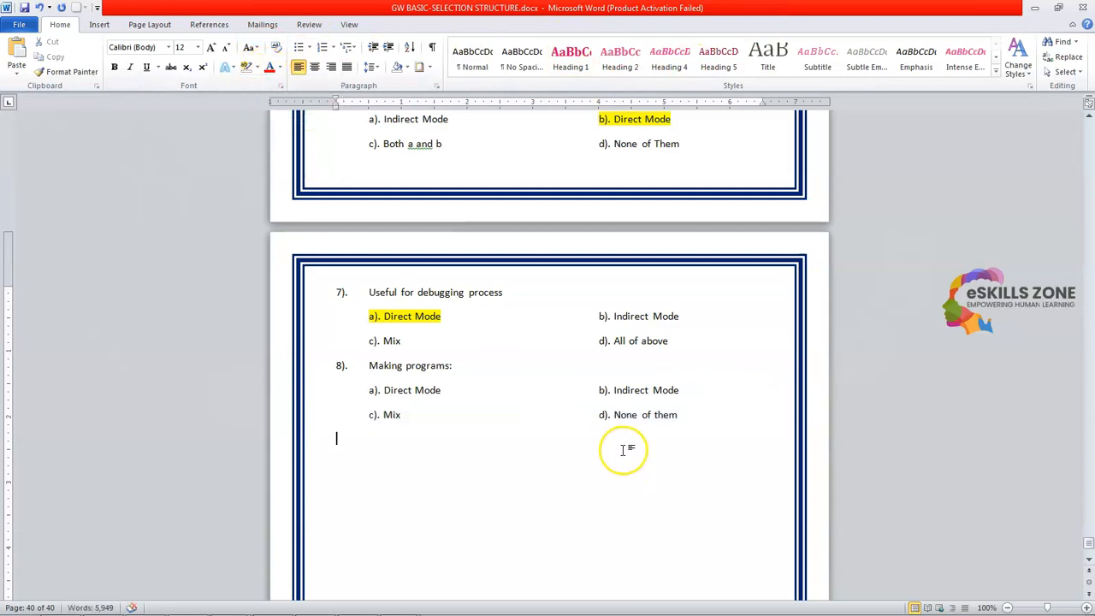
mouse_move(665, 368)
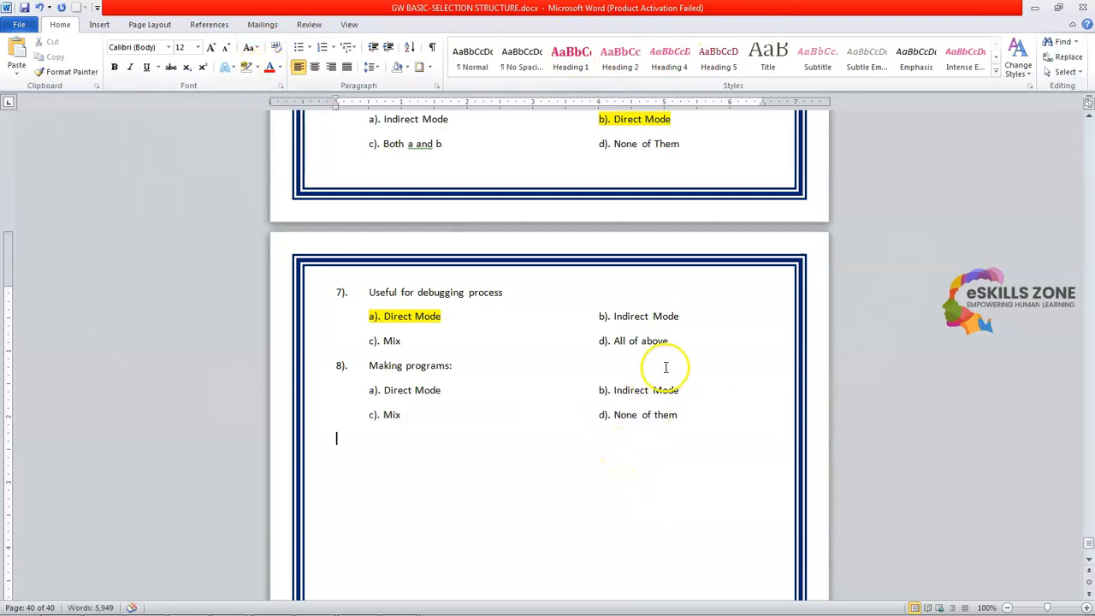
double_click(647, 390)
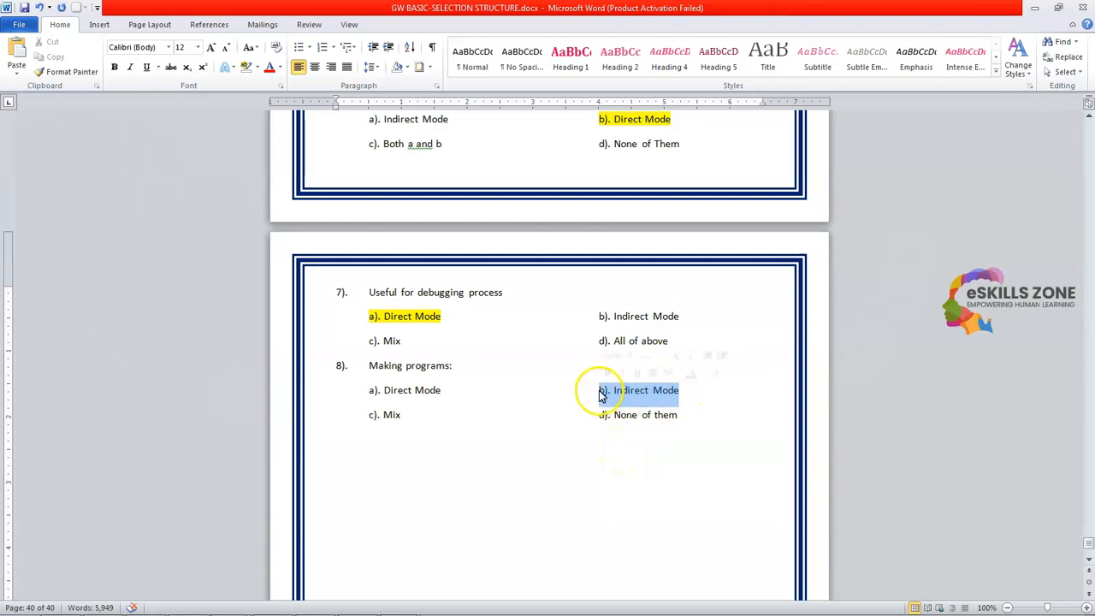
left_click(260, 67)
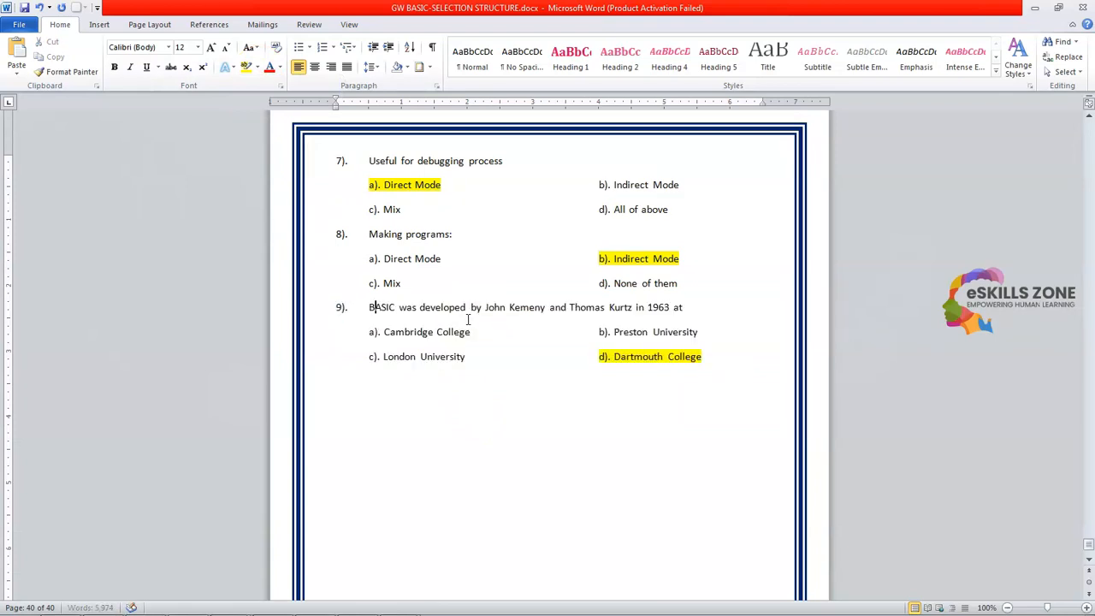
Reword question 9 as 'Print 23-11' with option b) Direct Mode
left_click_drag(369, 308, 683, 308)
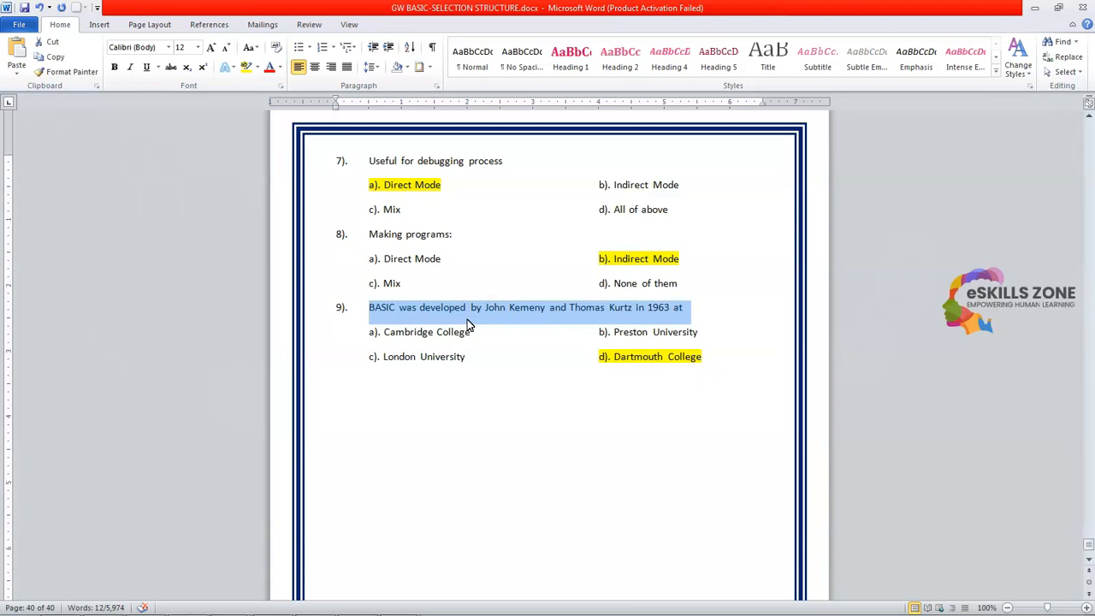
type("Print")
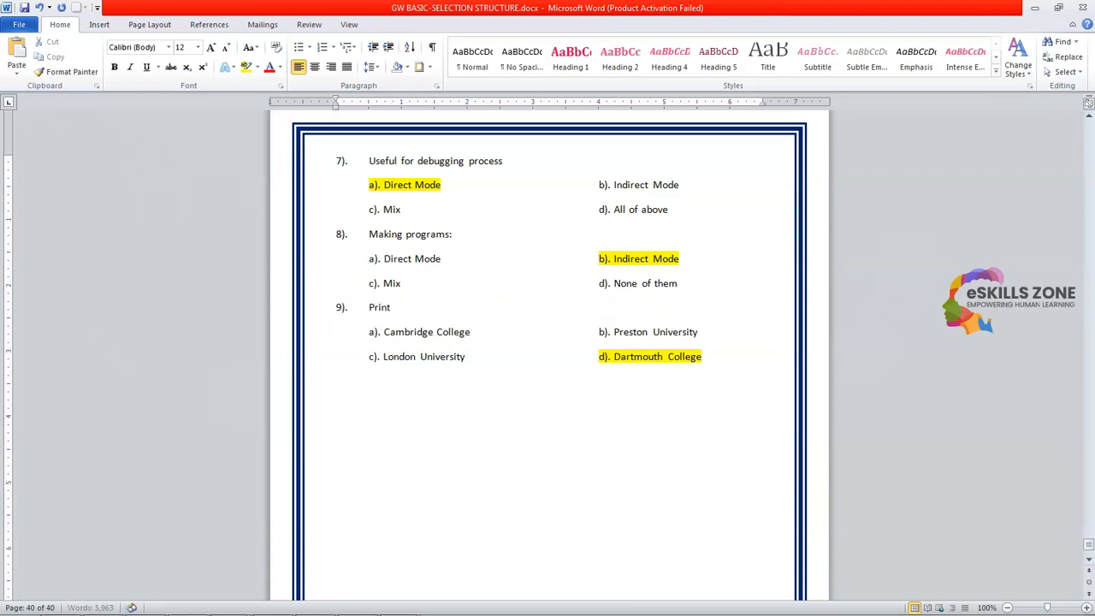
type("23-1")
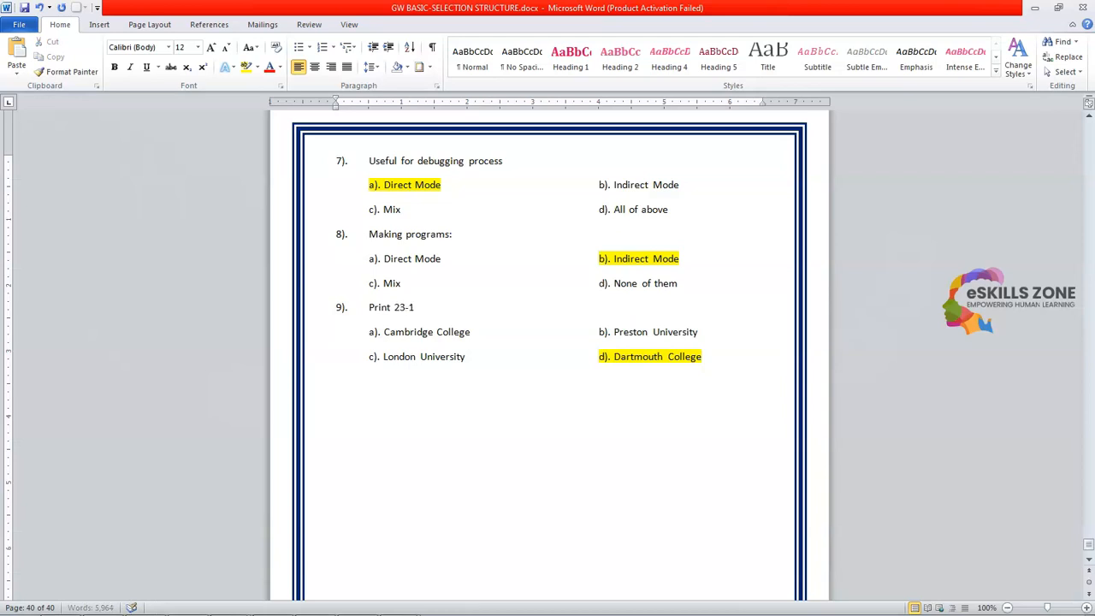
type("1")
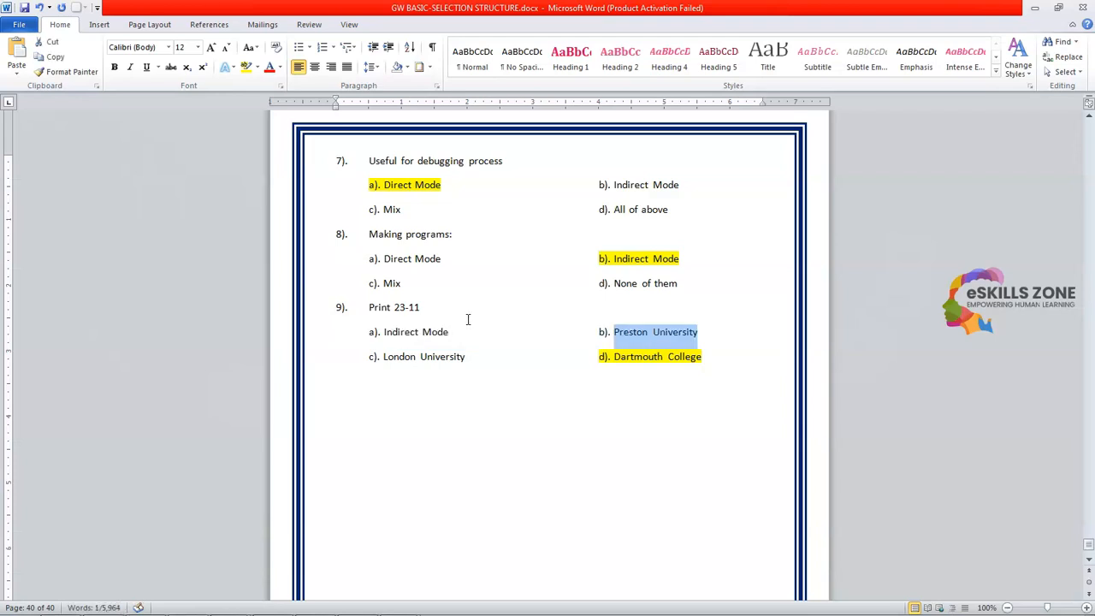
type("D")
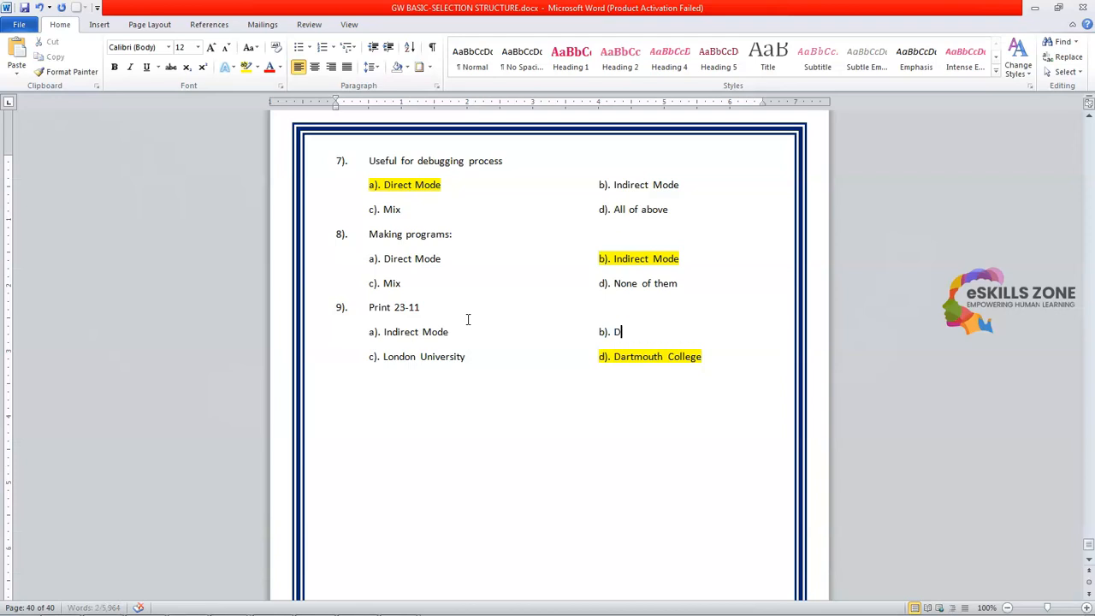
type("irect Mode")
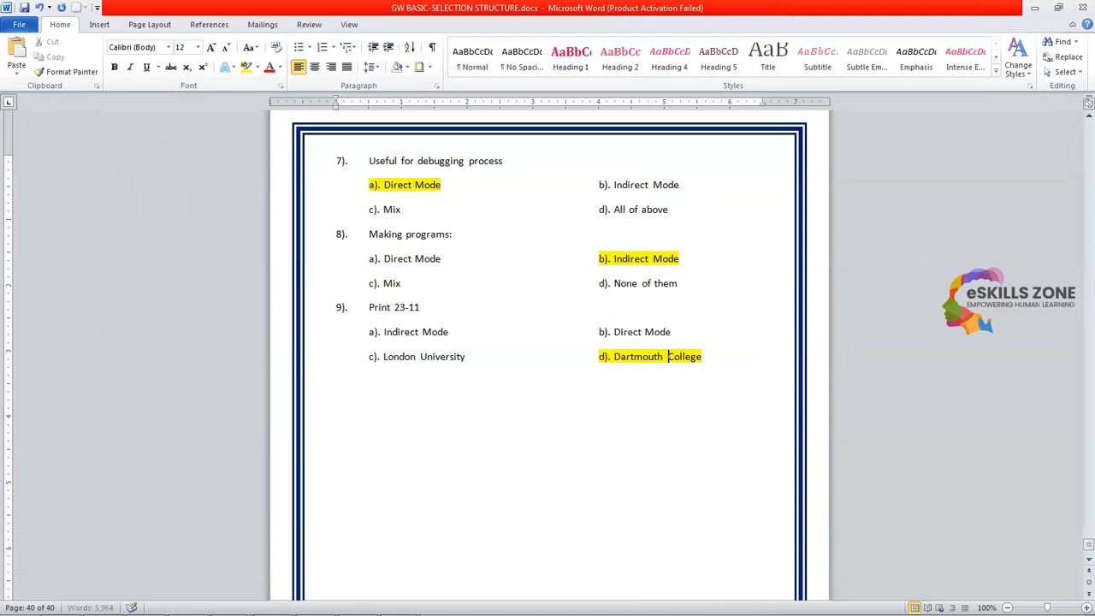
Replace option d) with 'All of above' and remove its yellow highlight
double_click(442, 358)
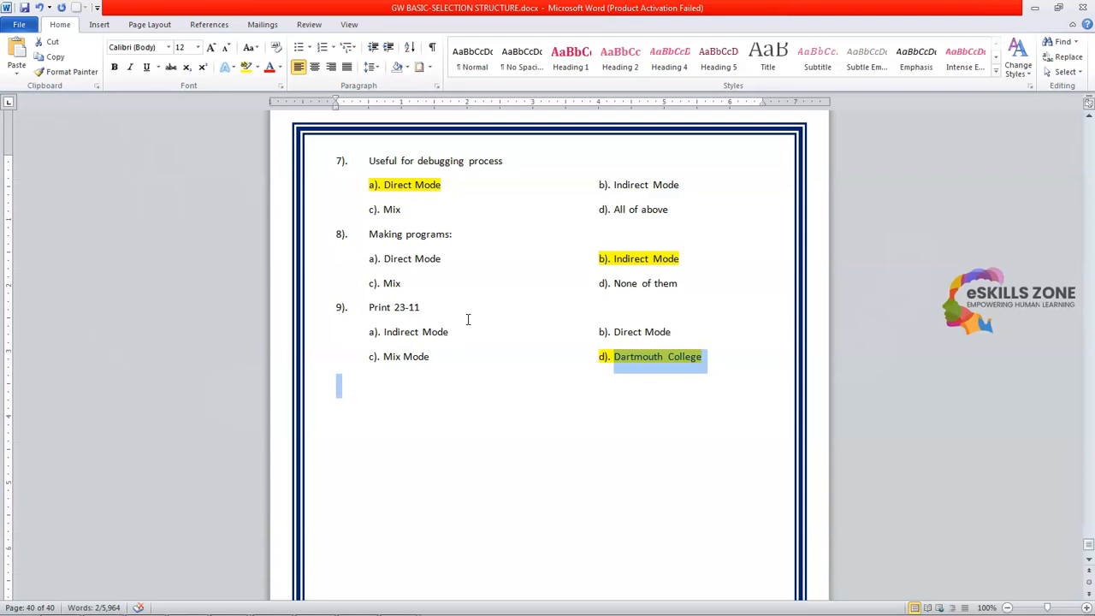
type("All of above")
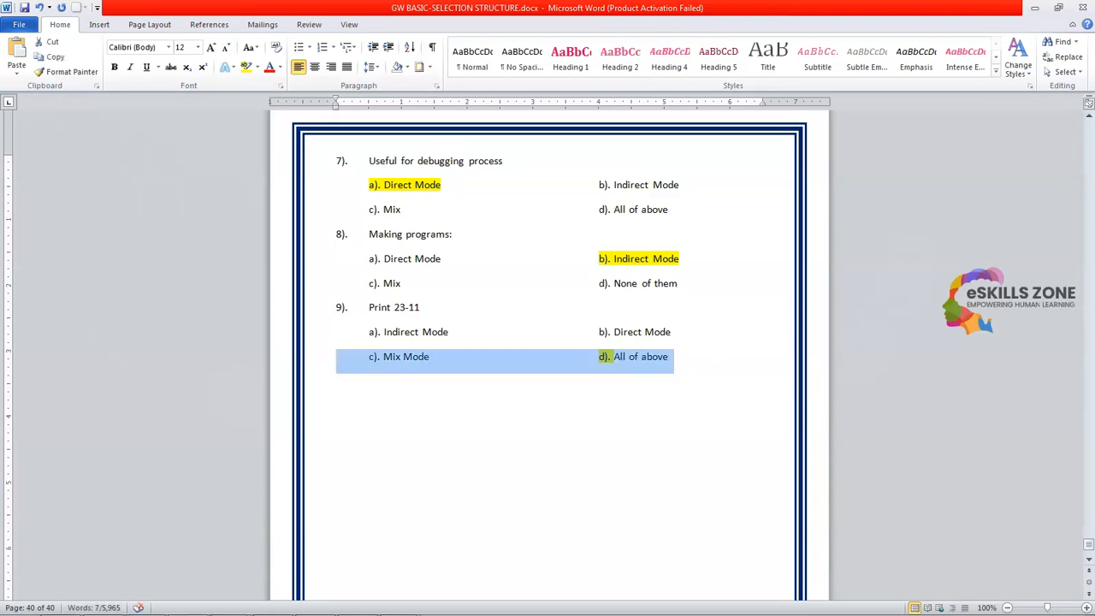
left_click(249, 67)
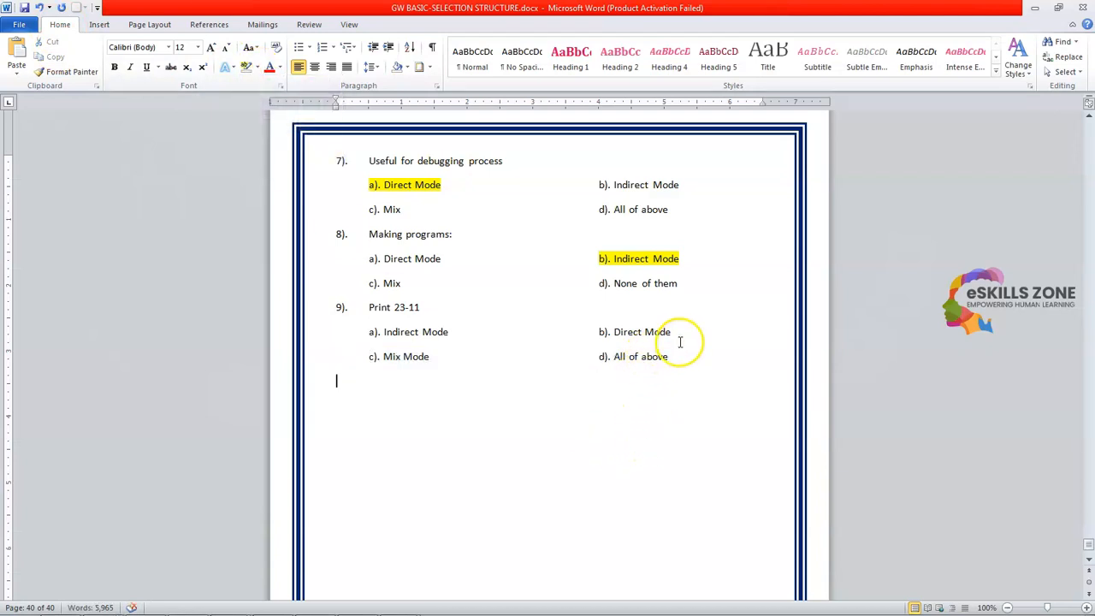
mouse_move(676, 332)
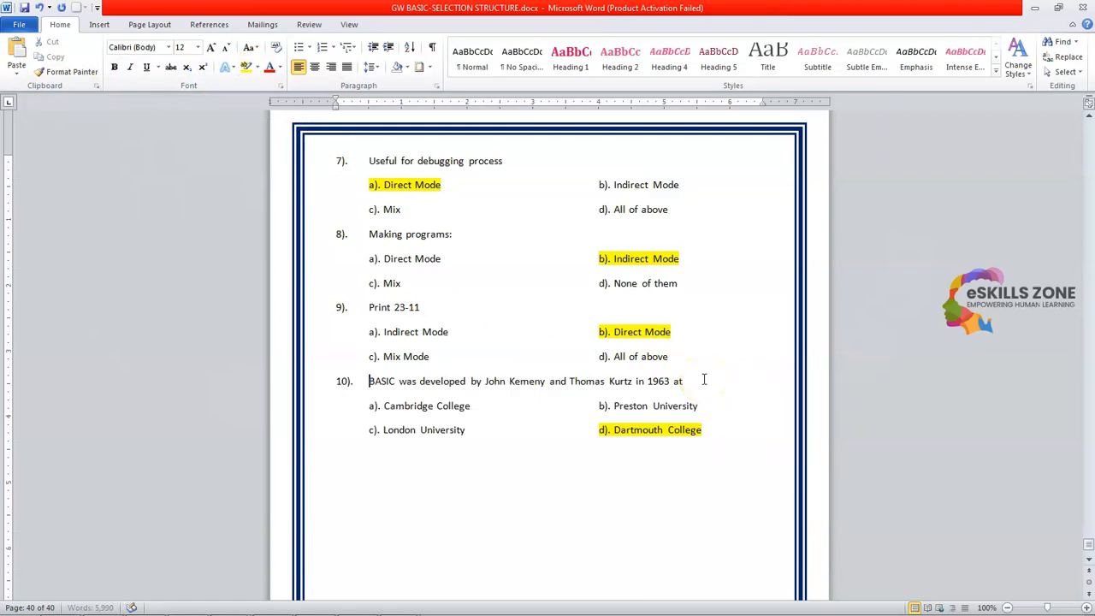
Reword question 10 as 'Default extension of a GW-BASIC' file
left_click_drag(370, 380, 685, 380)
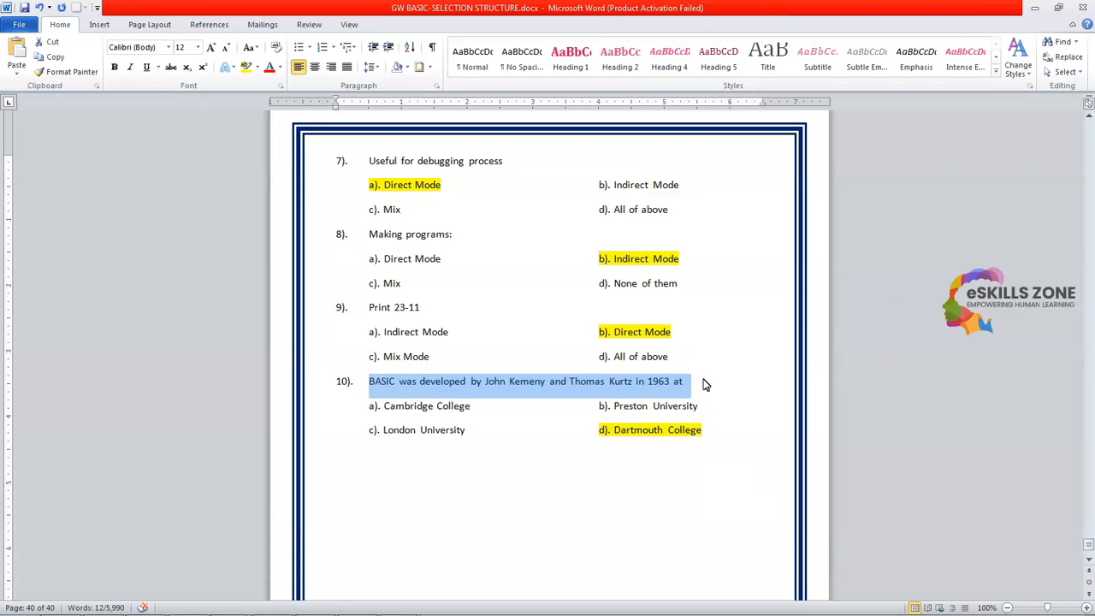
type("Default")
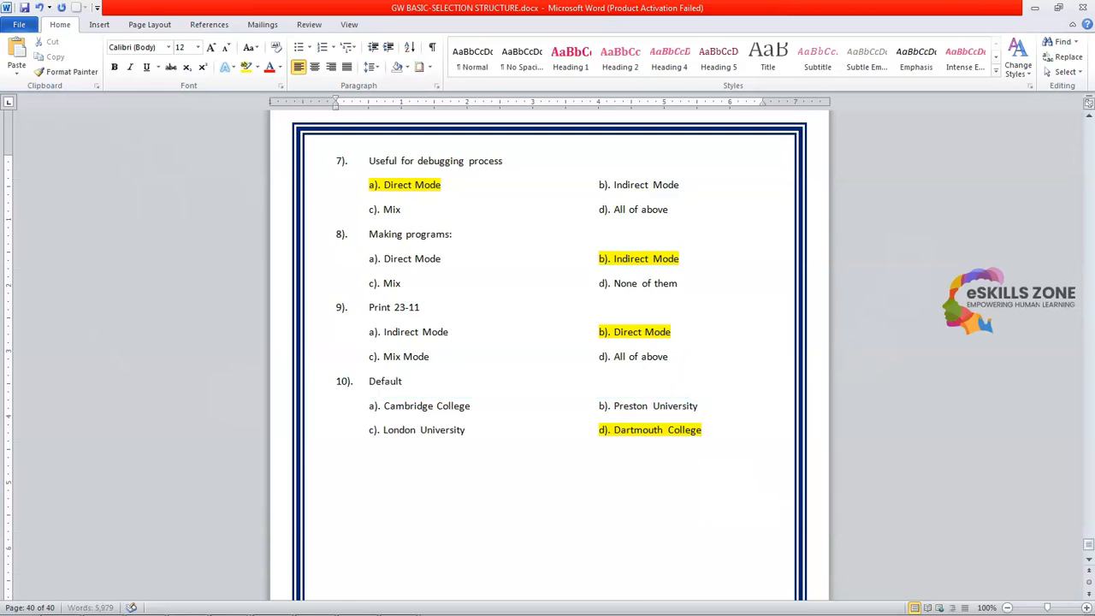
type("extens")
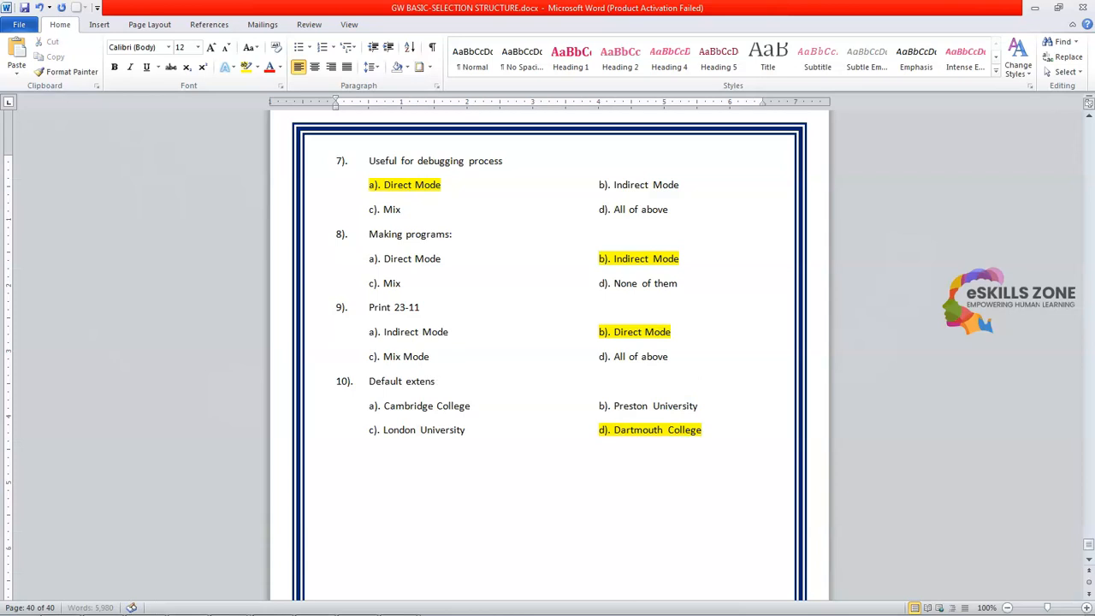
type("ion")
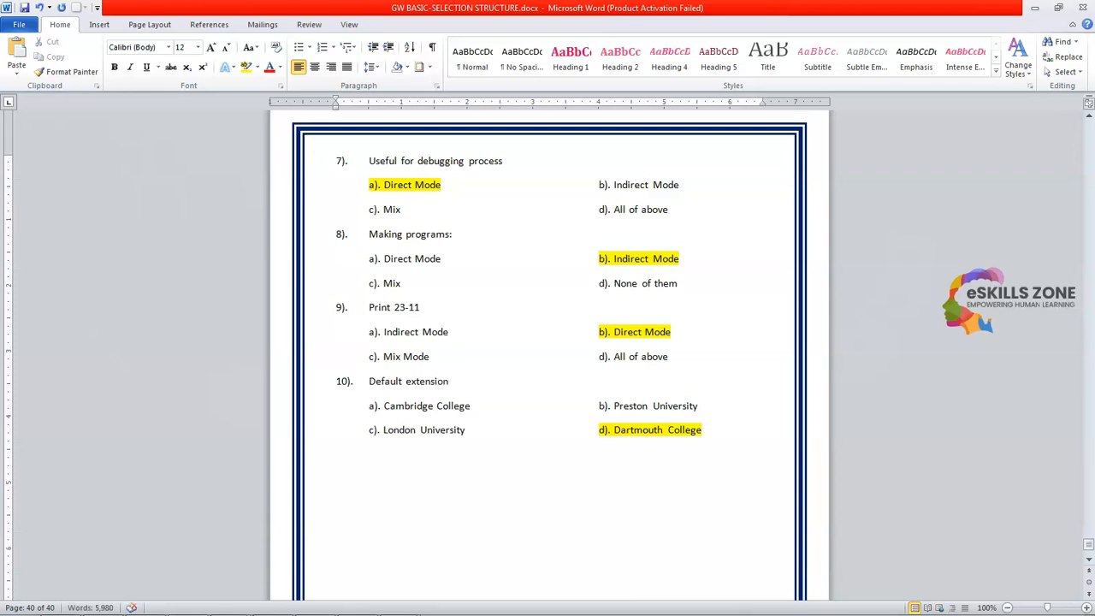
type("of a GW-BASIC program is:")
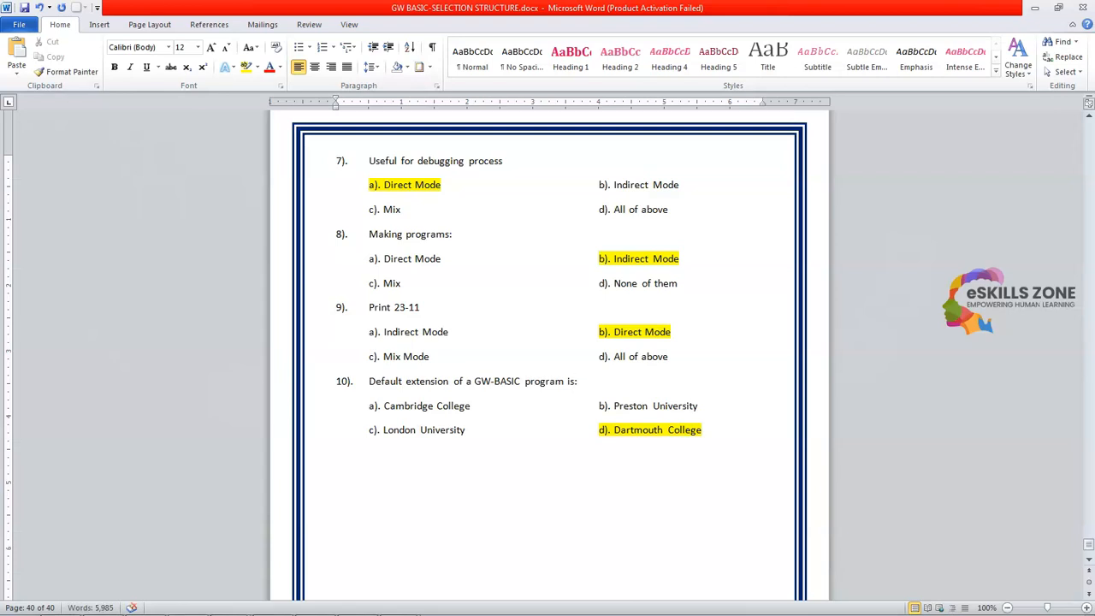
Set options a) BAS, c) DOC, d) EXE and highlight a) BAS in yellow
left_click(469, 406)
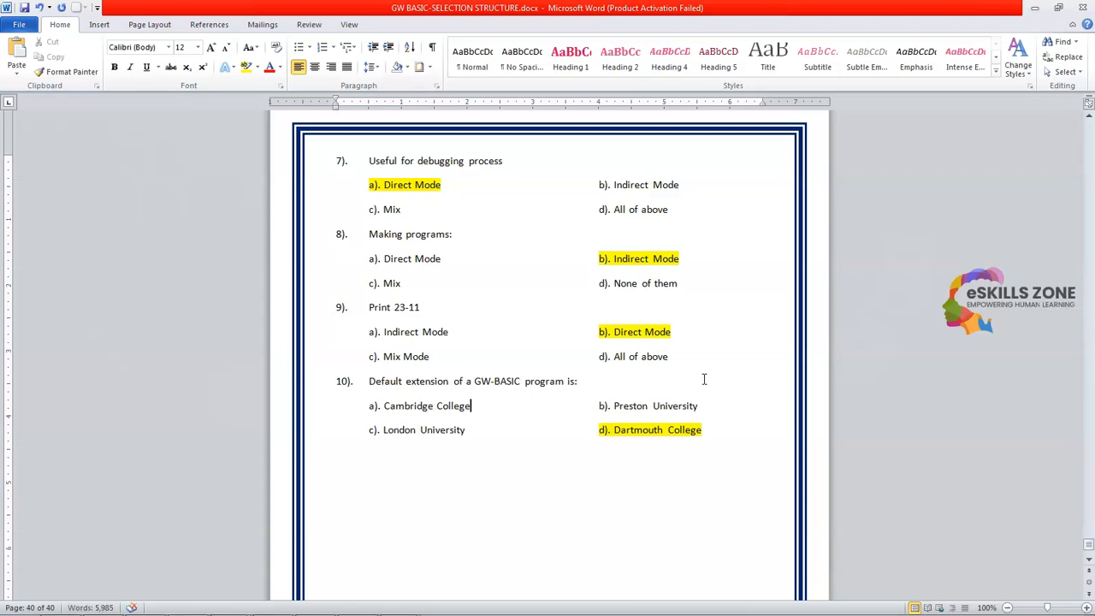
type("BAS")
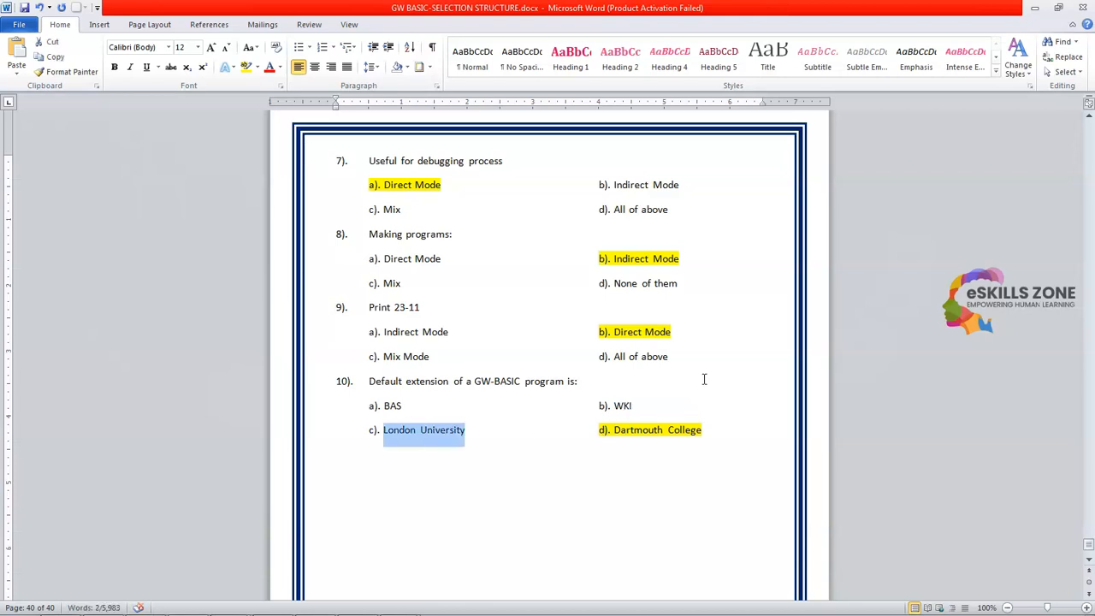
type("DOC")
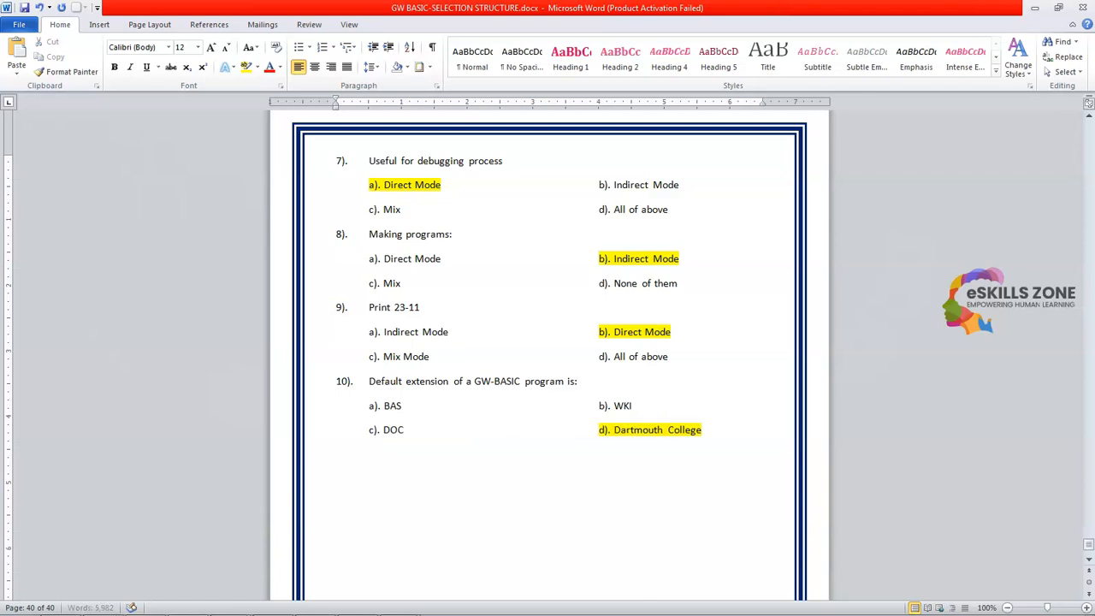
left_click_drag(614, 429, 701, 429)
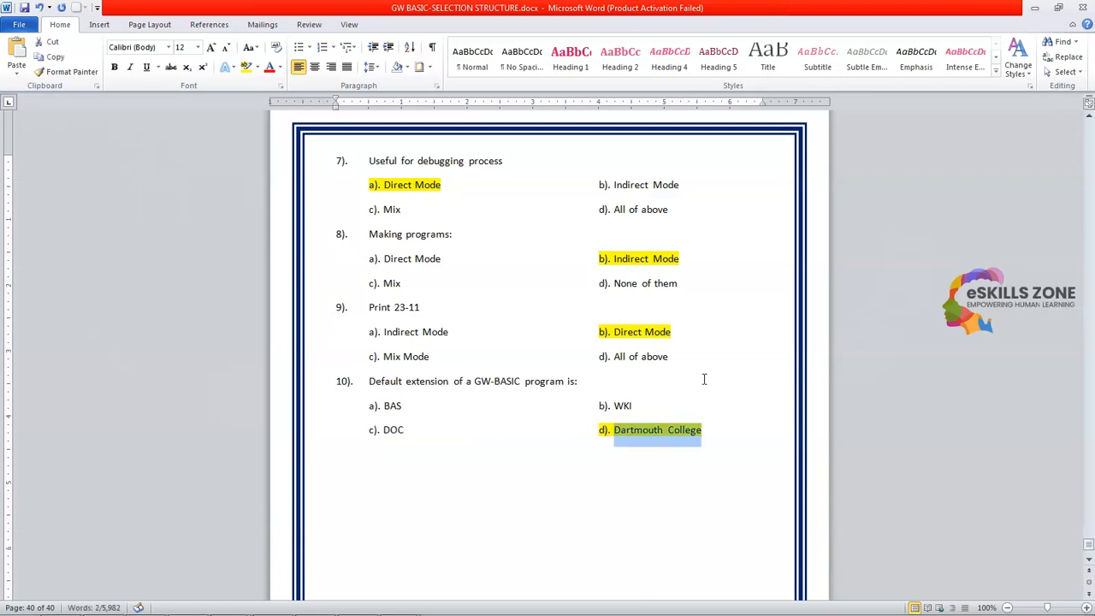
type("EXE")
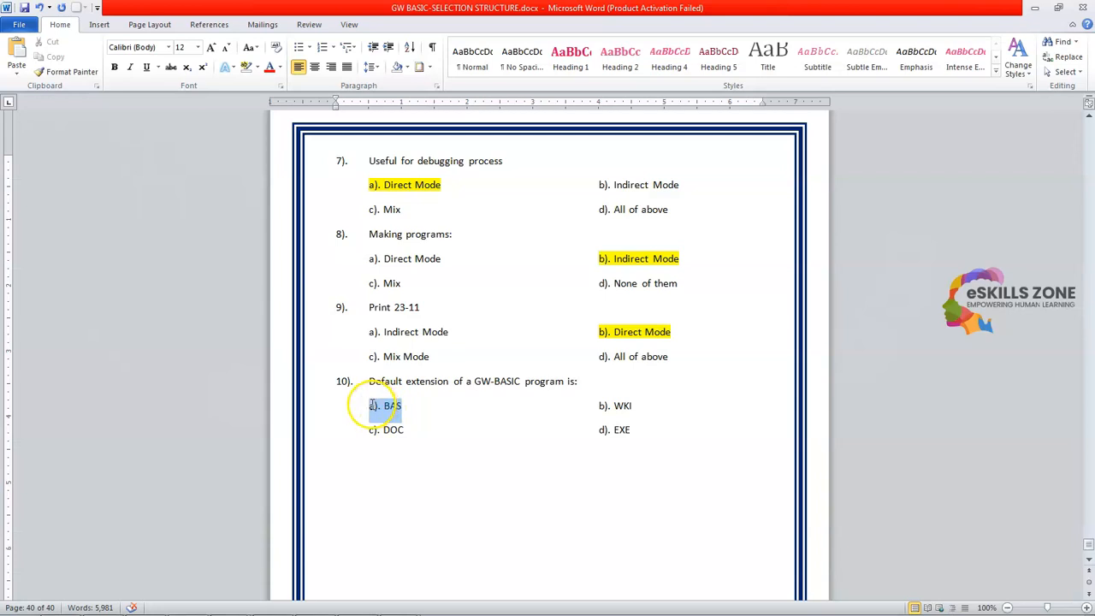
left_click(260, 67)
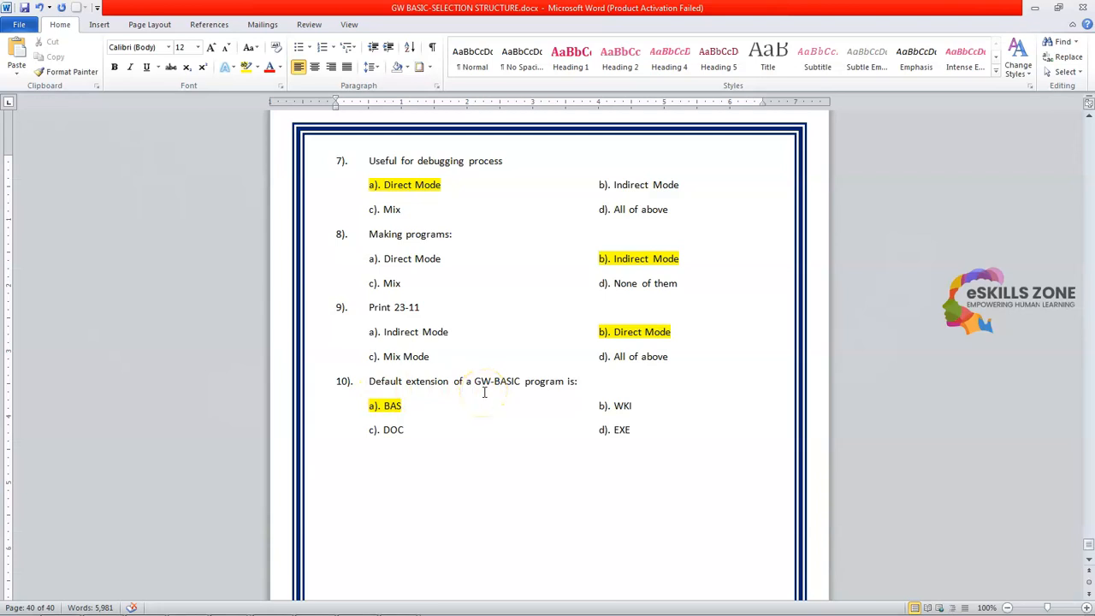
left_click(467, 429)
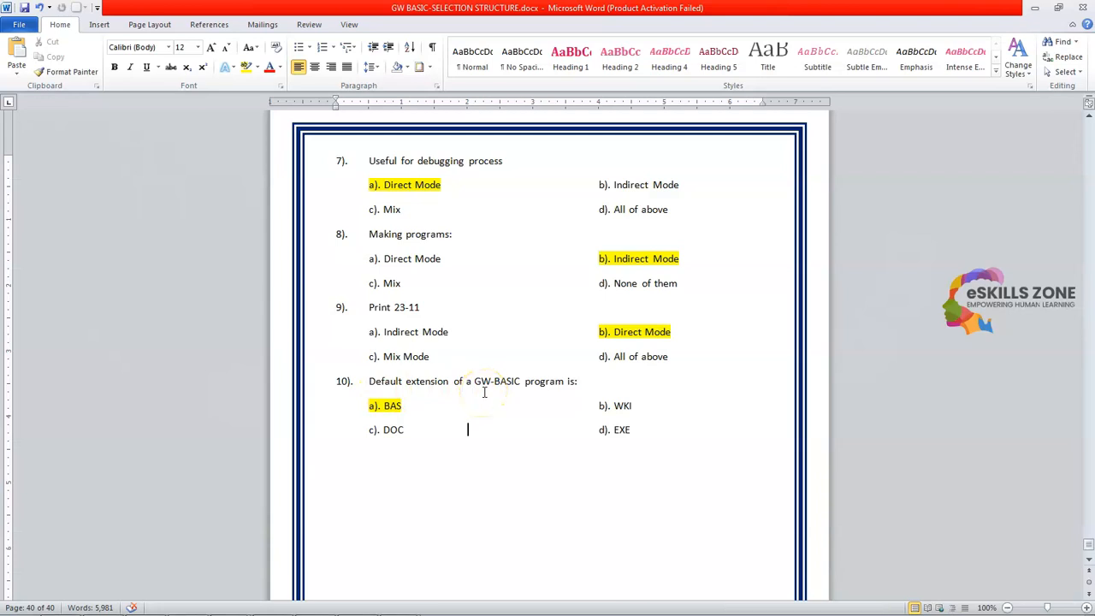